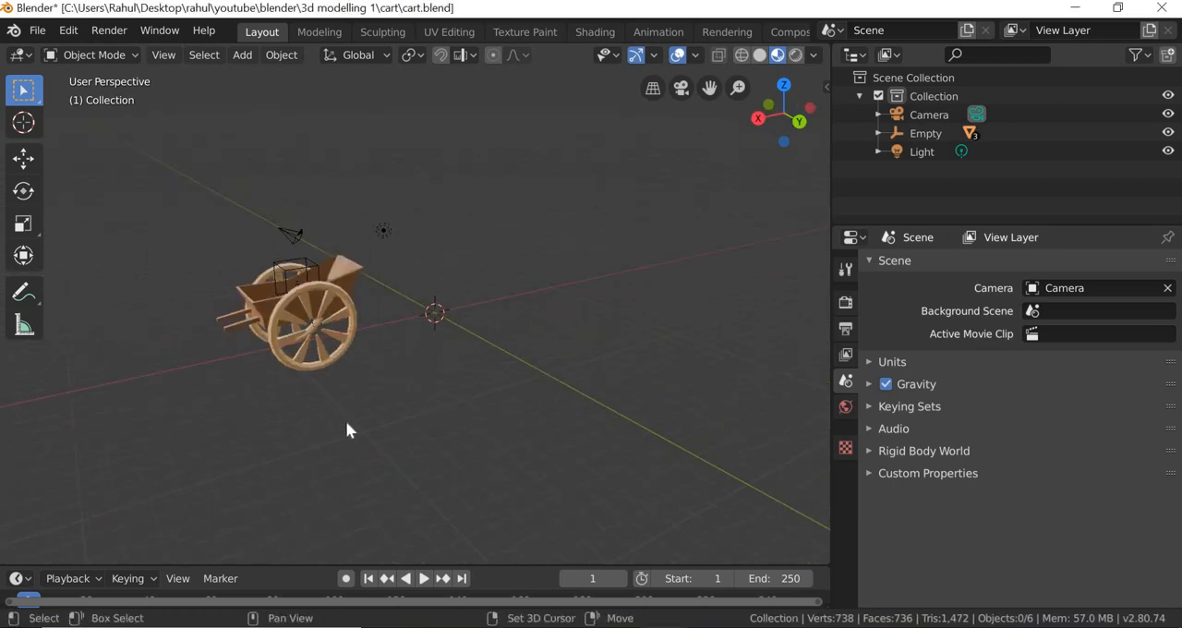
# Select the cart's parent empty and move it right so the parented cart slides along with it.
pyautogui.moveTo(349, 428); pyautogui.dragTo(637, 386)
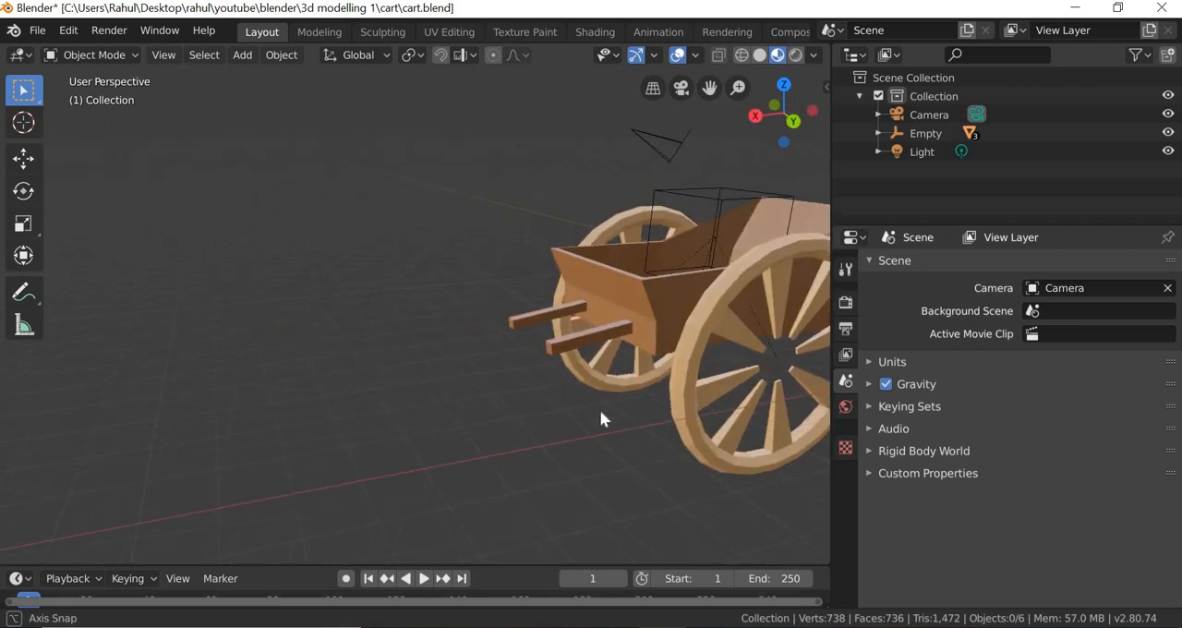
pyautogui.moveTo(600, 419); pyautogui.dragTo(582, 157)
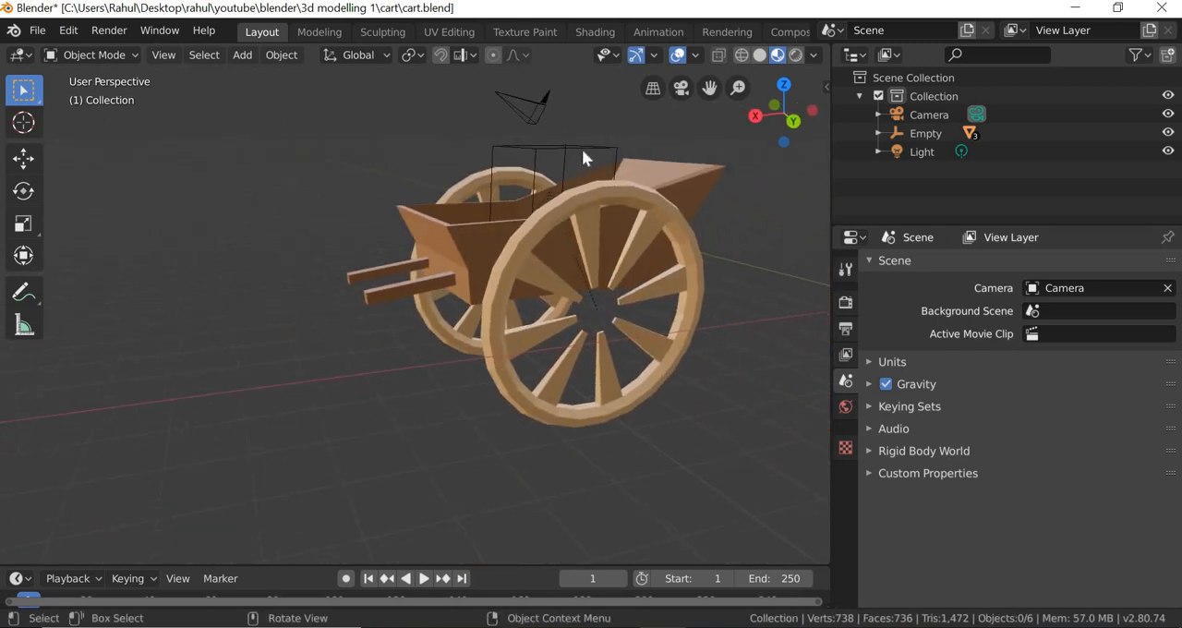
pyautogui.click(925, 133)
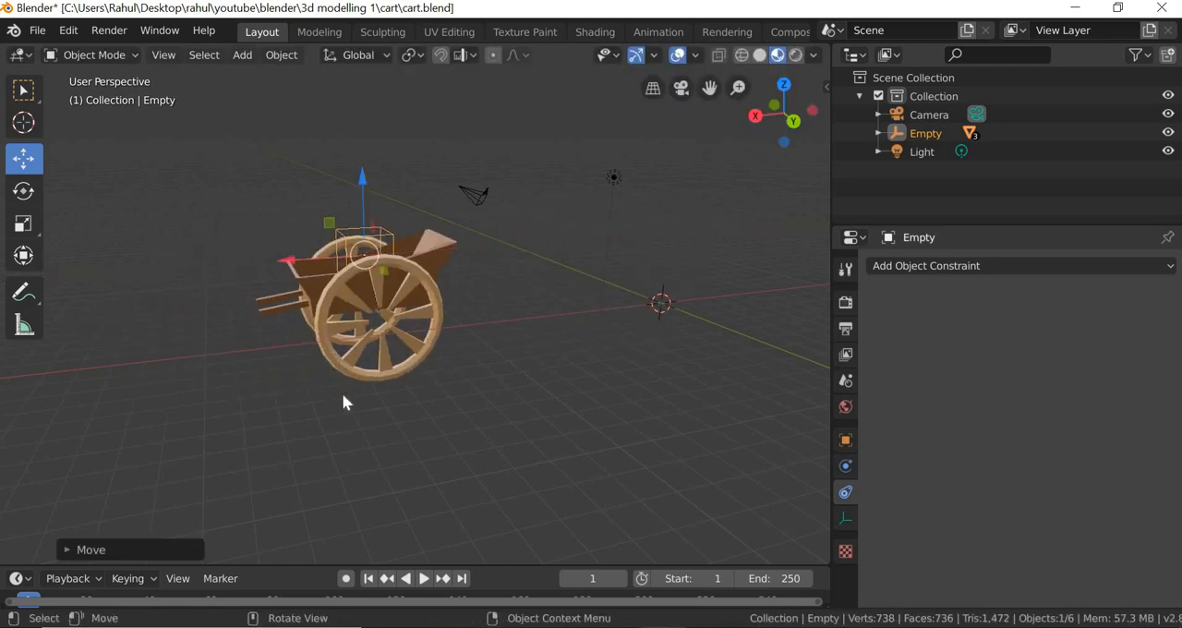
pyautogui.moveTo(348, 401); pyautogui.dragTo(407, 268)
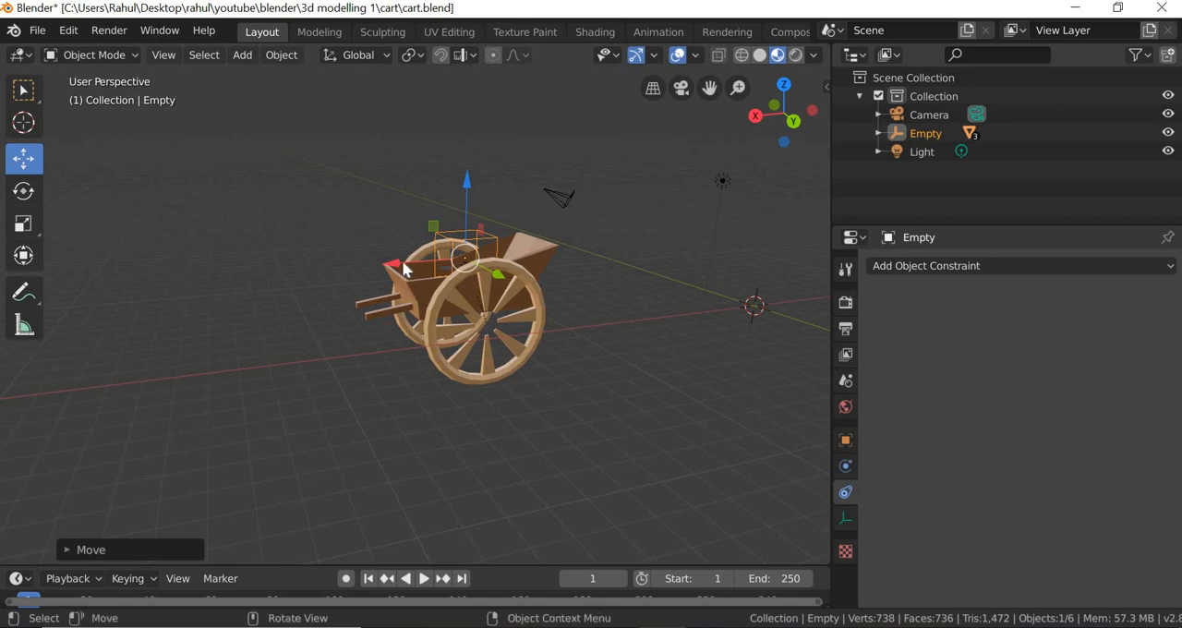
pyautogui.press('g')
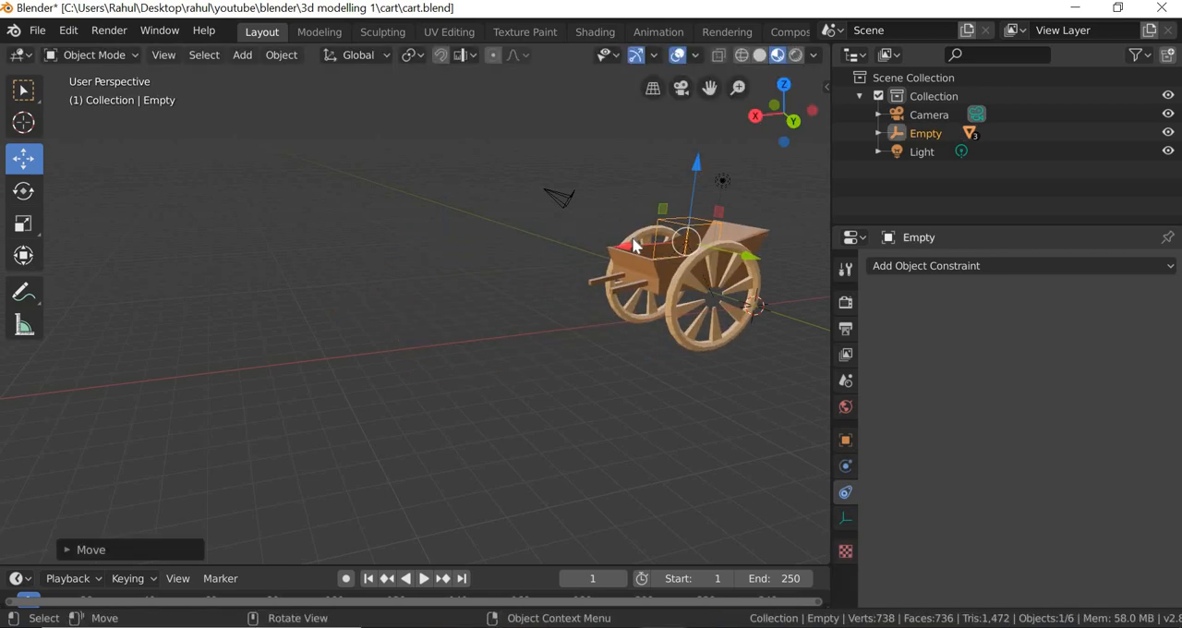
# Key the cart body at the start and insert a Rotation keyframe at frame 10.
pyautogui.press('i')
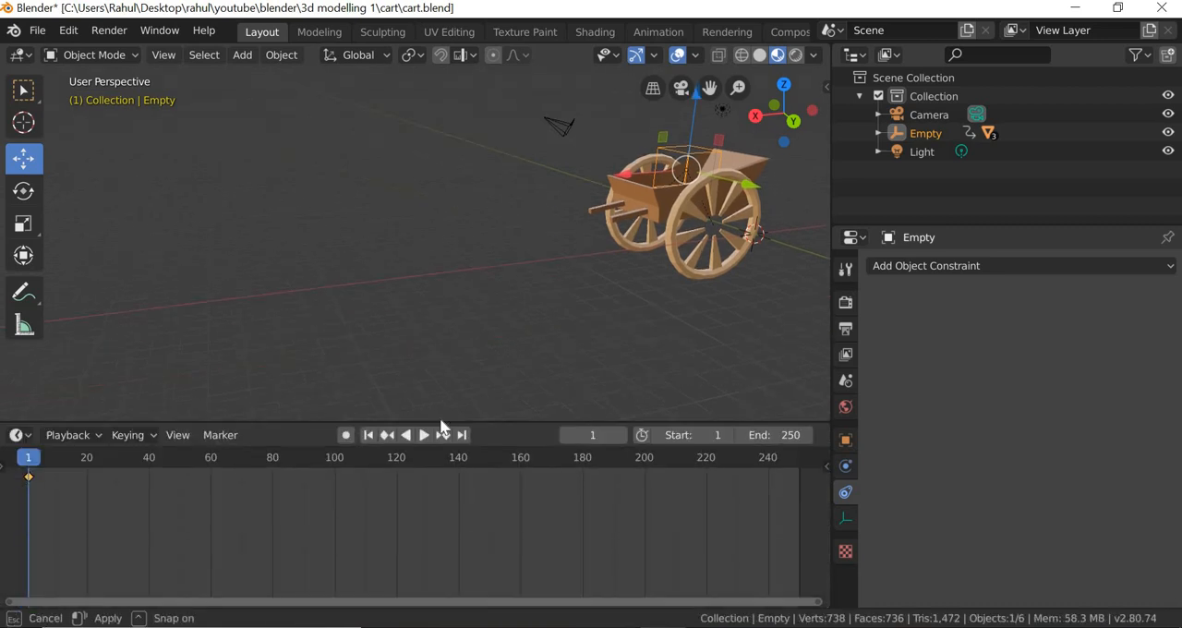
pyautogui.click(422, 423)
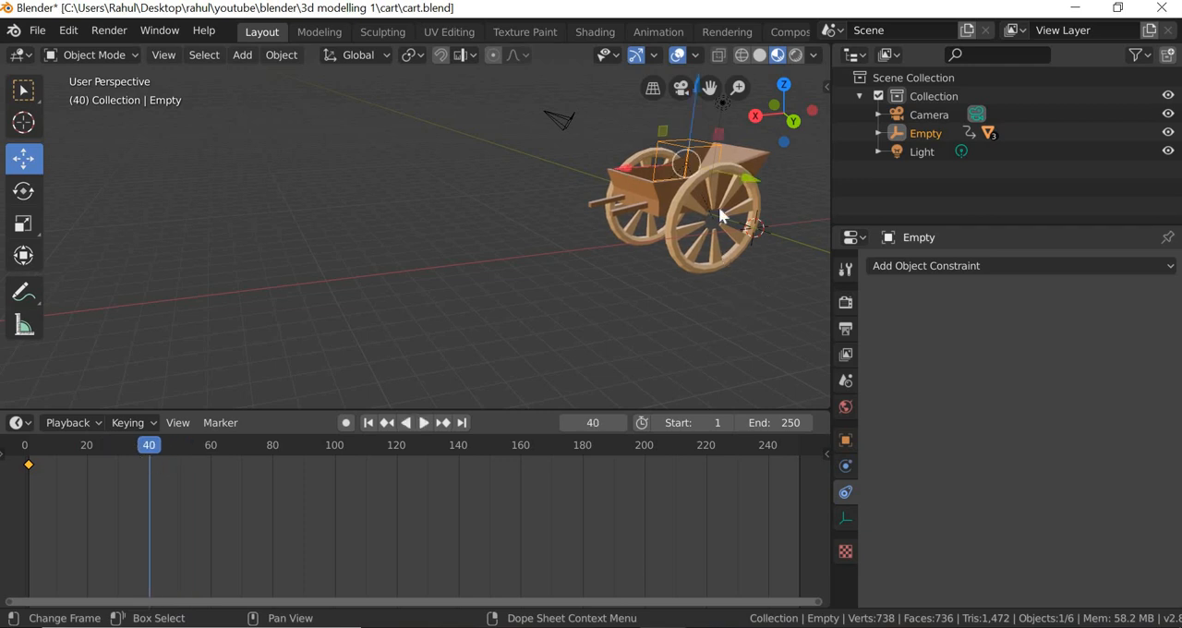
pyautogui.press('g')
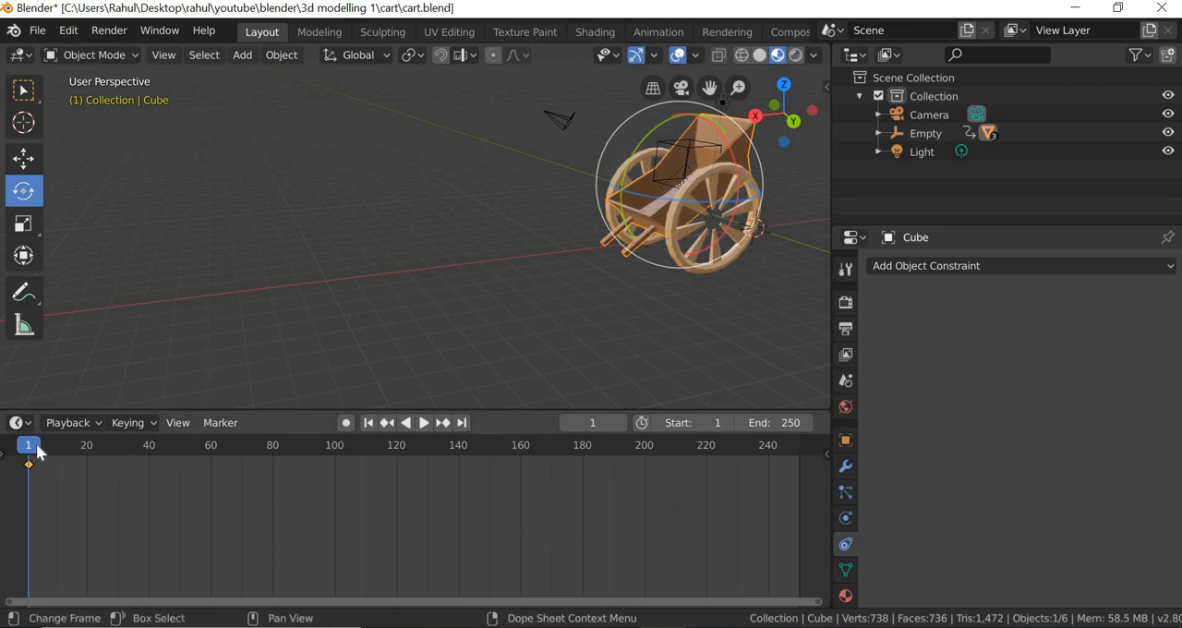
pyautogui.click(423, 423)
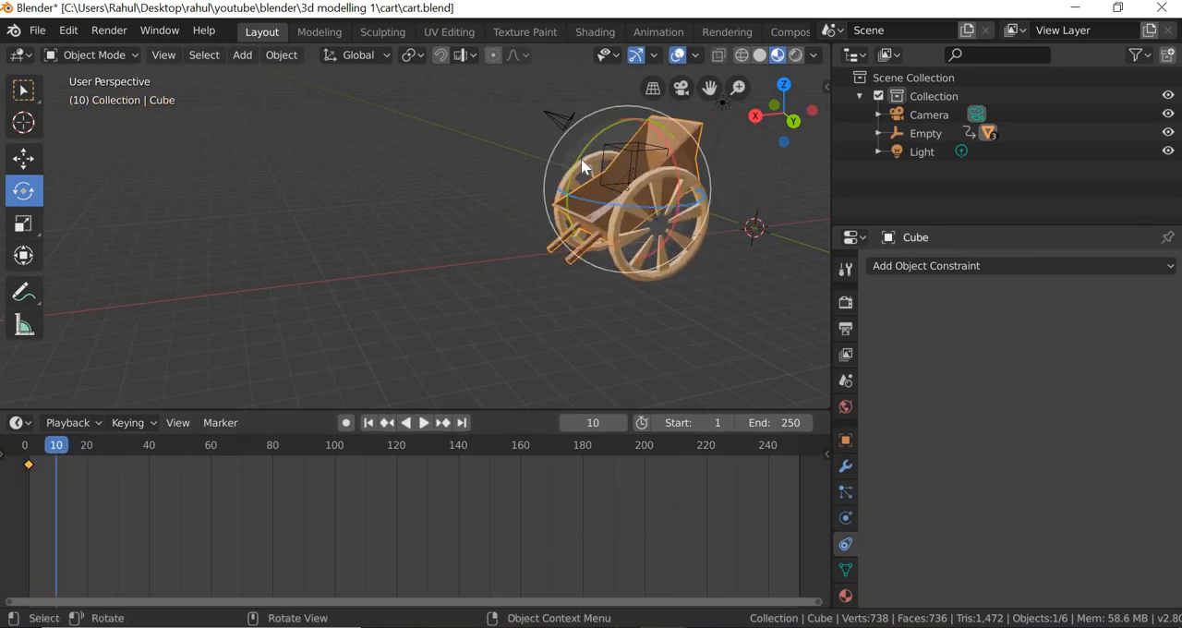
pyautogui.press('r')
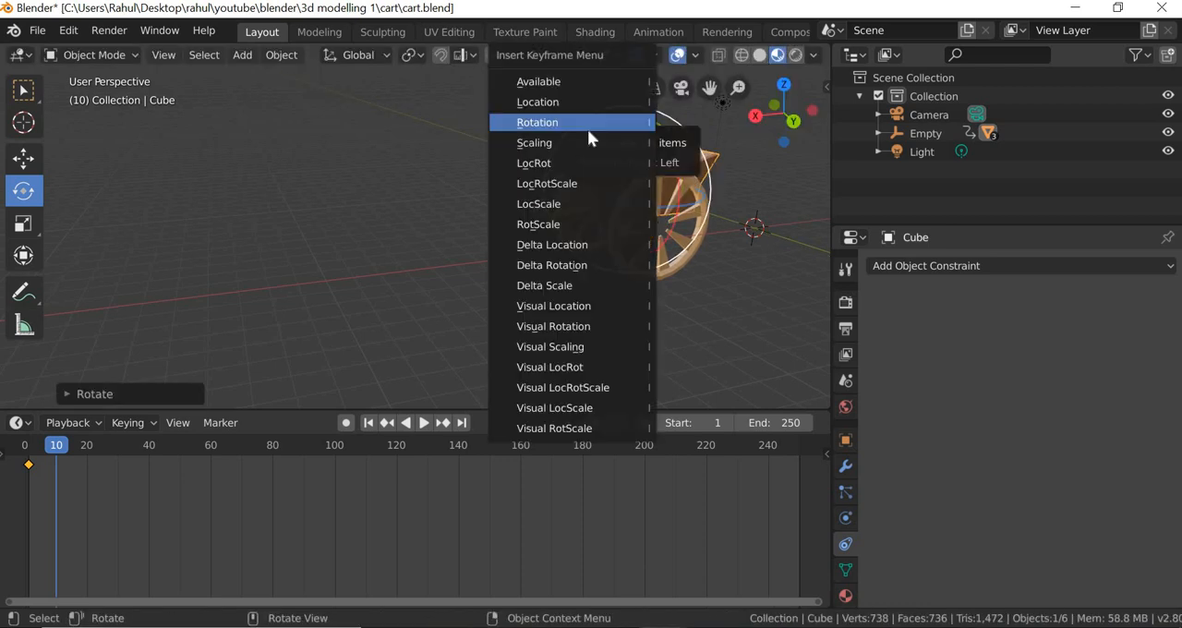
pyautogui.click(538, 122)
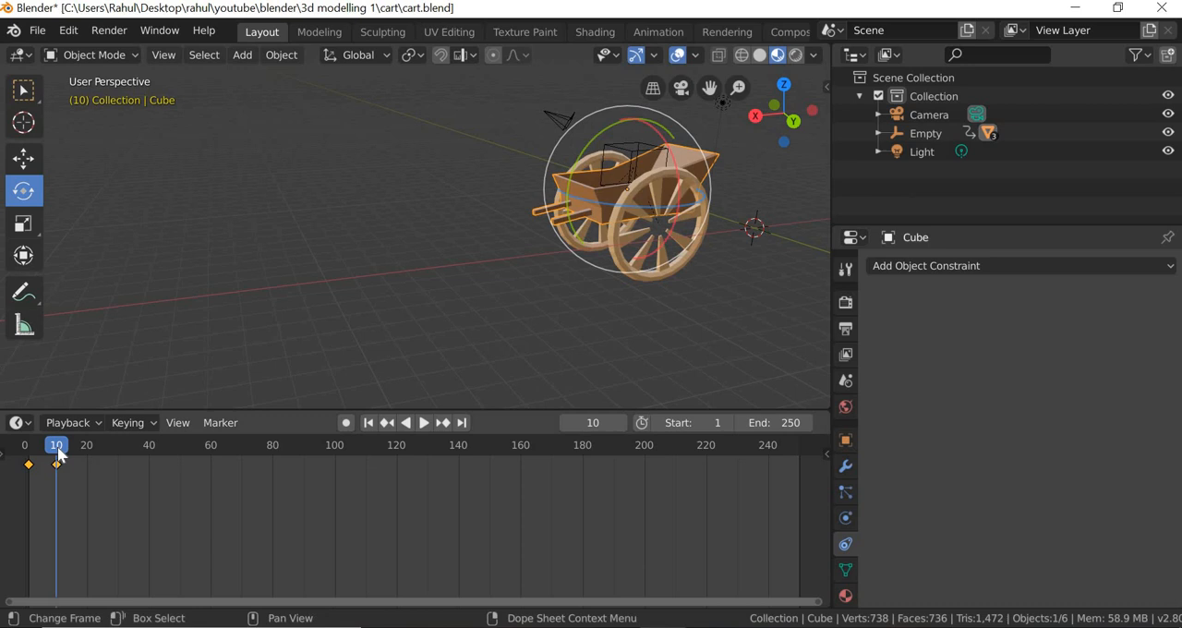
# Key frame 40, return to frame 0 and play then stop the test animation.
pyautogui.click(424, 423)
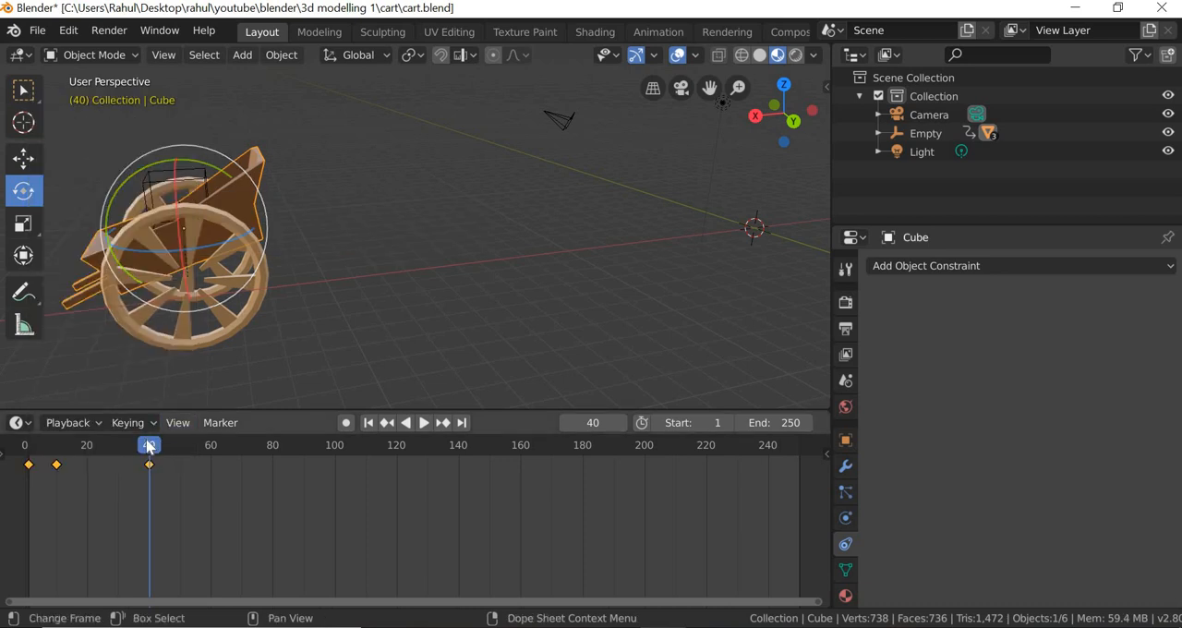
pyautogui.click(423, 423)
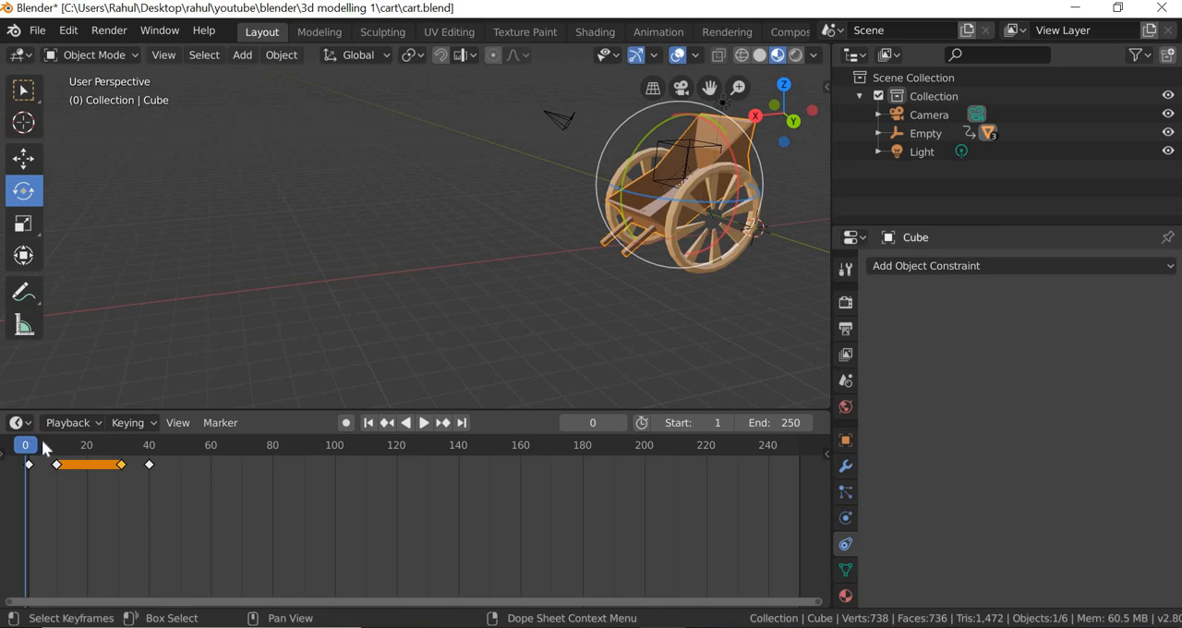
pyautogui.click(423, 423)
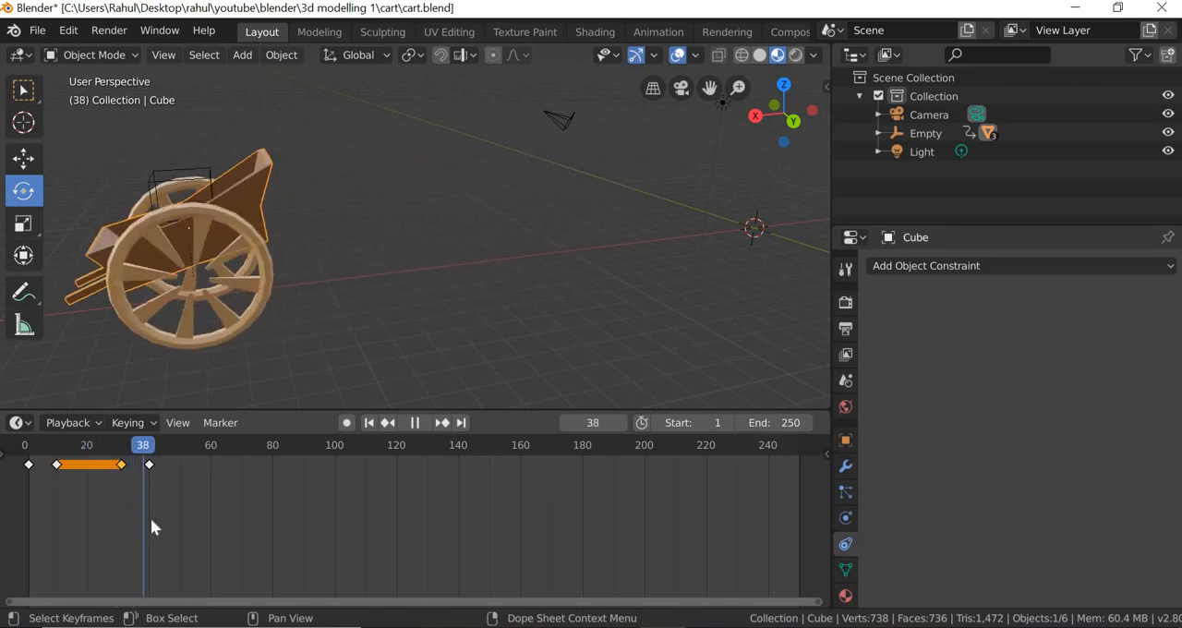
pyautogui.click(369, 423)
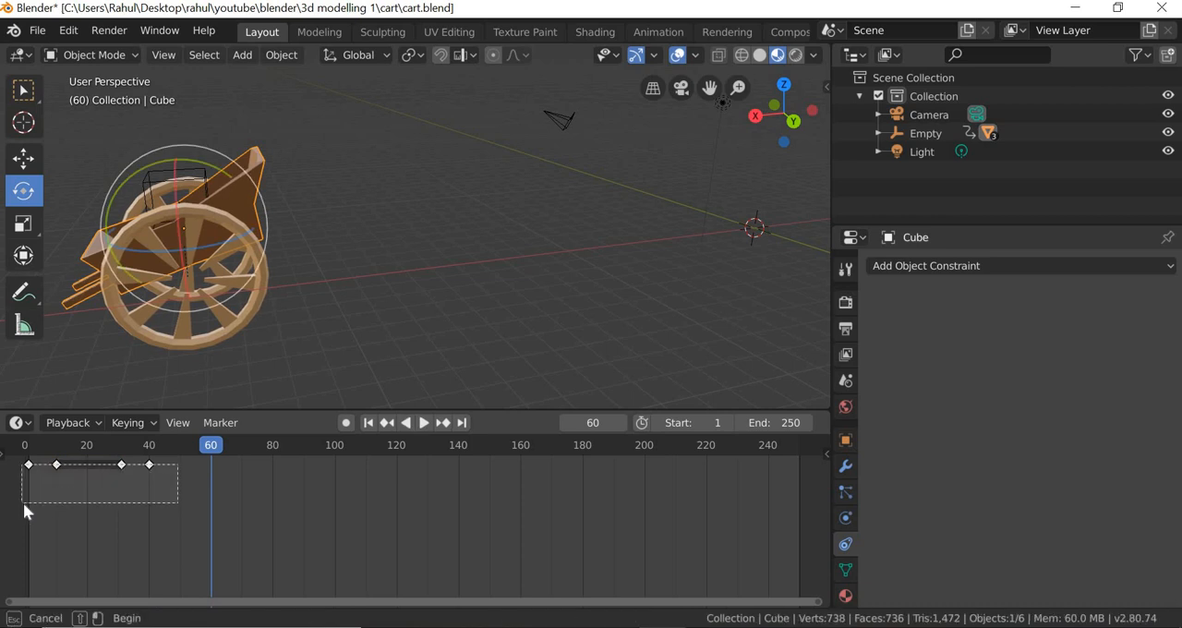
# Delete the test keyframes and add a new torus mesh to the scene.
pyautogui.rightClick(102, 480)
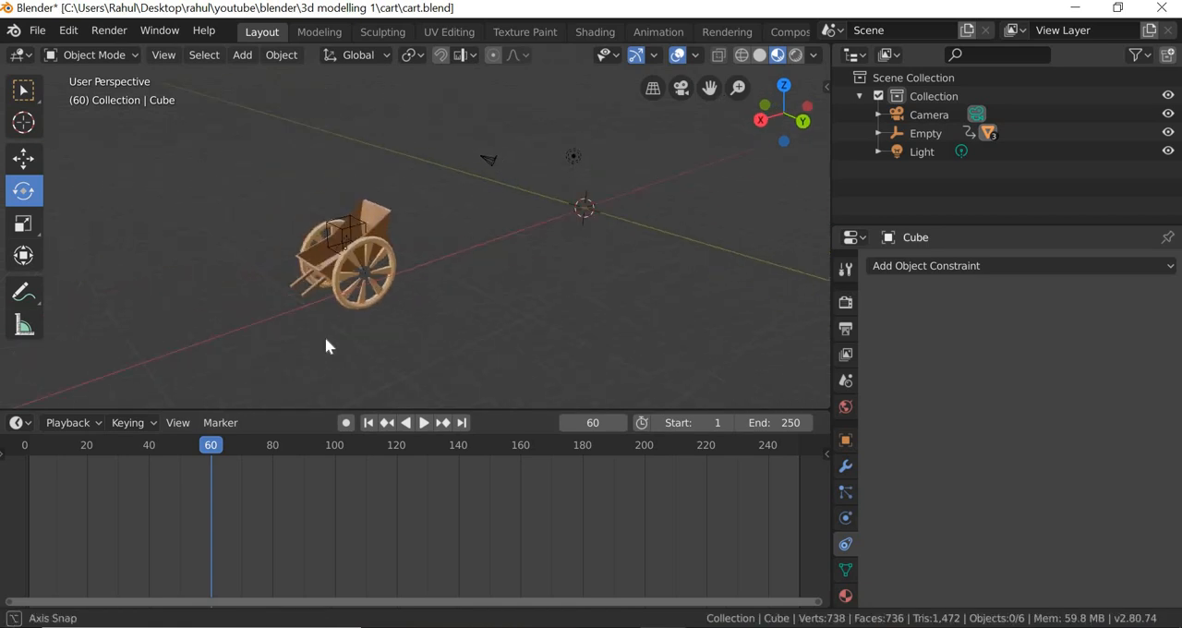
pyautogui.click(242, 56)
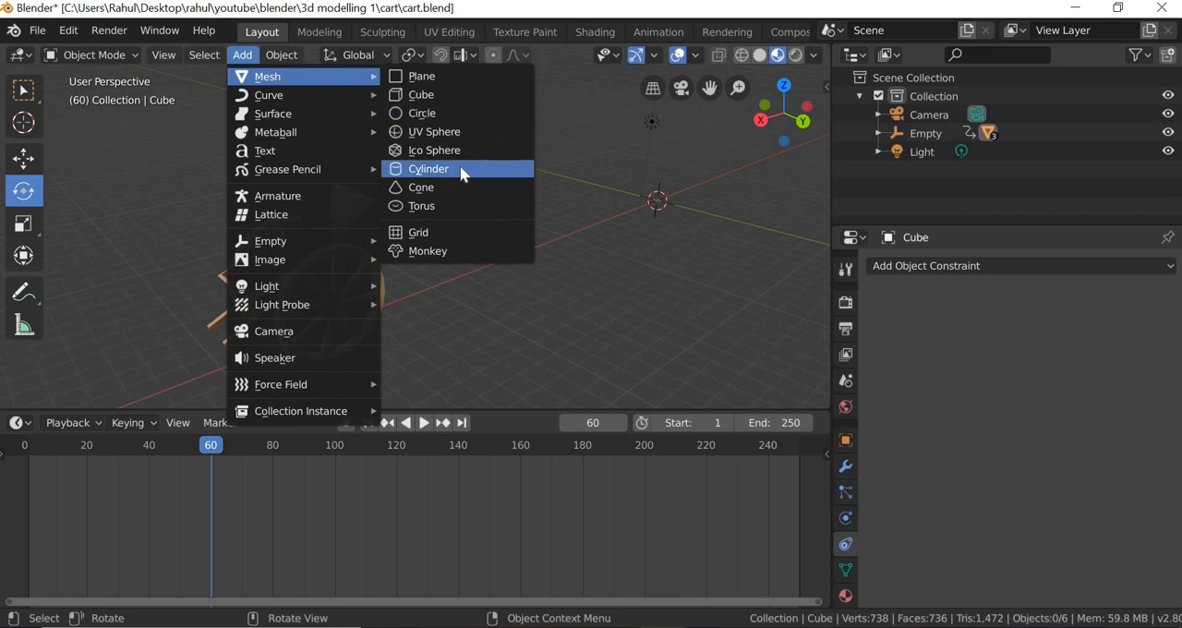
pyautogui.moveTo(440, 205)
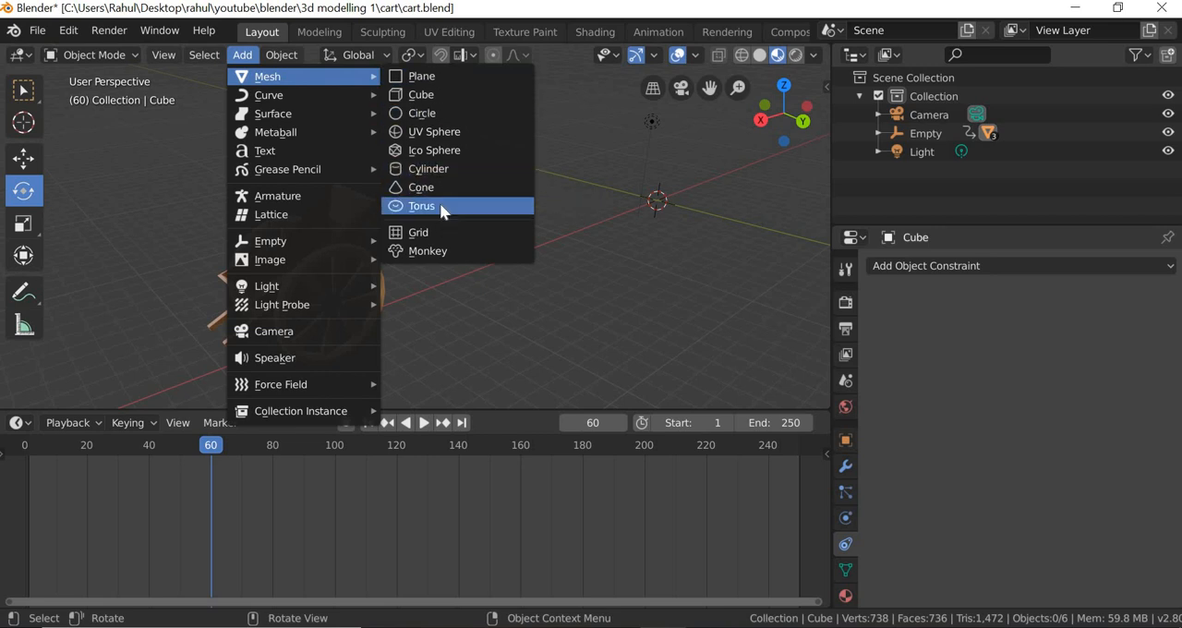
pyautogui.click(421, 205)
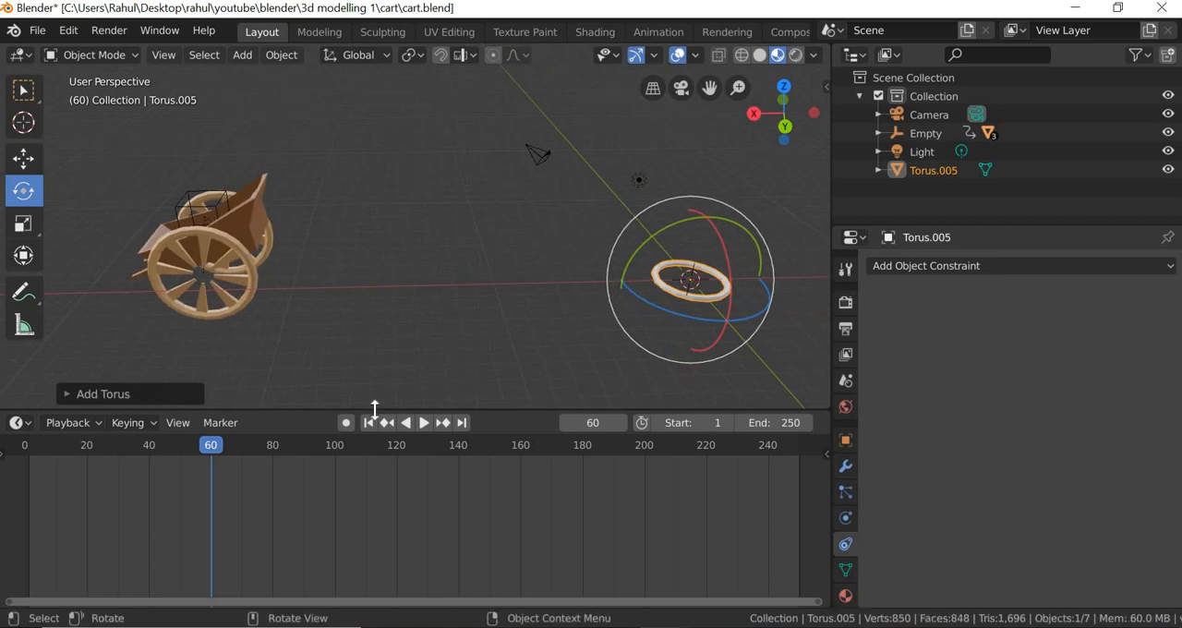
# Set the torus to major radius 1.8 m and minor radius 0.23 m, forming a flat wheel ring.
pyautogui.click(104, 393)
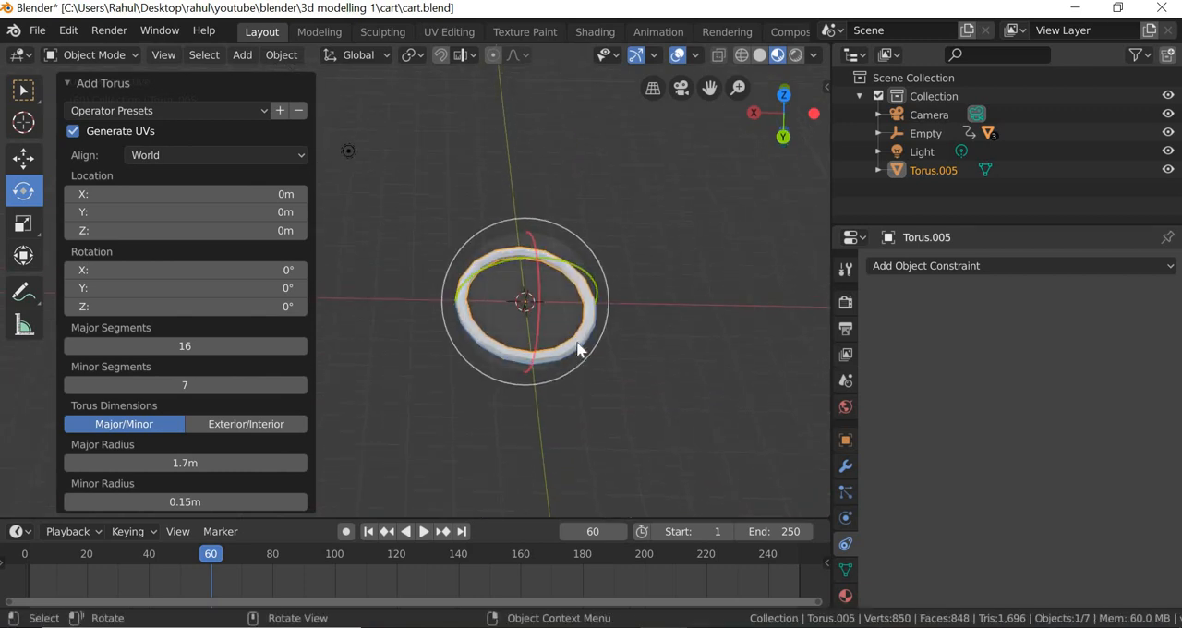
pyautogui.moveTo(572, 351); pyautogui.dragTo(591, 351)
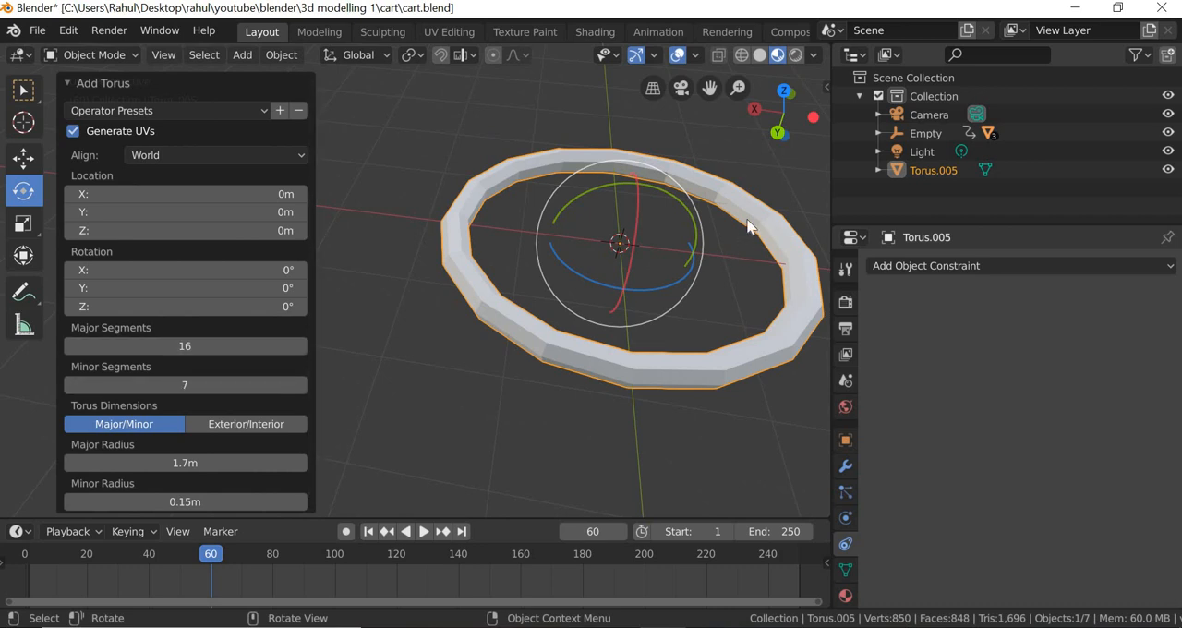
pyautogui.moveTo(650, 368)
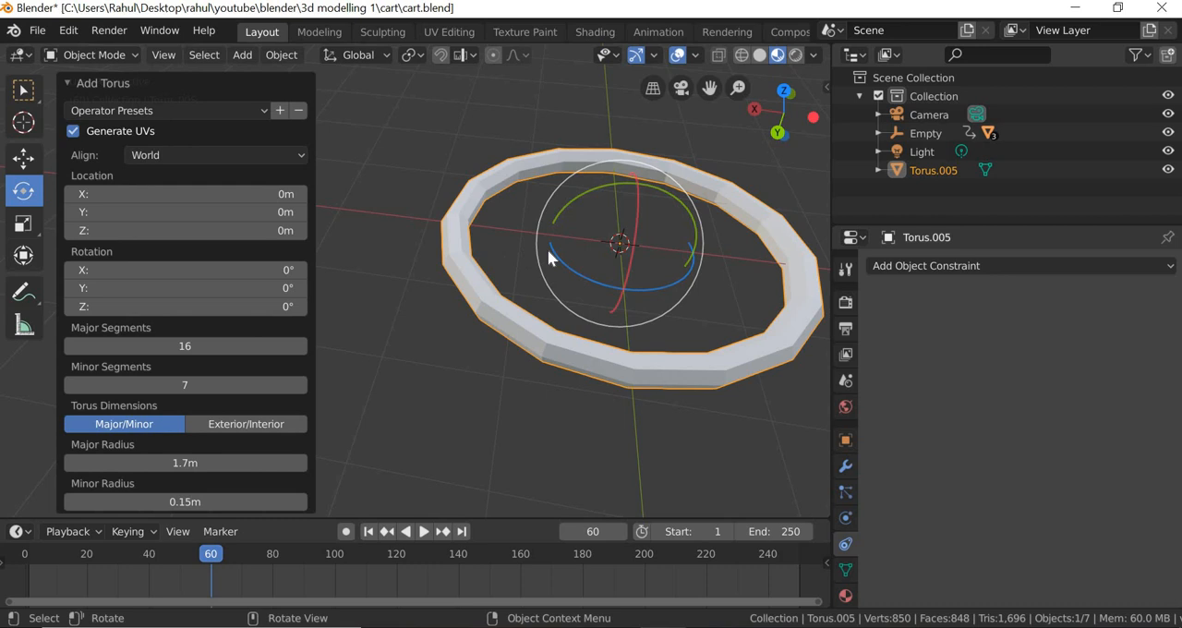
pyautogui.moveTo(286, 423)
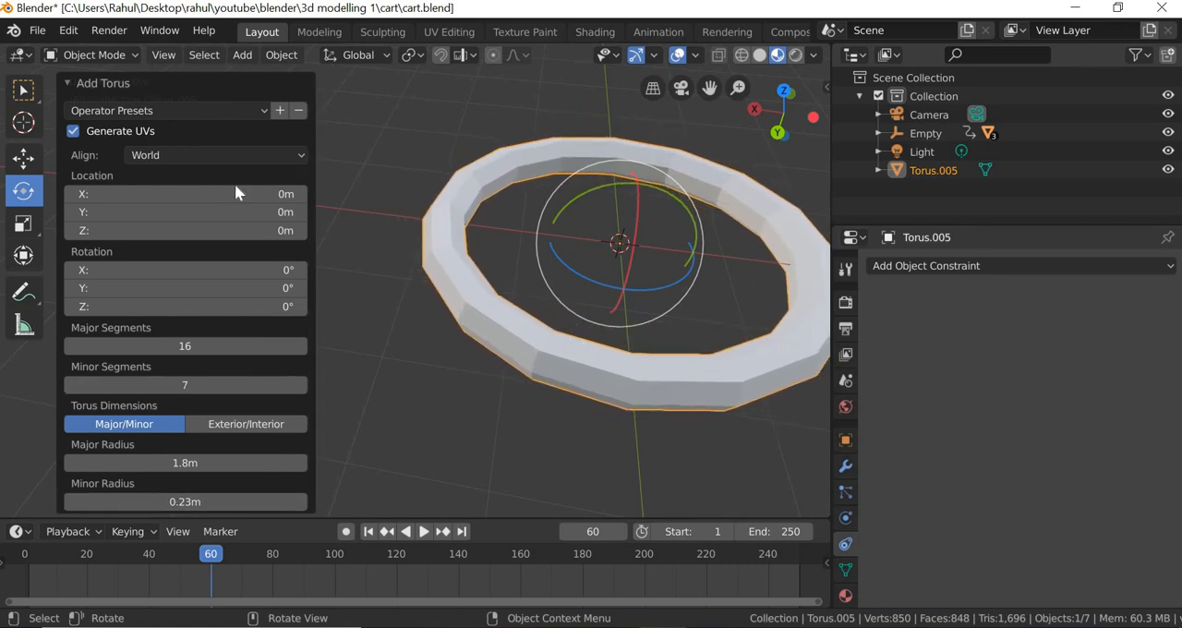
pyautogui.click(618, 397)
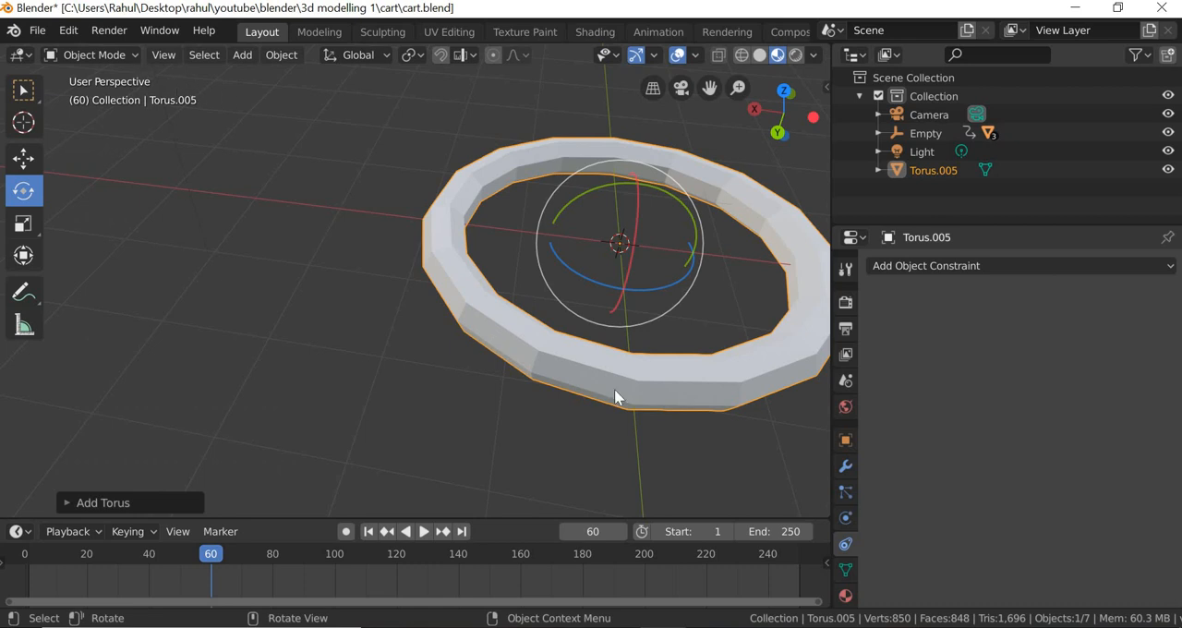
pyautogui.moveTo(619, 397); pyautogui.dragTo(428, 391)
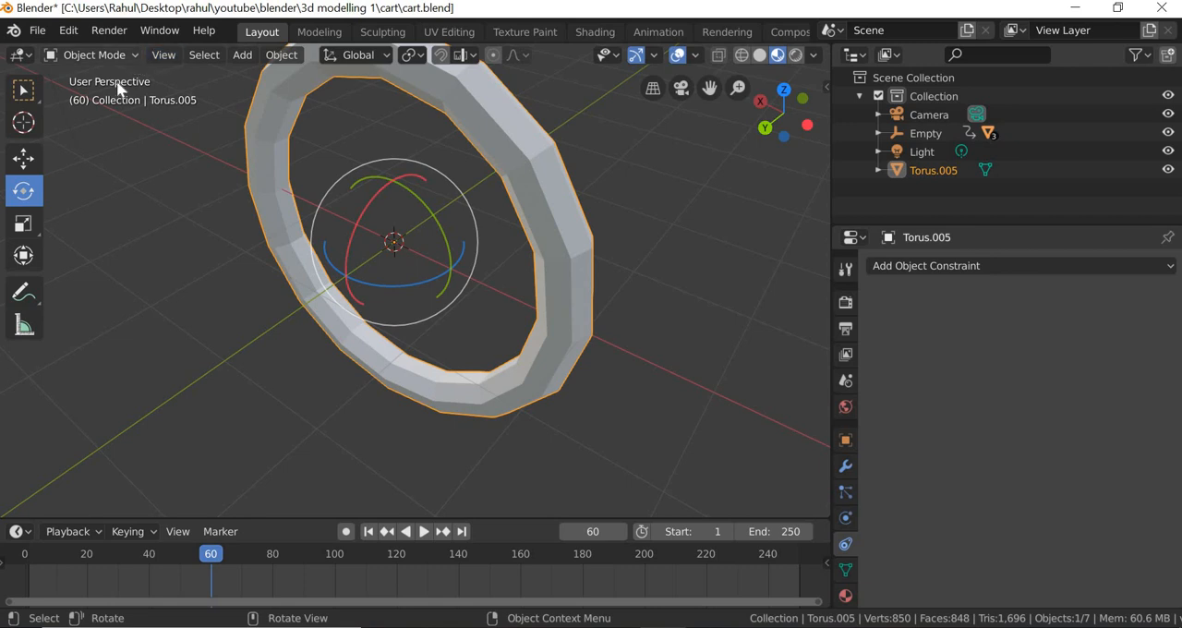
# Resize the spoke geometry inside the torus in Edit Mode and return to Object Mode.
pyautogui.press('Tab')
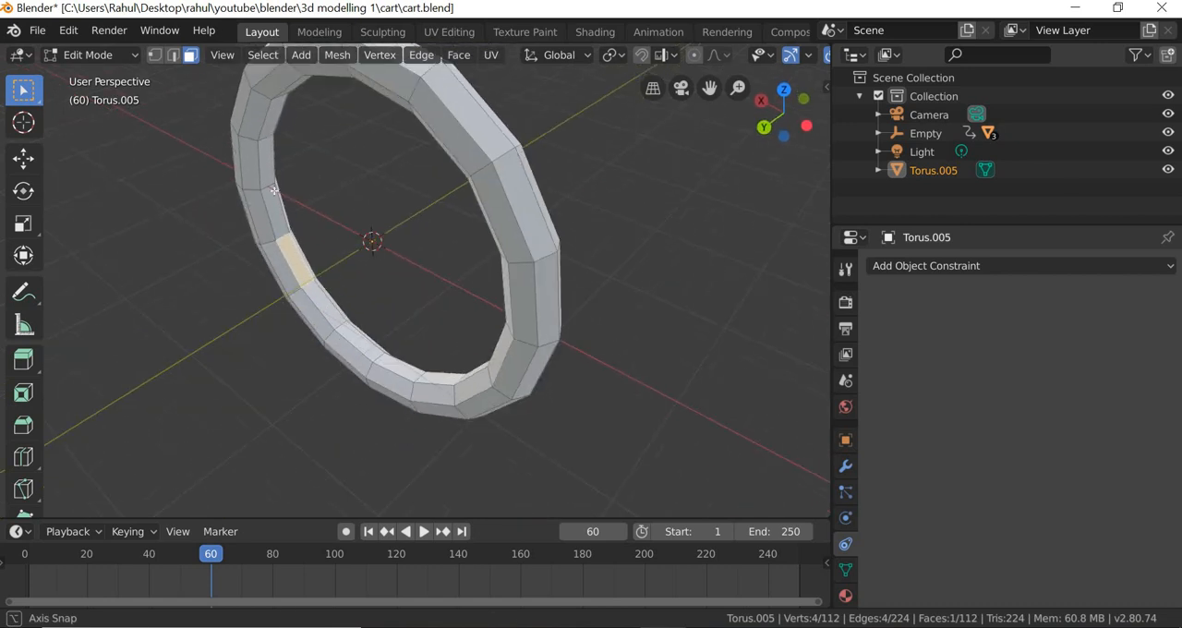
pyautogui.click(262, 148)
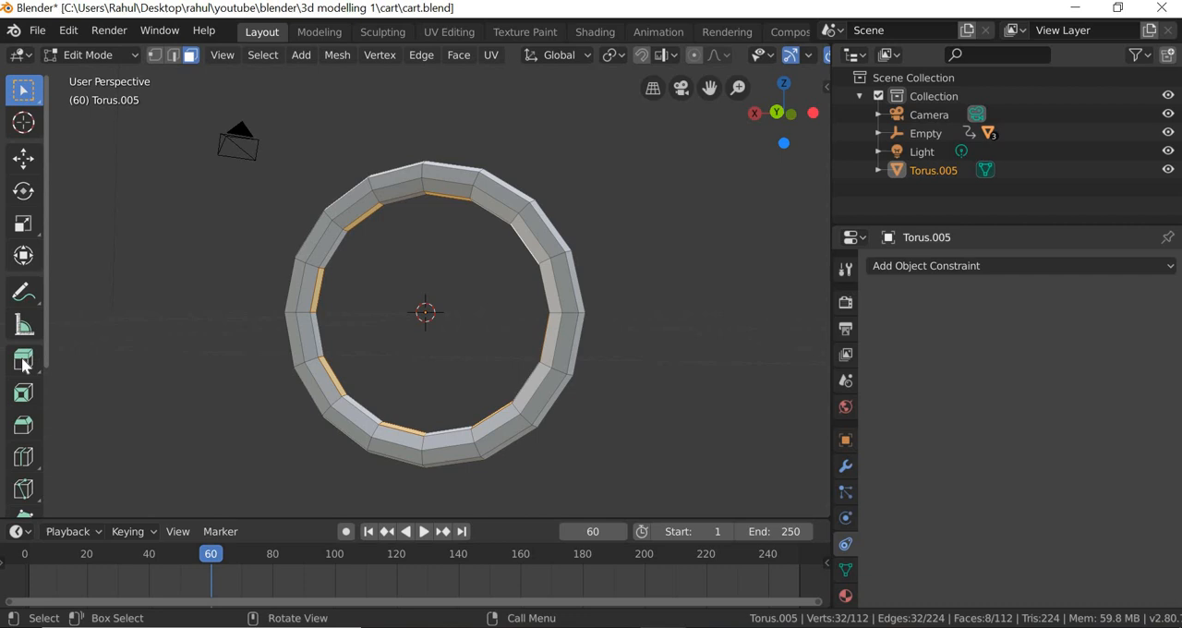
pyautogui.click(22, 360)
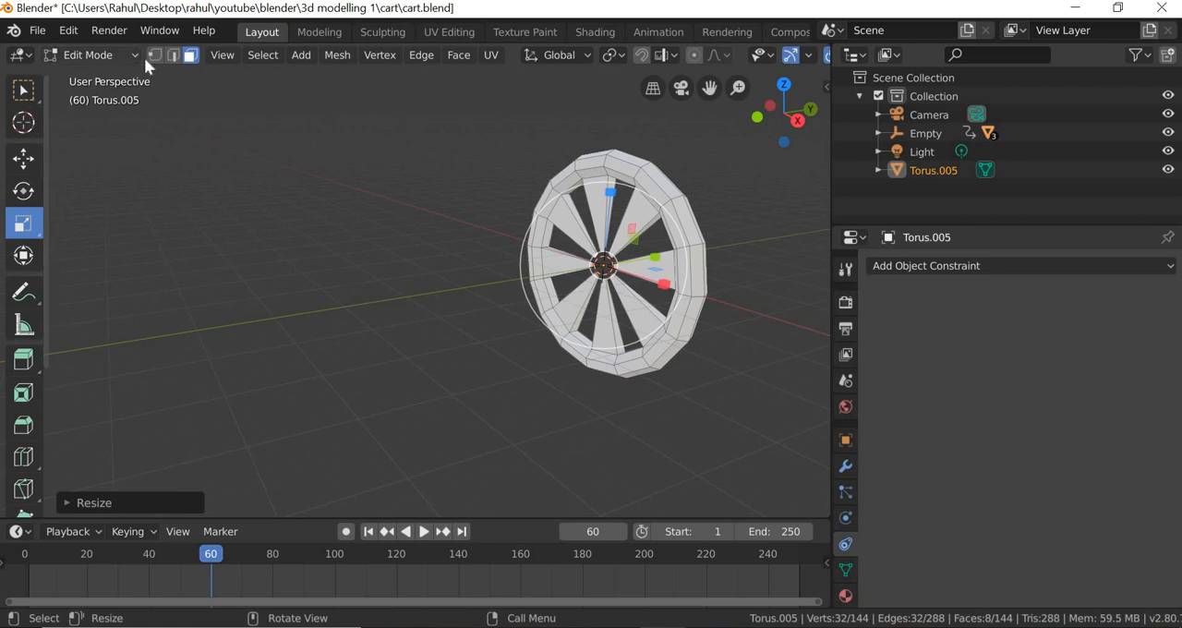
pyautogui.press('Tab')
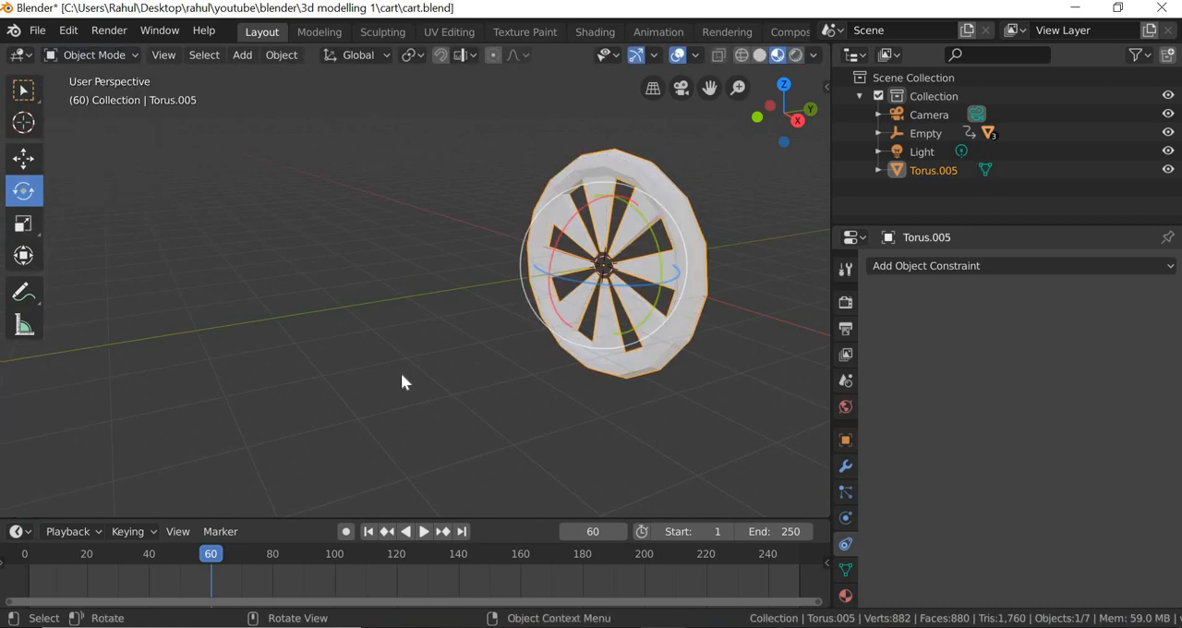
# Duplicate the spoked wheel and stand the copy beside the original along the axis.
pyautogui.moveTo(600, 268); pyautogui.dragTo(508, 286)
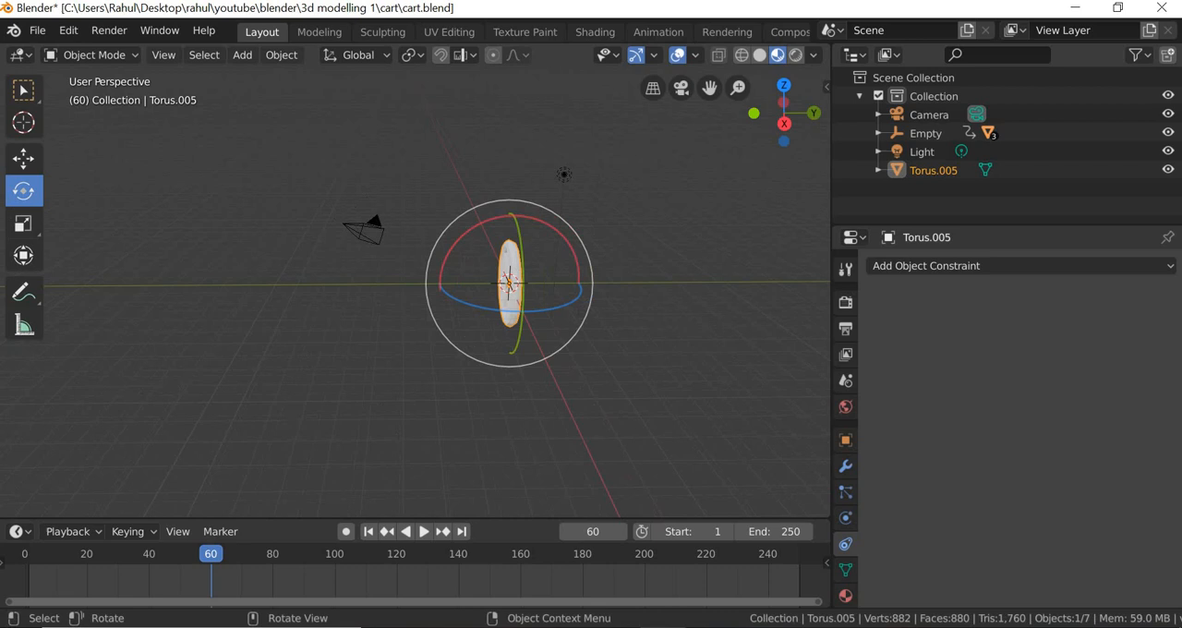
pyautogui.click(22, 159)
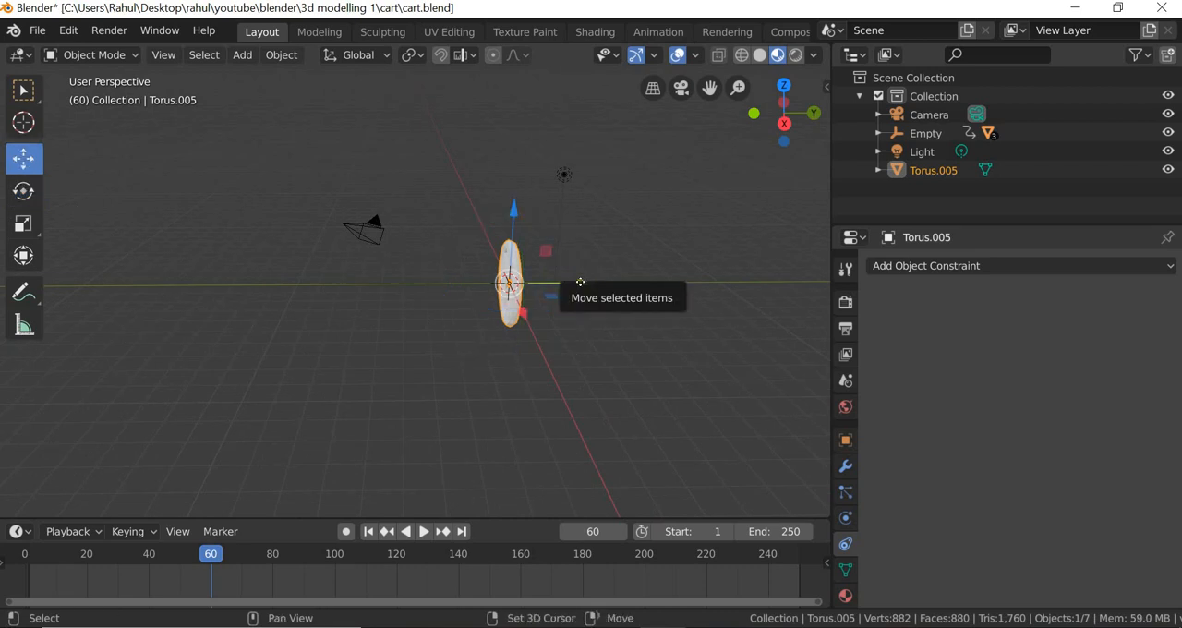
pyautogui.click(618, 355)
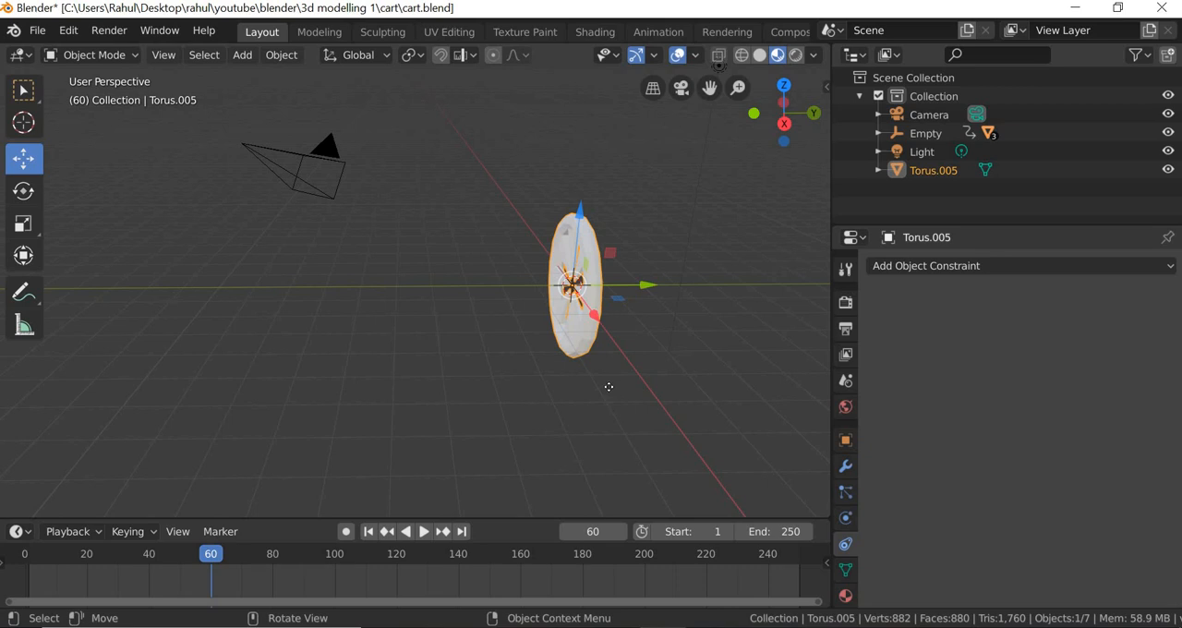
pyautogui.press('shift+d')
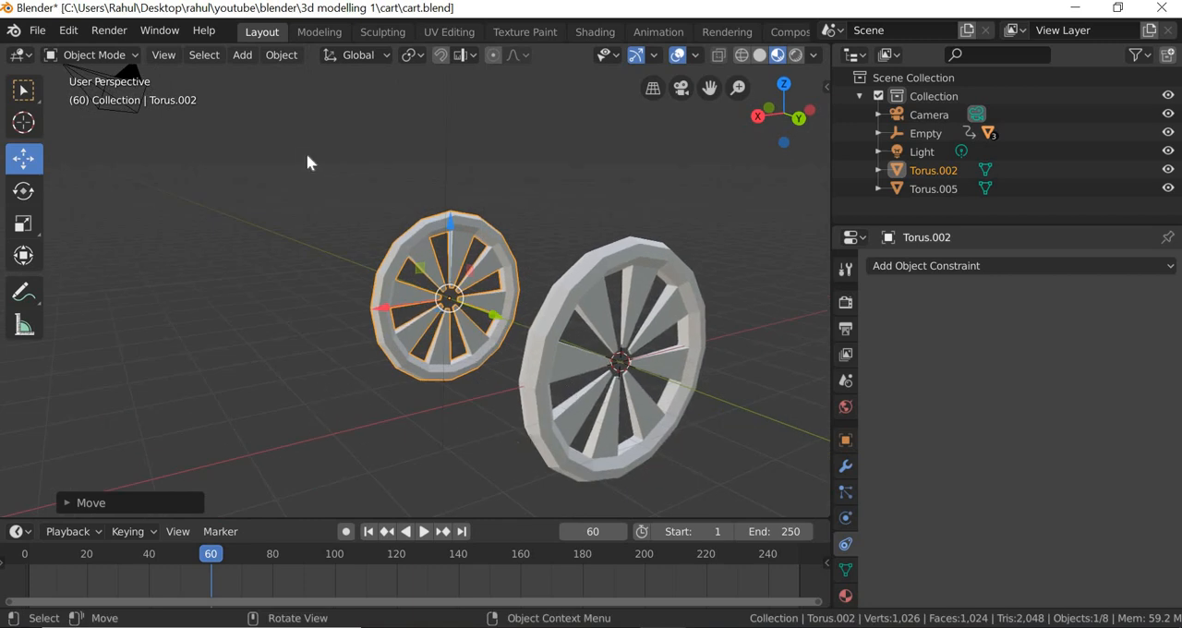
pyautogui.moveTo(242, 55)
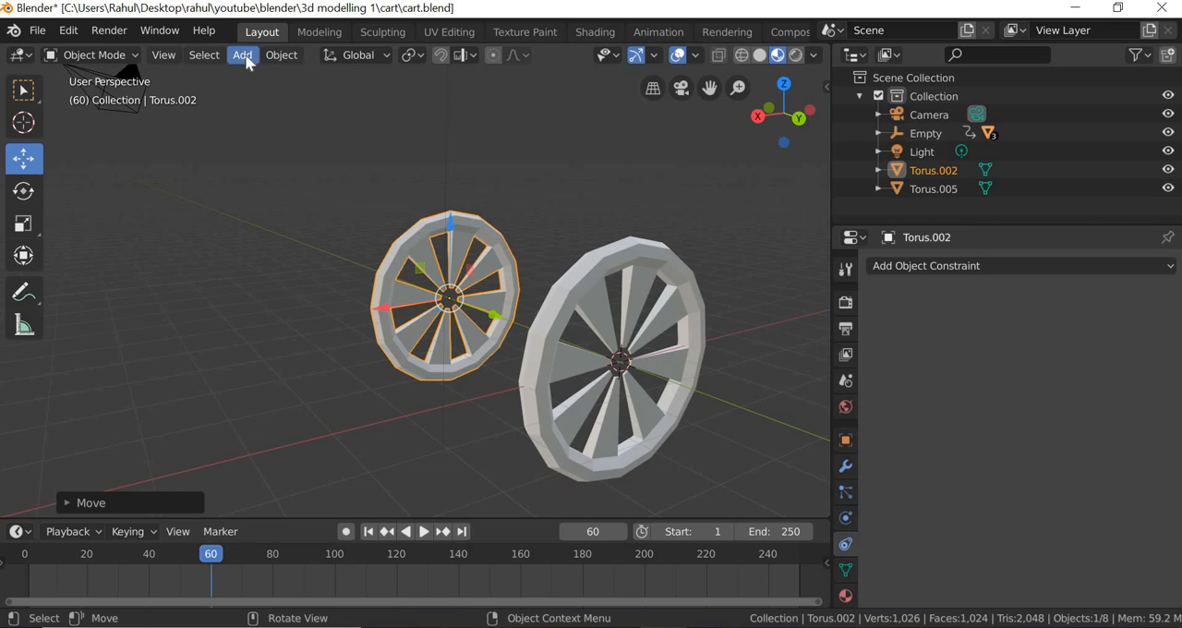
# Add a UV sphere hub with radius 0.5 m at one wheel's centre.
pyautogui.click(242, 55)
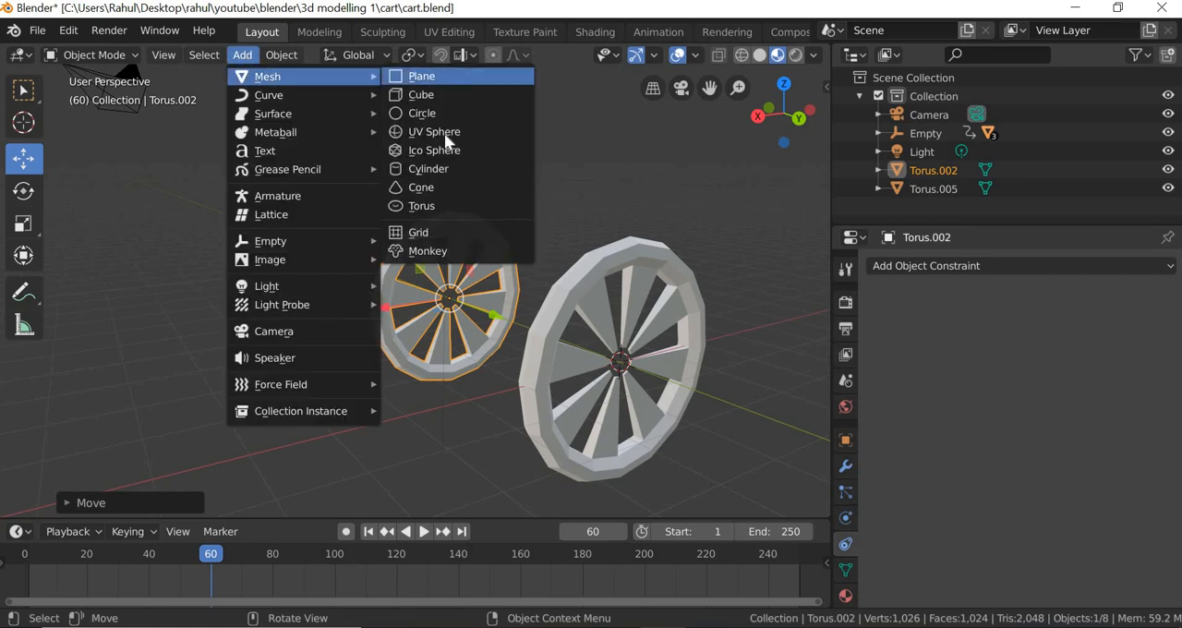
pyautogui.click(434, 131)
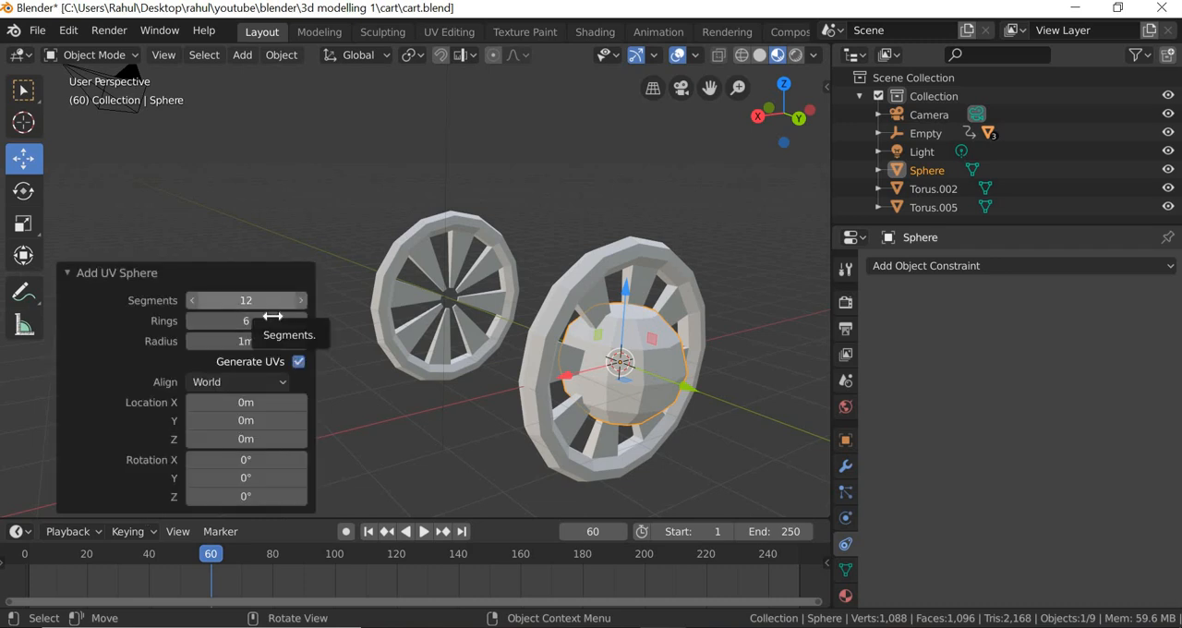
pyautogui.moveTo(342, 248)
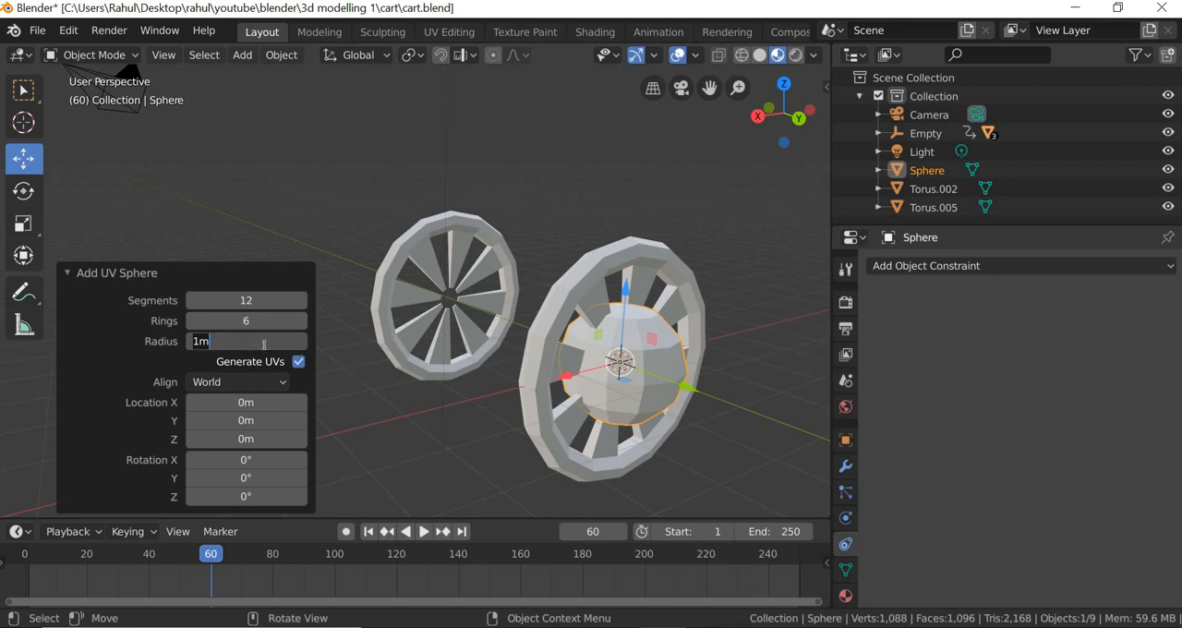
pyautogui.write('0.5m')
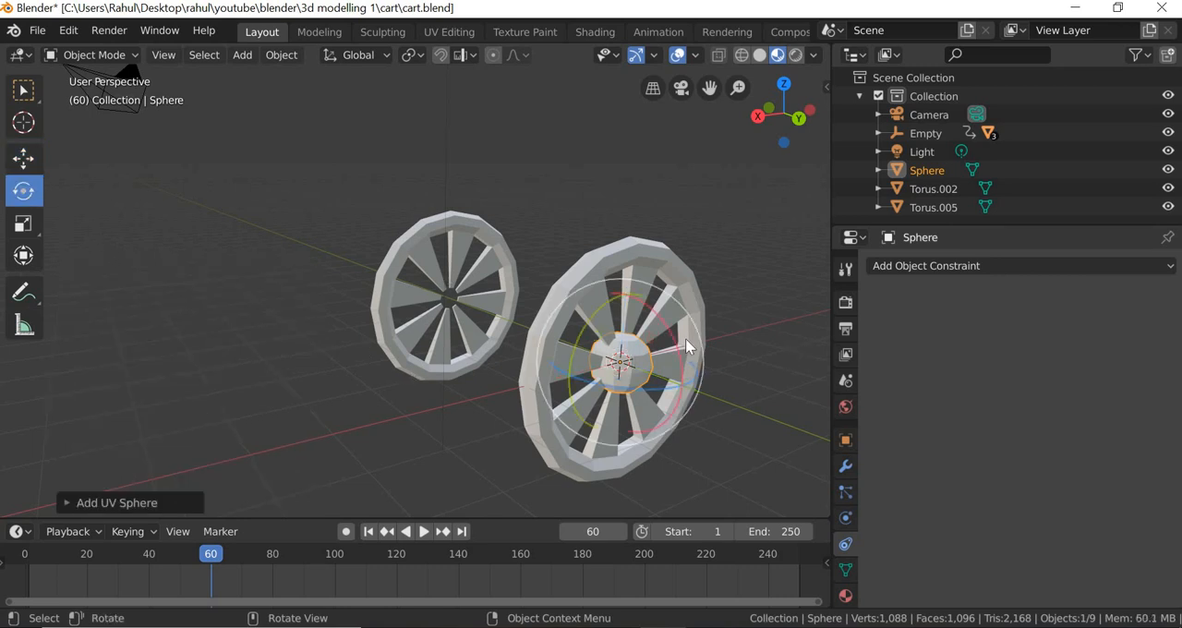
pyautogui.press('r')
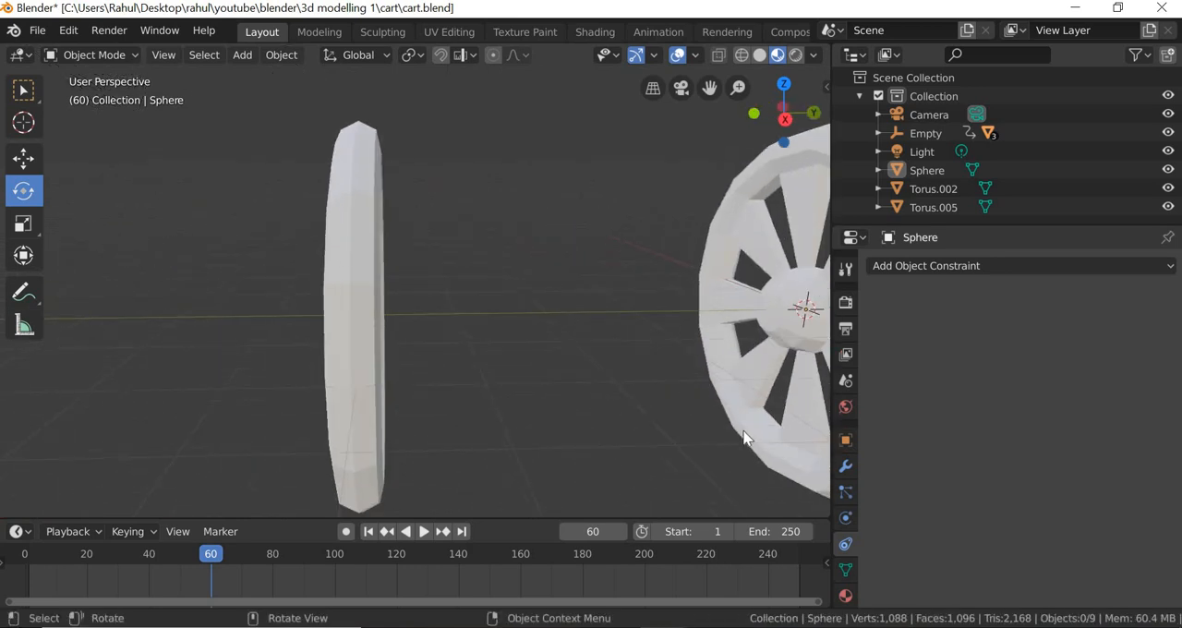
pyautogui.moveTo(746, 438); pyautogui.dragTo(481, 425)
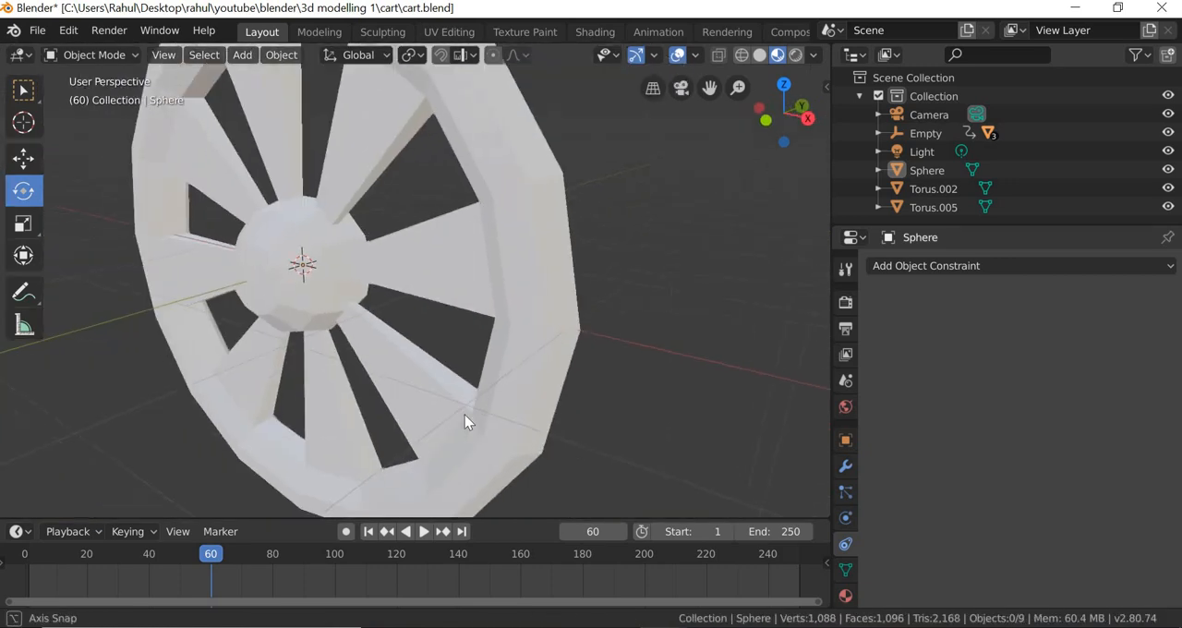
pyautogui.moveTo(466, 421); pyautogui.dragTo(357, 268)
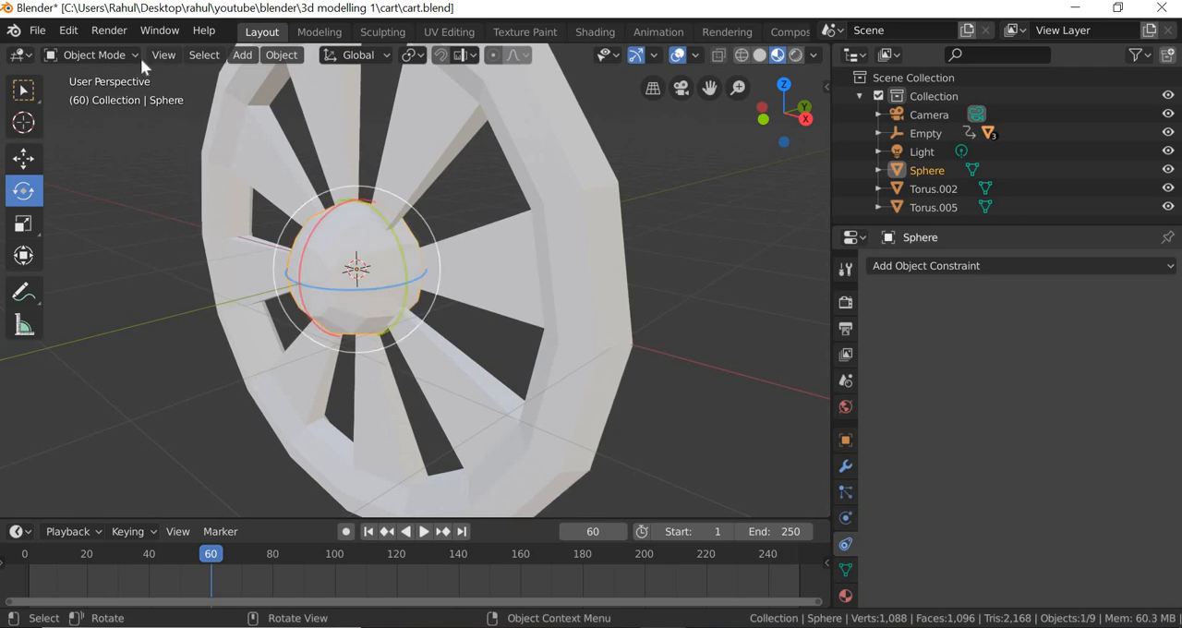
# Select the sphere's pole ring, extrude it into an axle rod and delete the rod's end faces.
pyautogui.press('Tab')
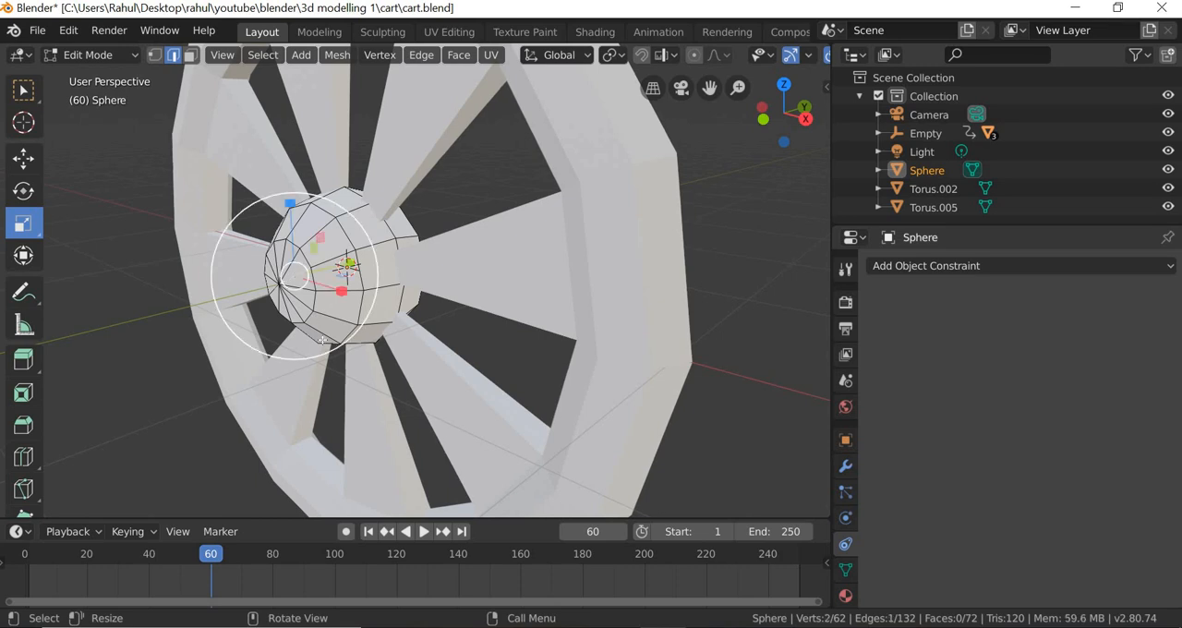
pyautogui.scroll(-3)
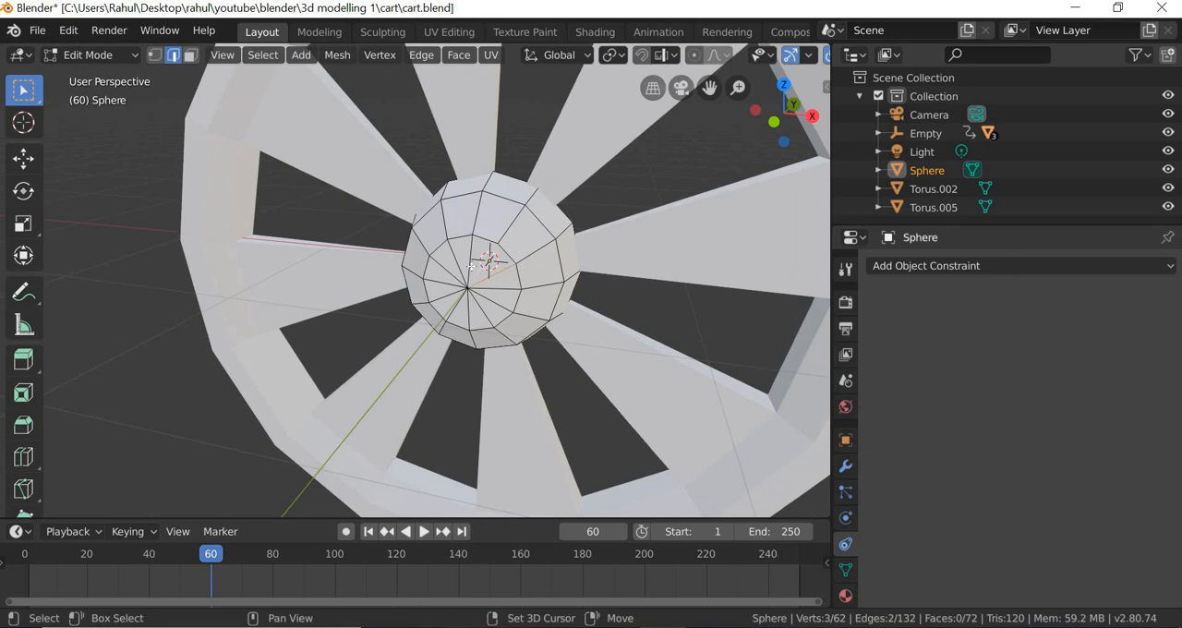
pyautogui.click(461, 277)
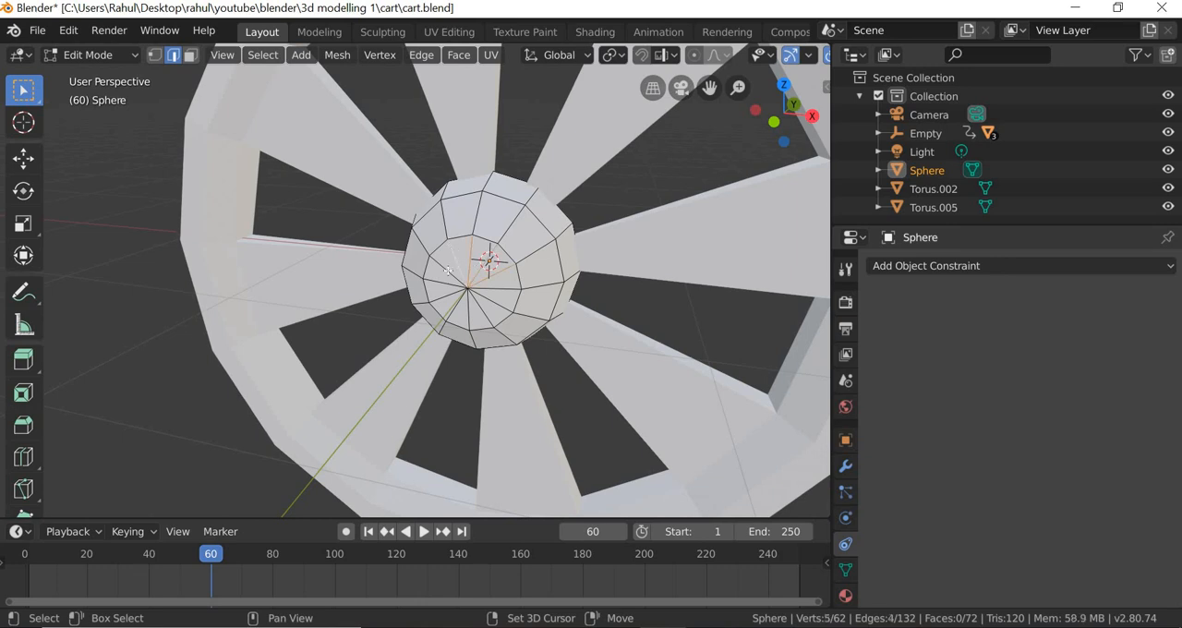
pyautogui.click(453, 277)
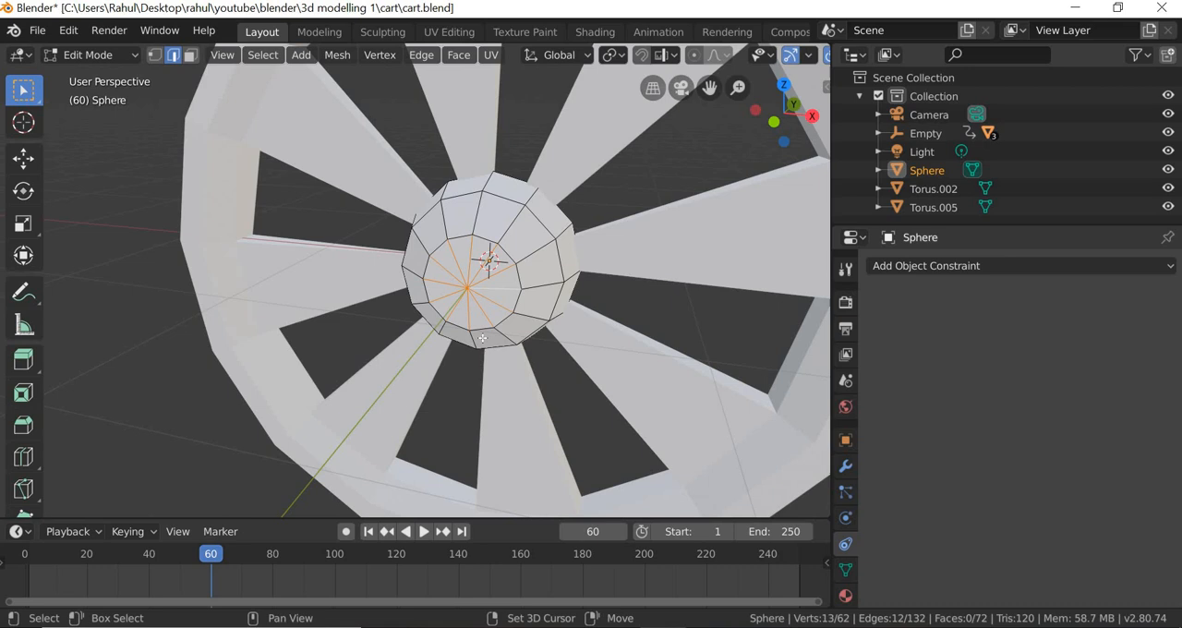
pyautogui.rightClick(480, 336)
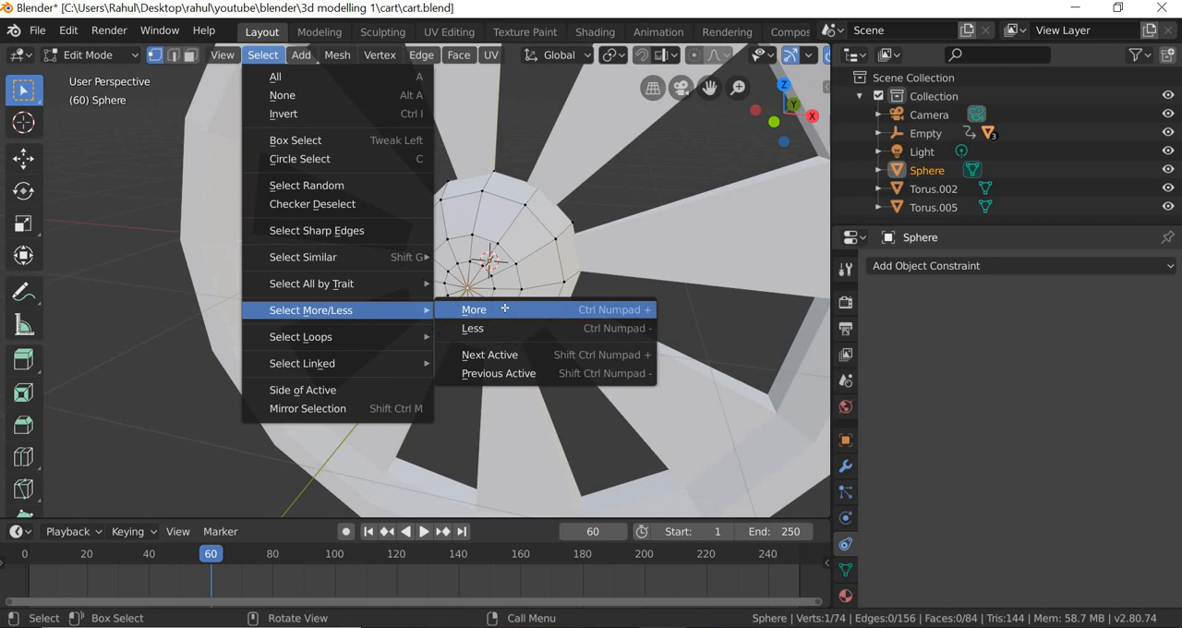
pyautogui.click(473, 311)
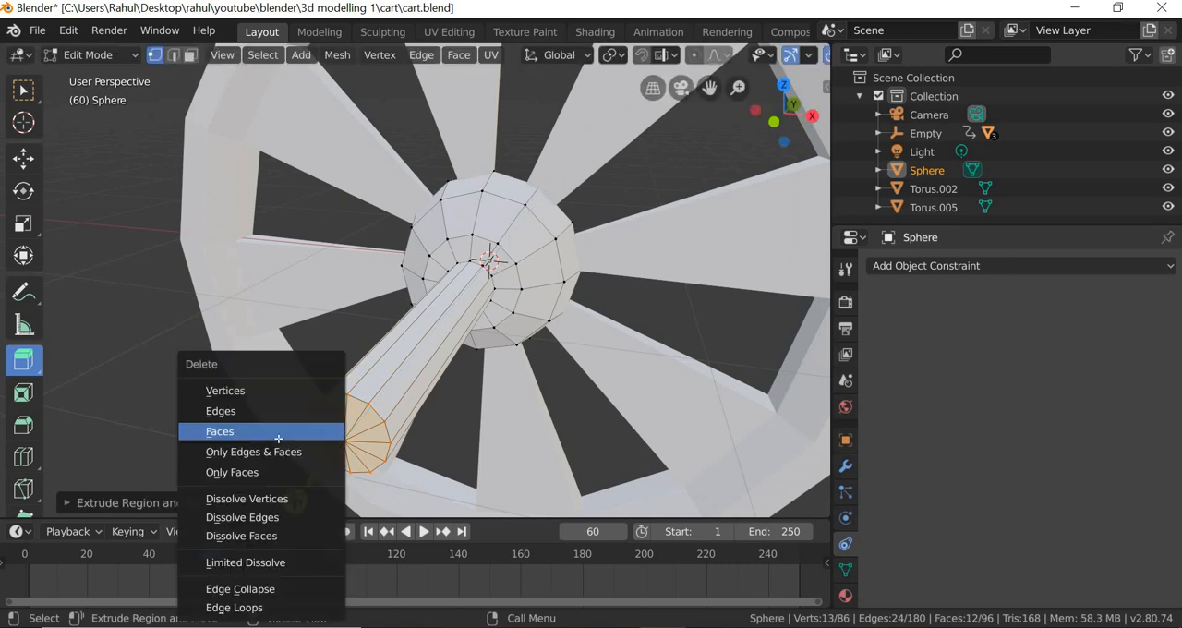
pyautogui.click(220, 432)
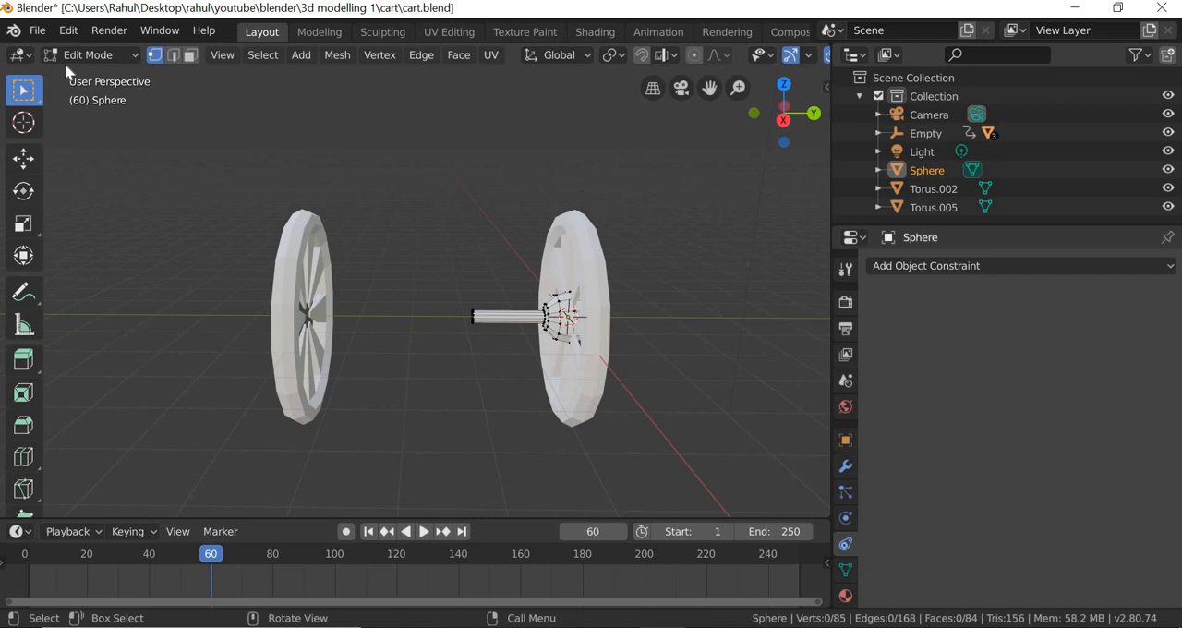
# Leave and re-enter Edit Mode on the hub with the Move tool active.
pyautogui.click(89, 55)
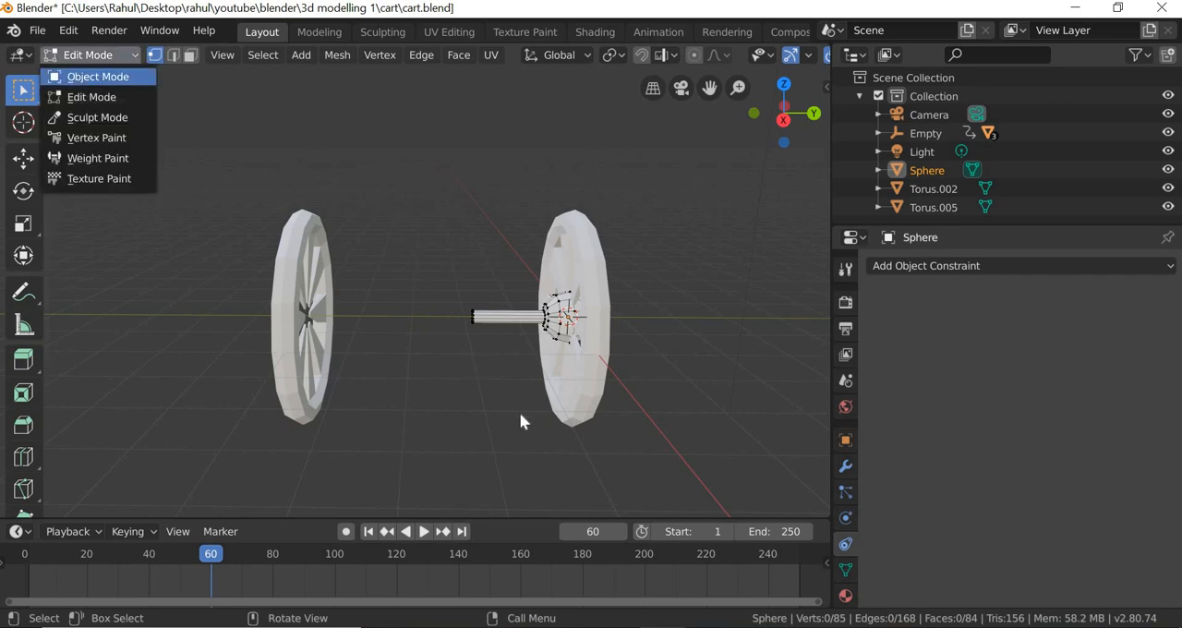
pyautogui.click(98, 76)
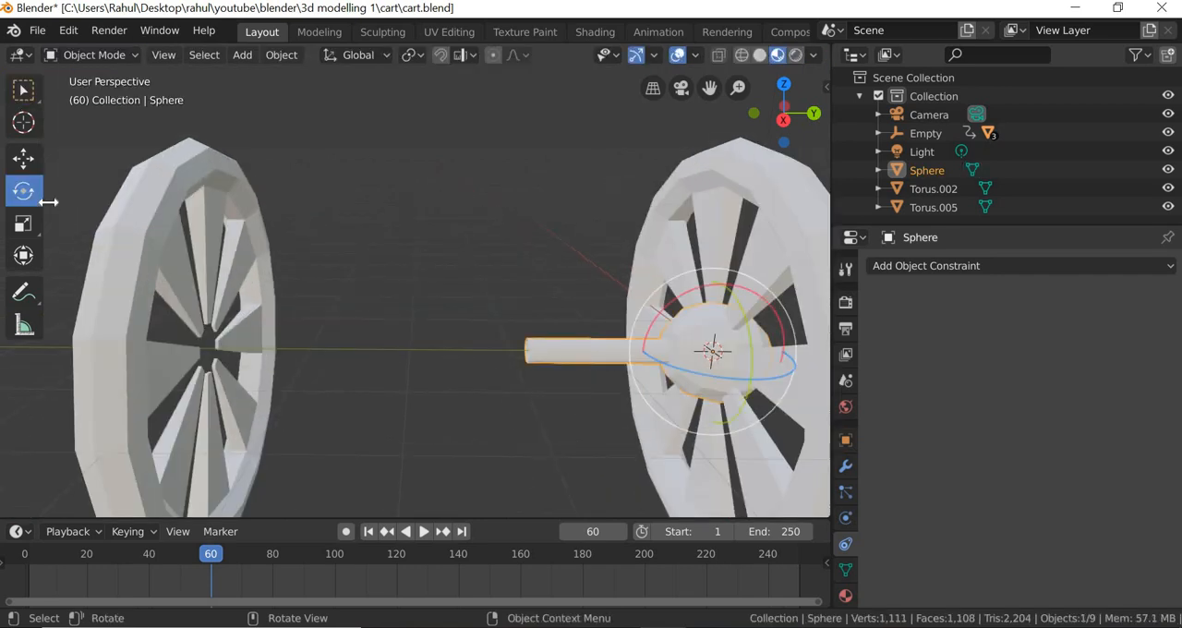
pyautogui.click(22, 159)
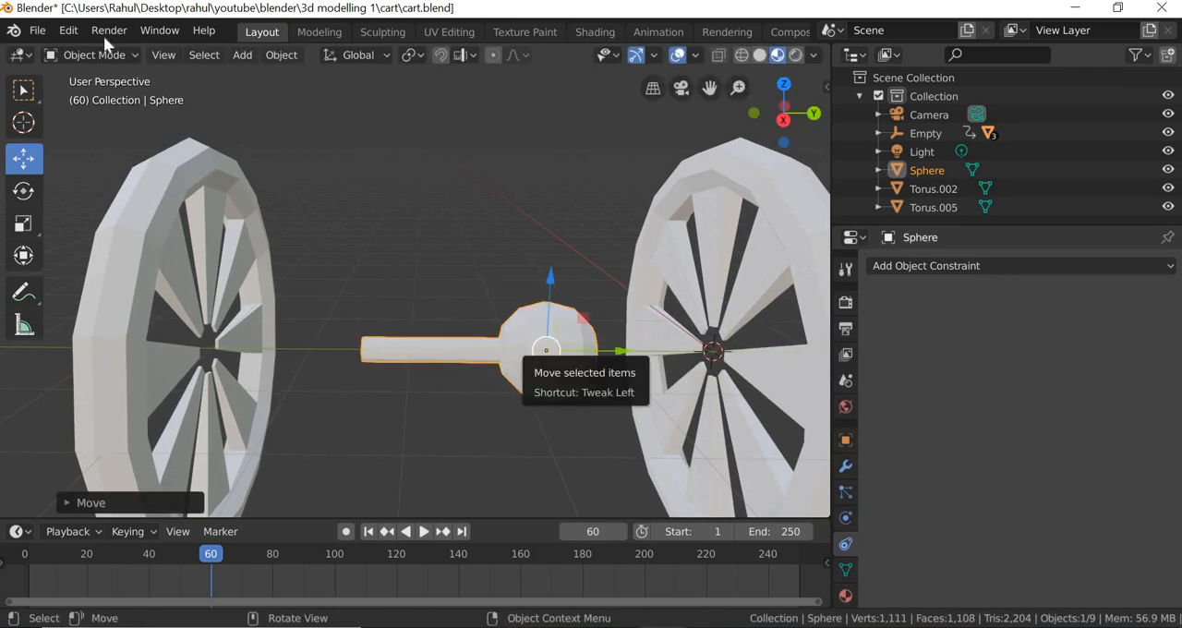
pyautogui.click(92, 55)
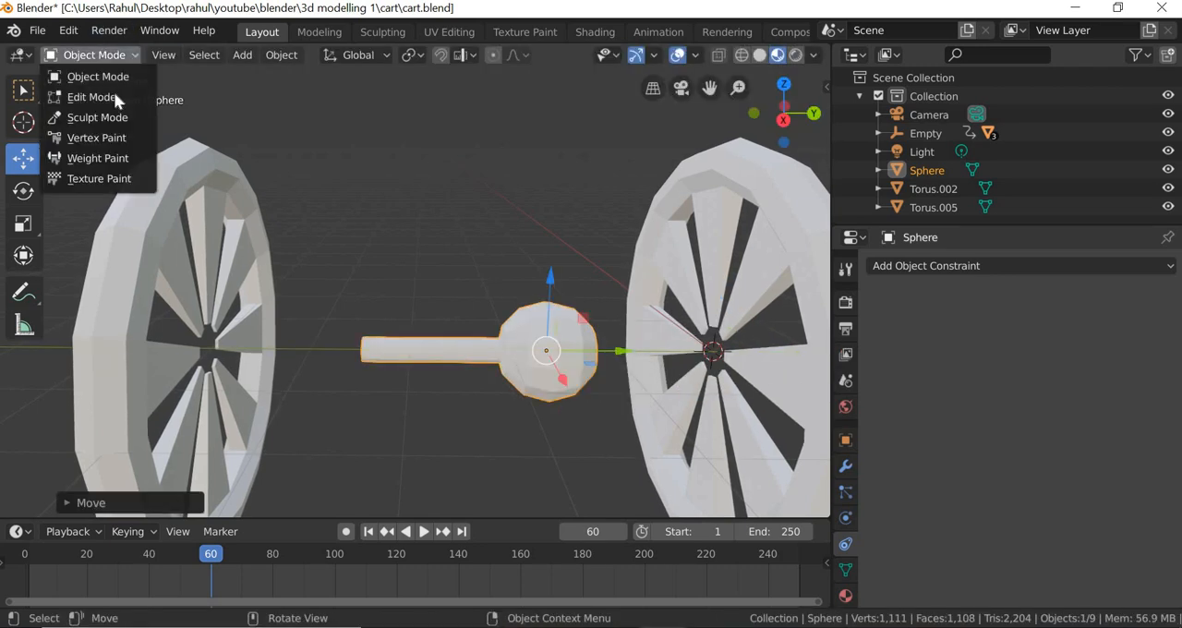
pyautogui.click(93, 96)
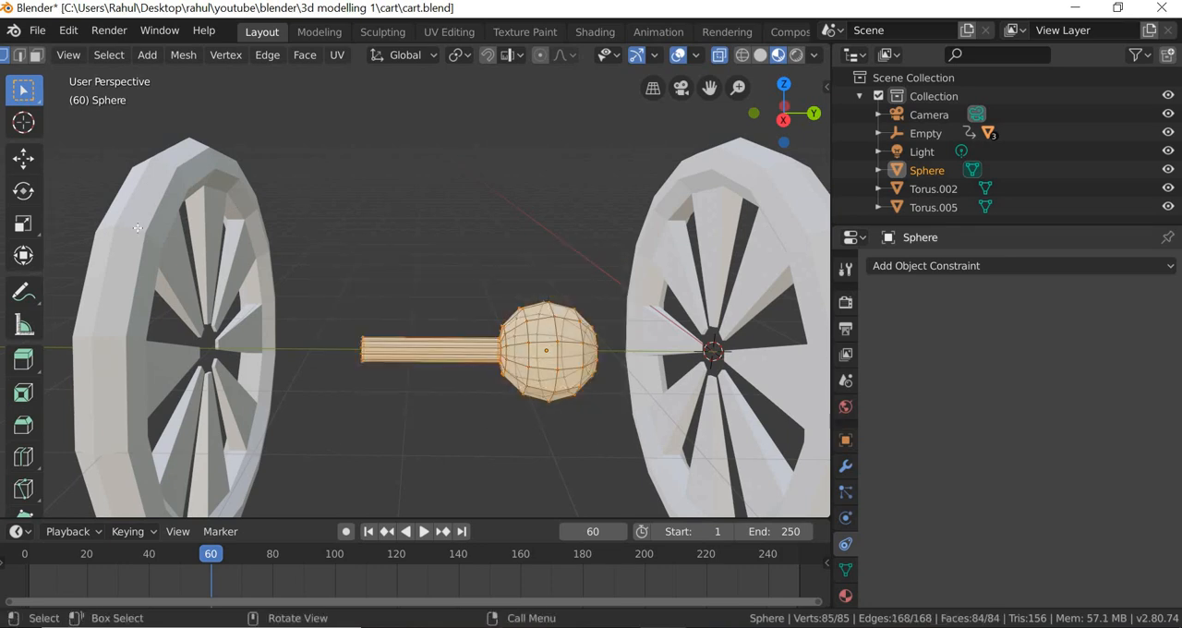
# Move the hub and rod mesh into the right wheel's centre and return to Object Mode.
pyautogui.click(22, 159)
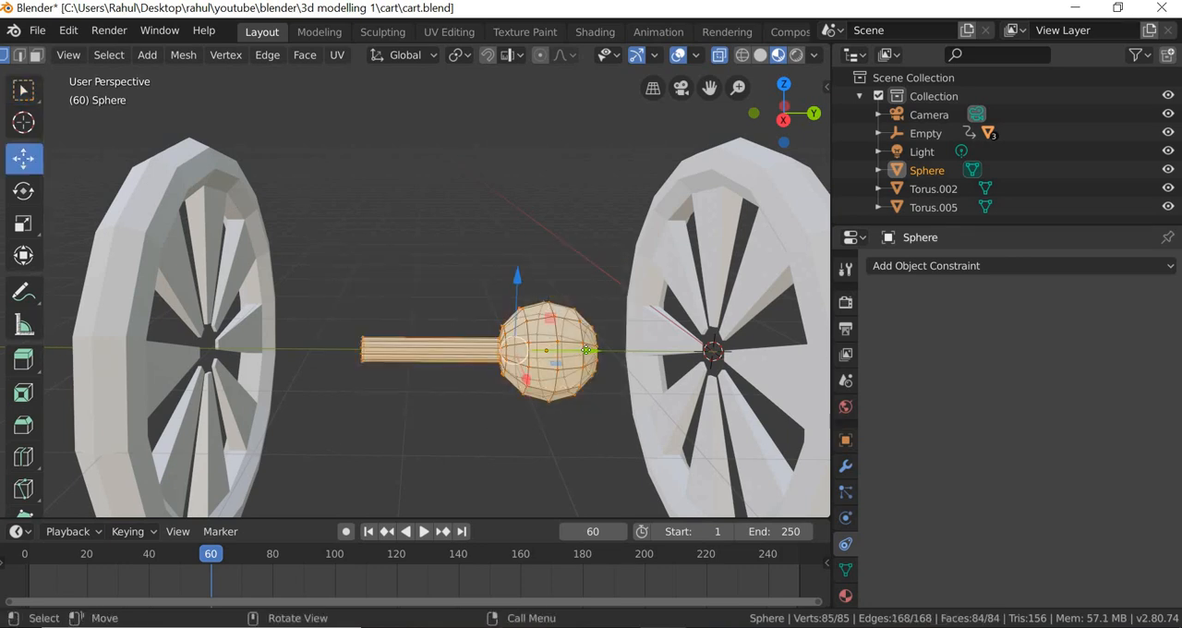
pyautogui.moveTo(545, 354); pyautogui.dragTo(730, 354)
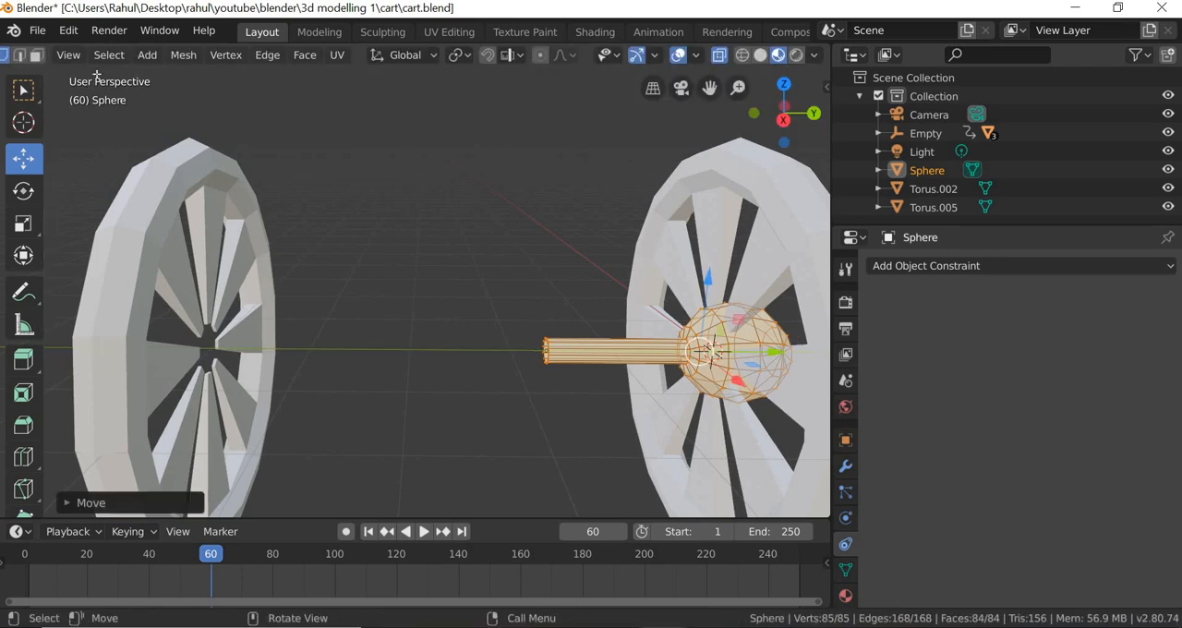
pyautogui.moveTo(109, 56)
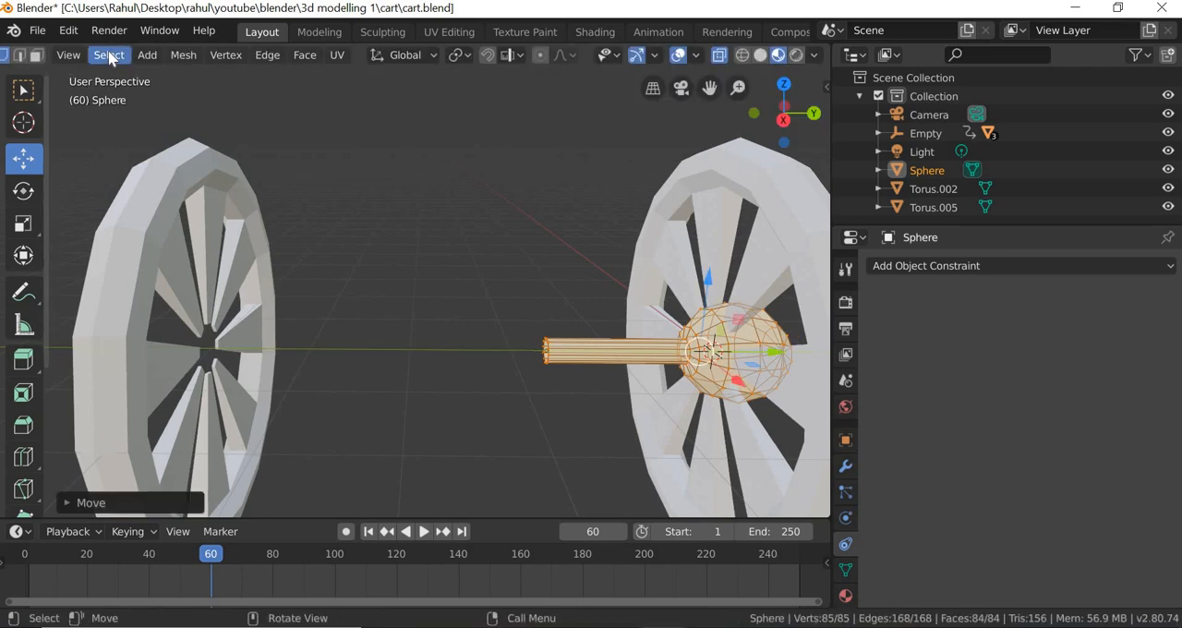
pyautogui.click(88, 55)
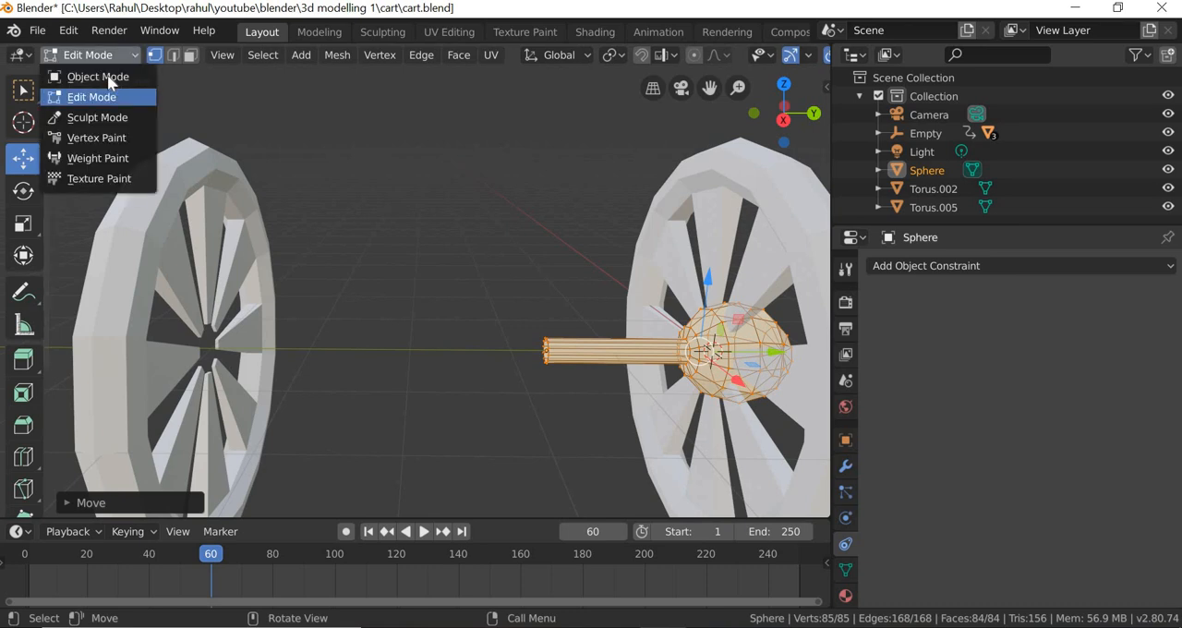
pyautogui.click(98, 76)
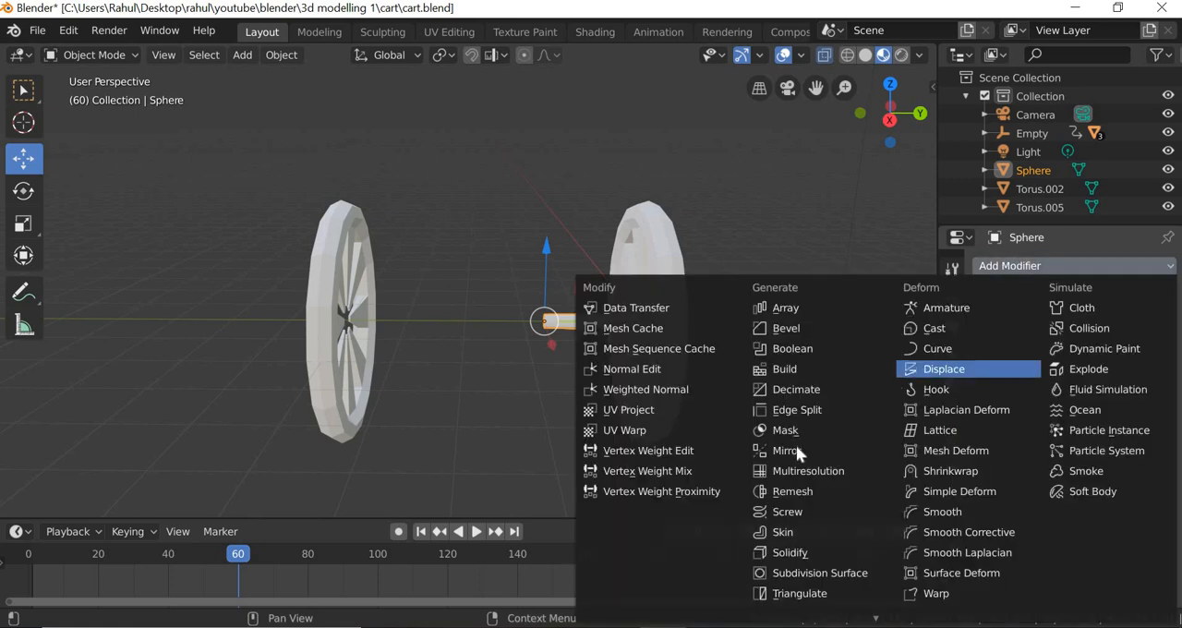
# Add a Mirror modifier on the hub so it duplicates to the other wheel across the set axis.
pyautogui.click(786, 450)
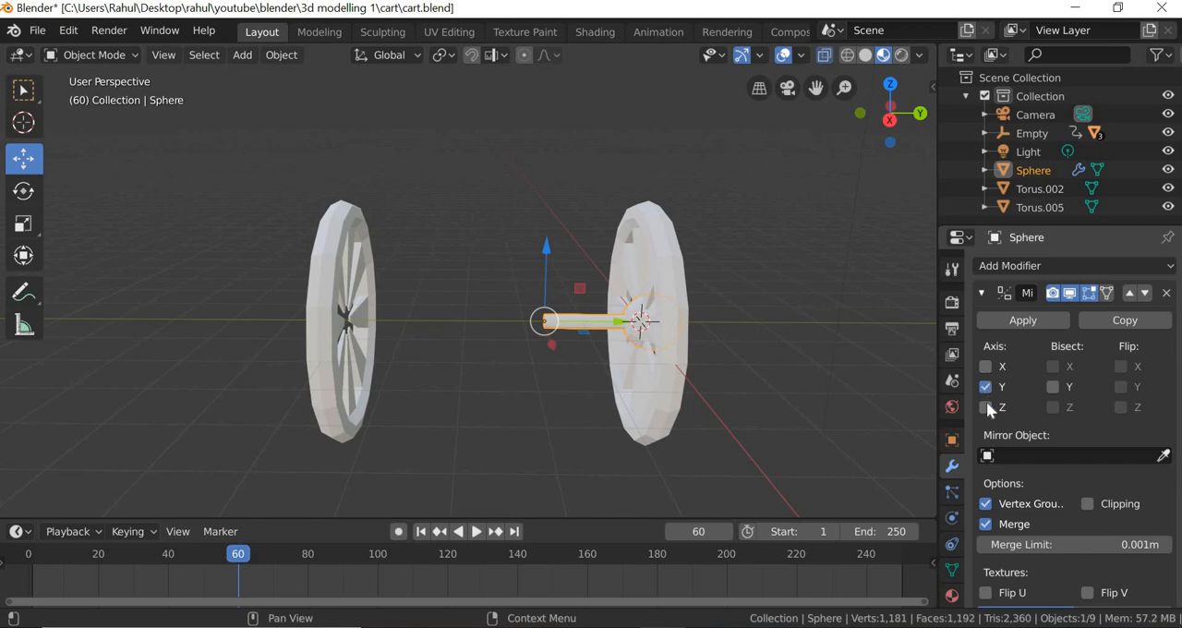
pyautogui.click(987, 406)
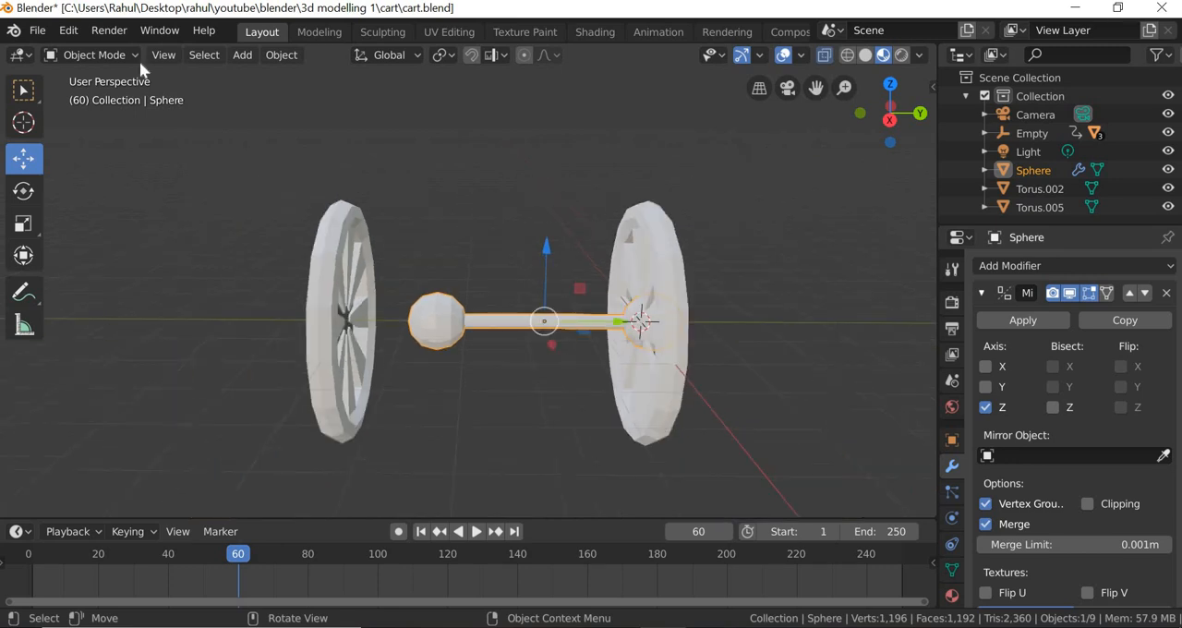
pyautogui.press('Tab')
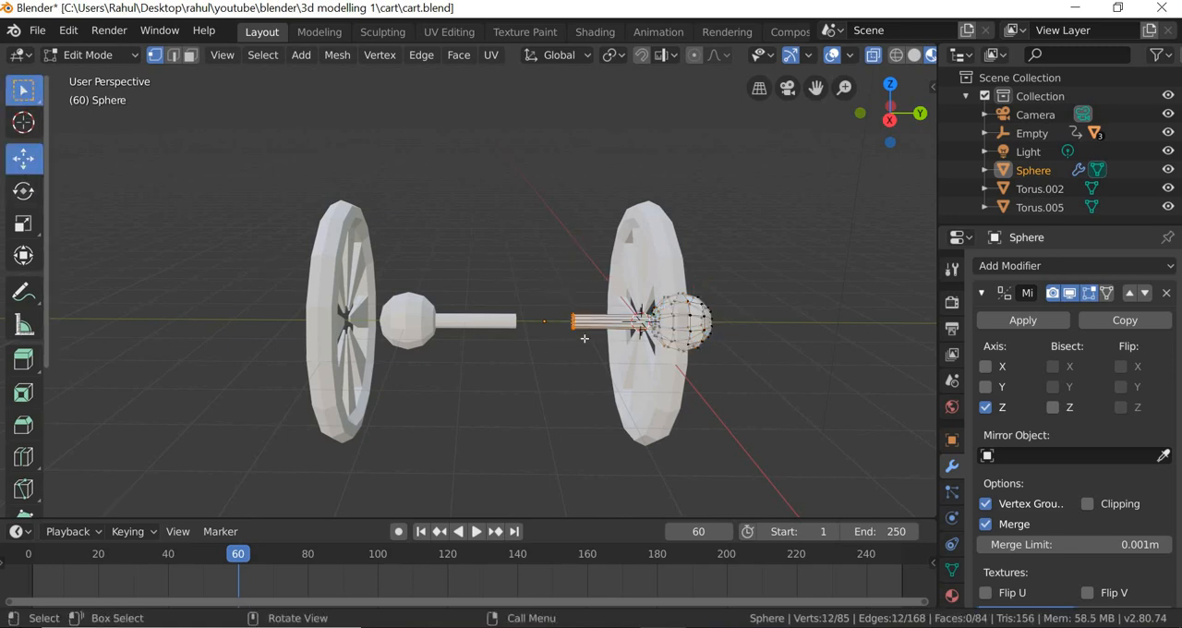
# Move the axle end vertices to the centre so both mirrored halves meet in the middle.
pyautogui.press('g')
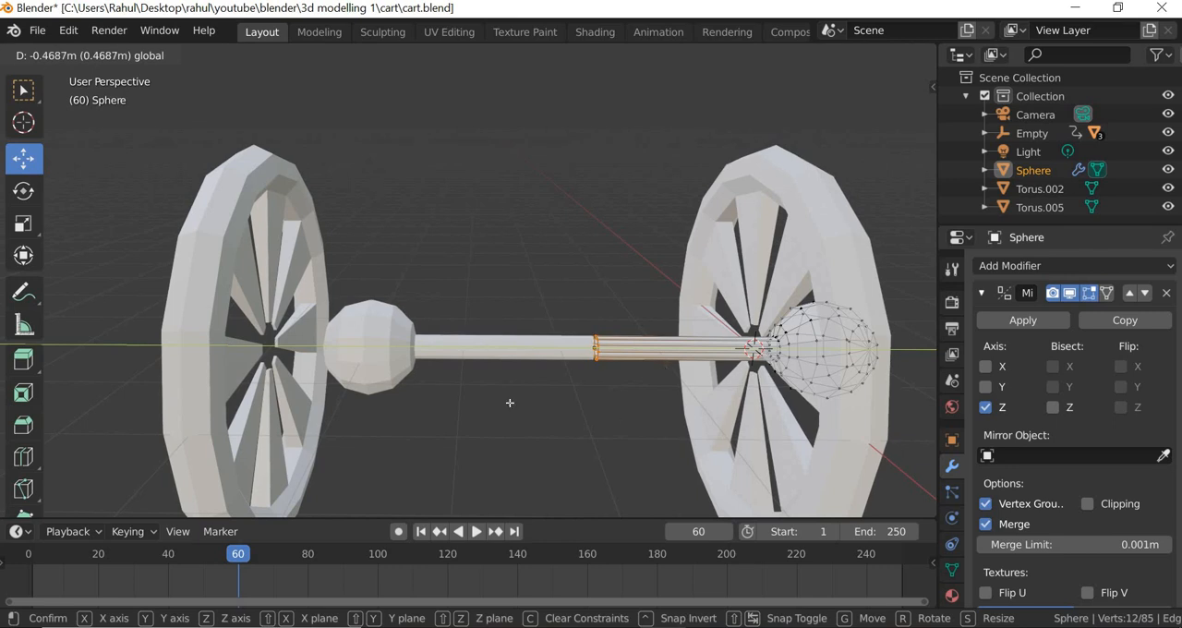
pyautogui.click(89, 55)
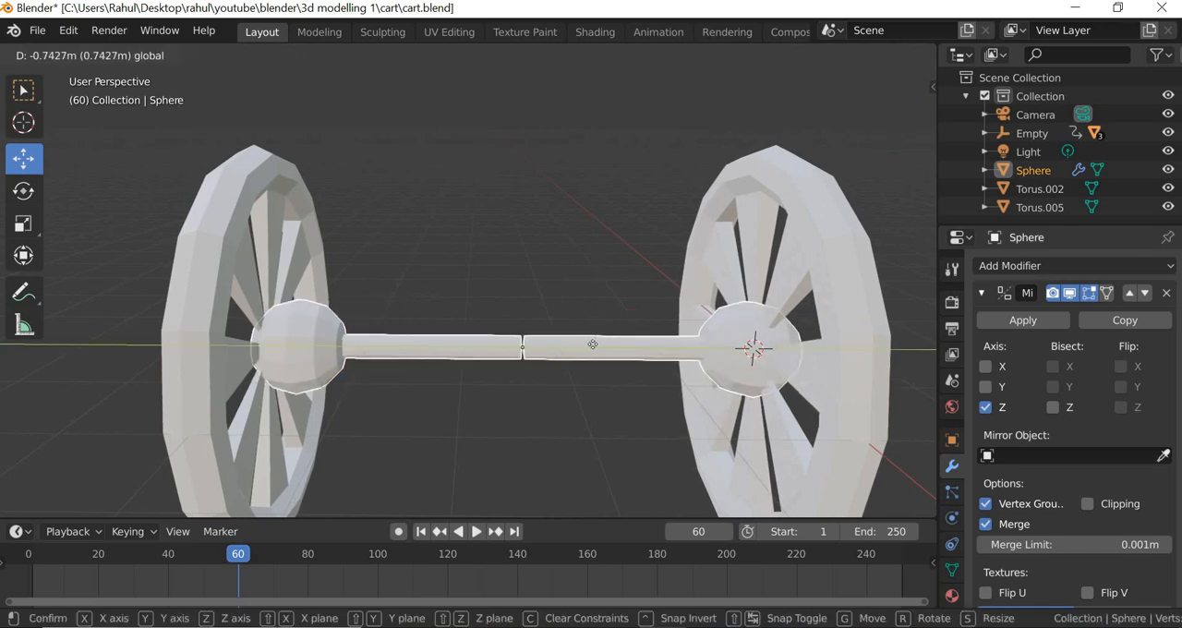
pyautogui.moveTo(608, 377)
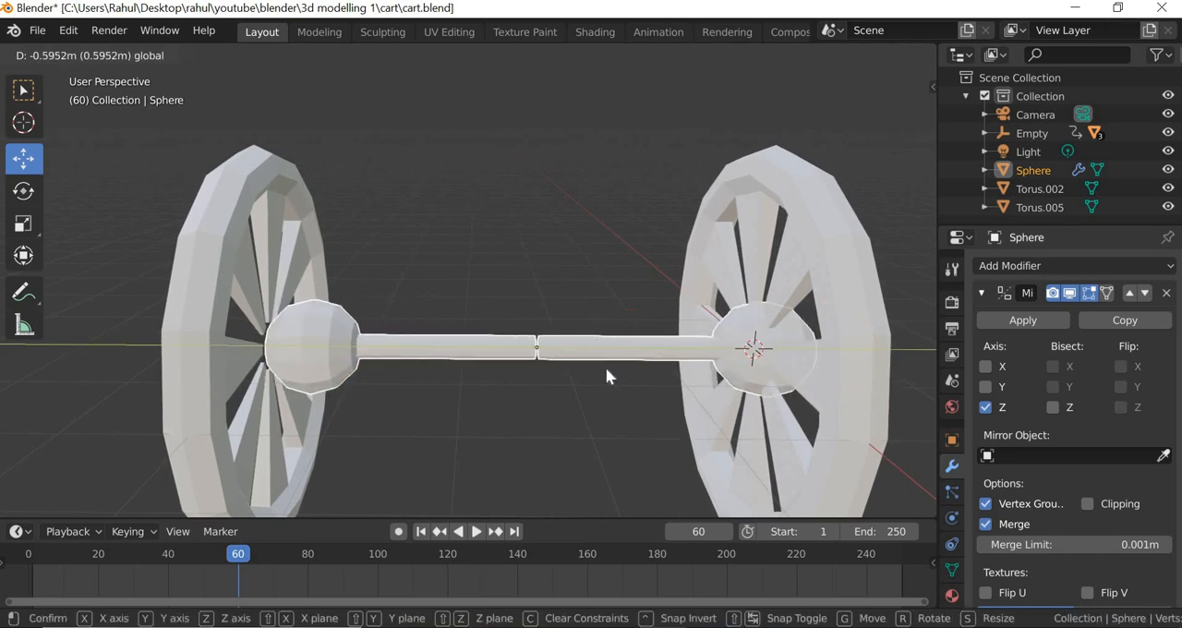
pyautogui.click(610, 377)
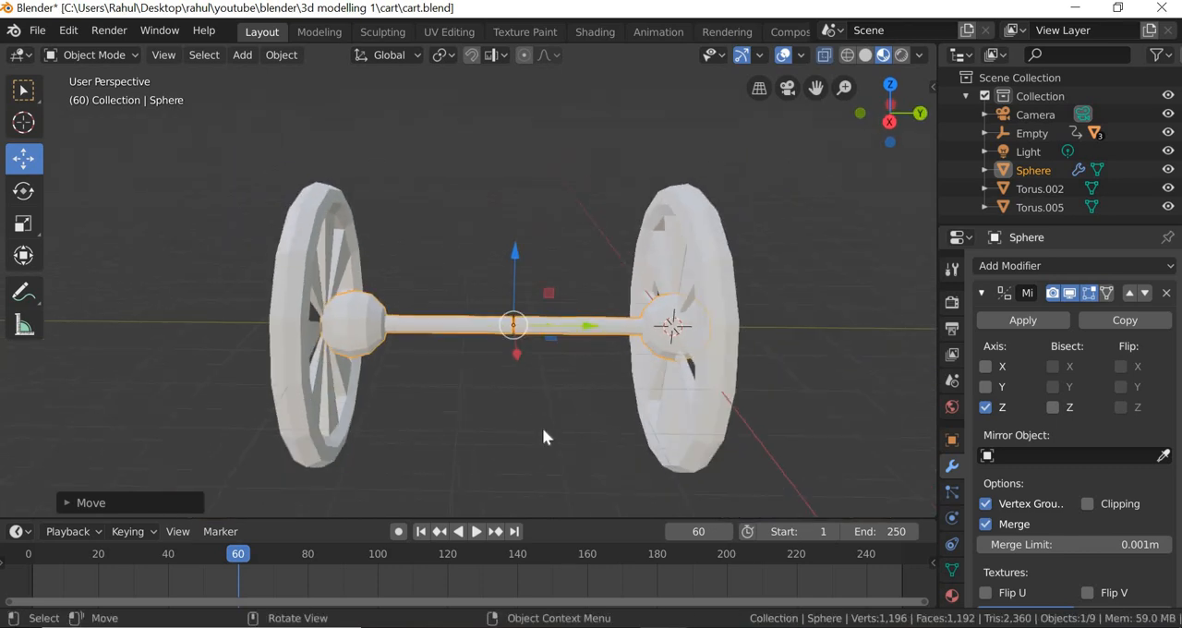
# Slide the left wheel along the axle so it sits on the mirrored hub end.
pyautogui.moveTo(545, 440); pyautogui.dragTo(532, 514)
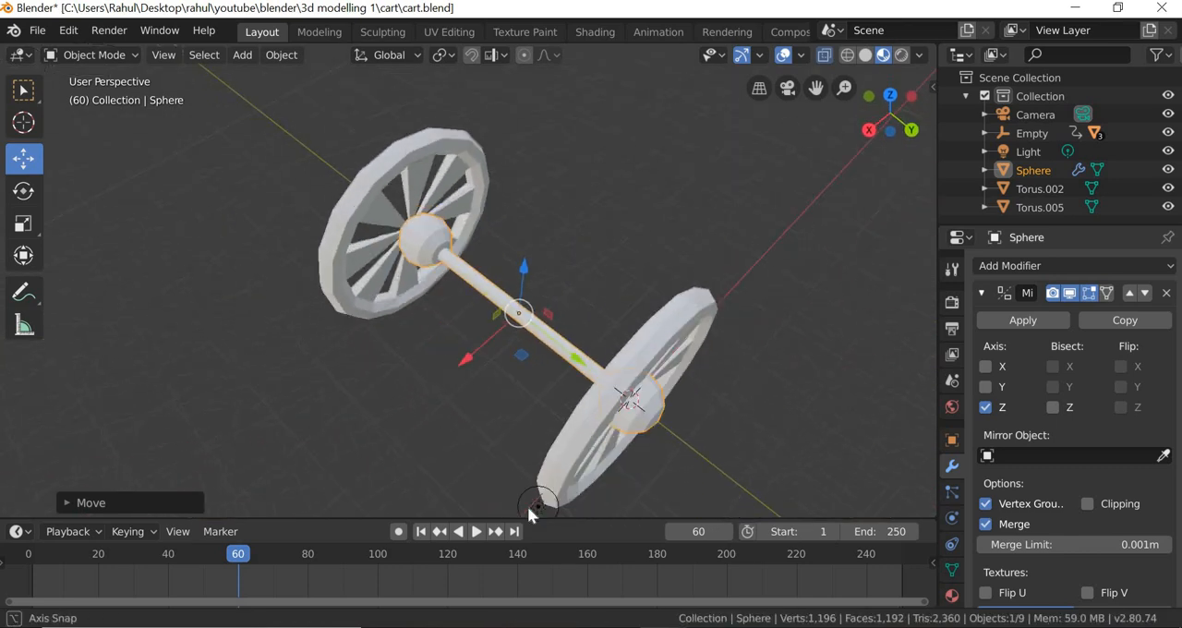
pyautogui.moveTo(539, 508); pyautogui.dragTo(336, 451)
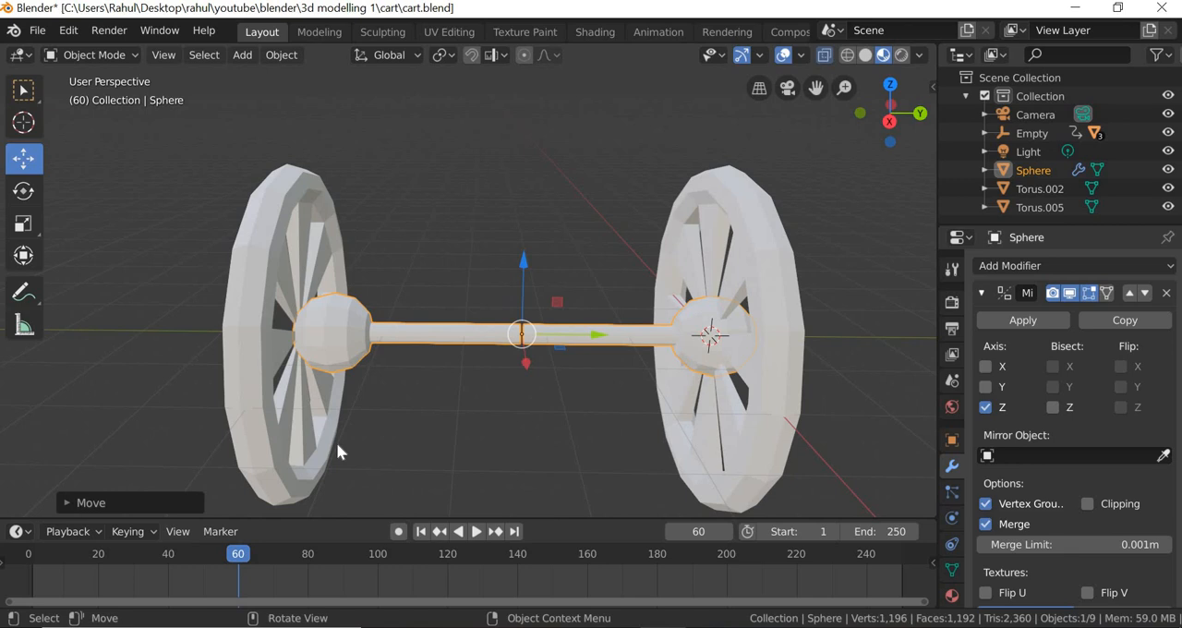
pyautogui.click(299, 332)
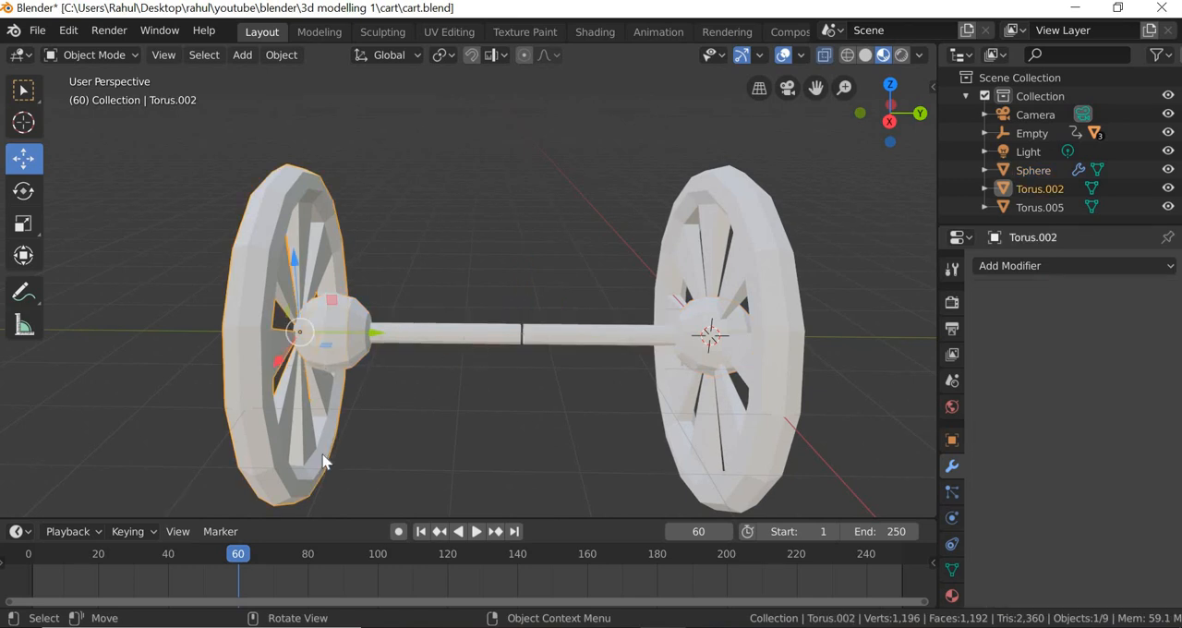
pyautogui.press('g')
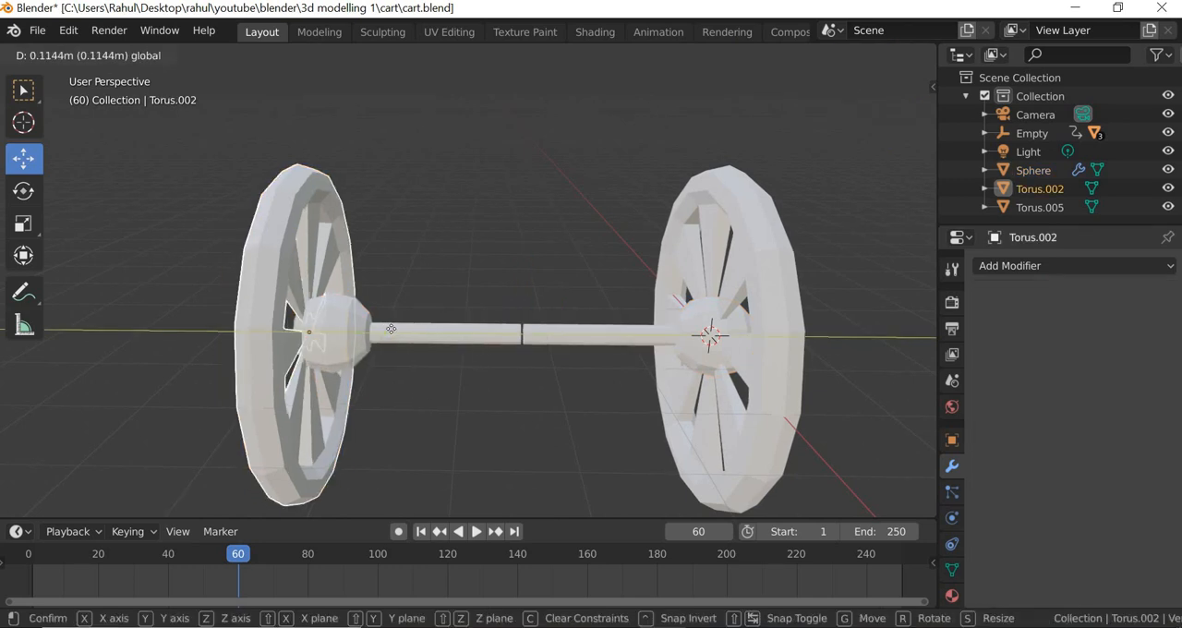
pyautogui.click(564, 340)
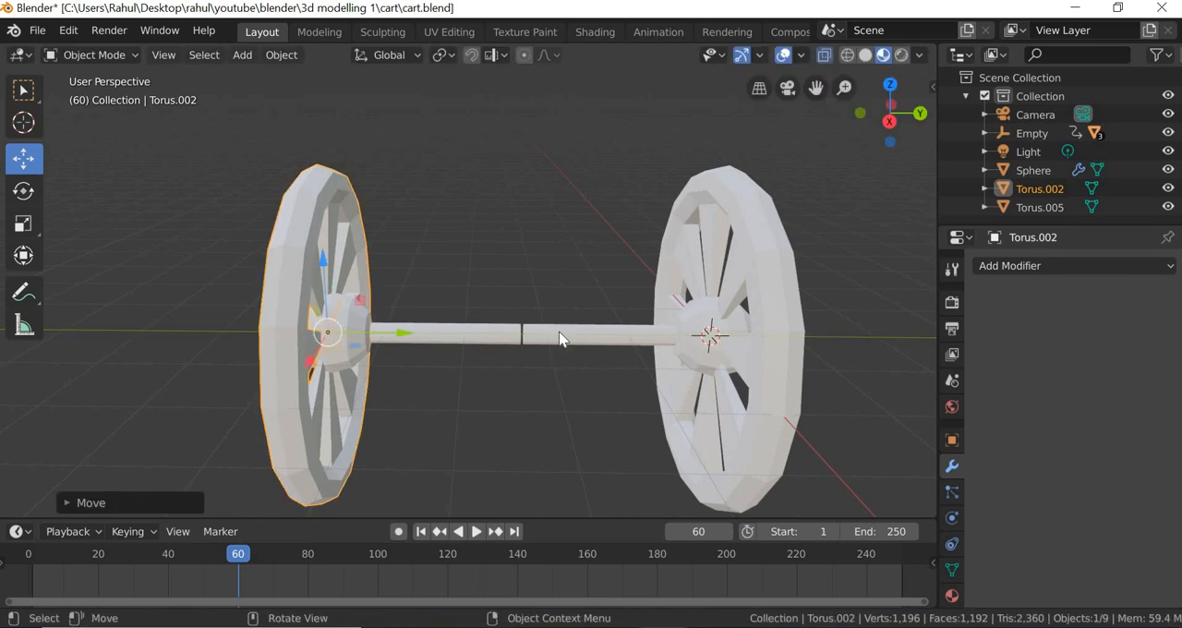
# Reselect the hub and inspect the wheel assembly from several angles.
pyautogui.click(1034, 169)
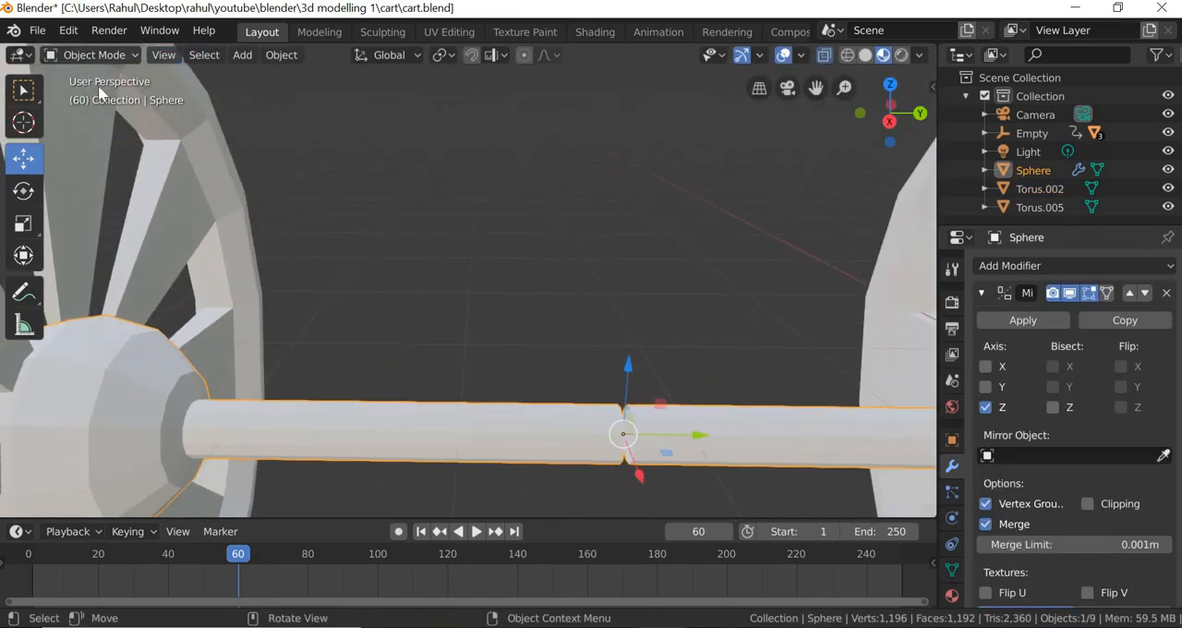
pyautogui.press('Tab')
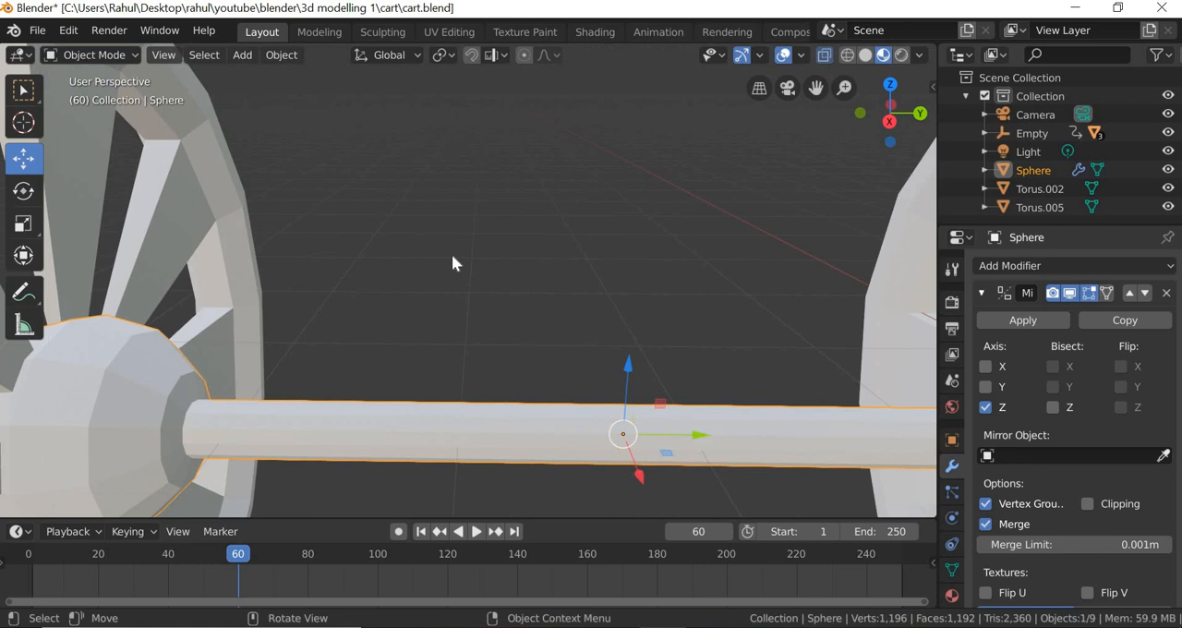
pyautogui.moveTo(453, 263); pyautogui.dragTo(471, 440)
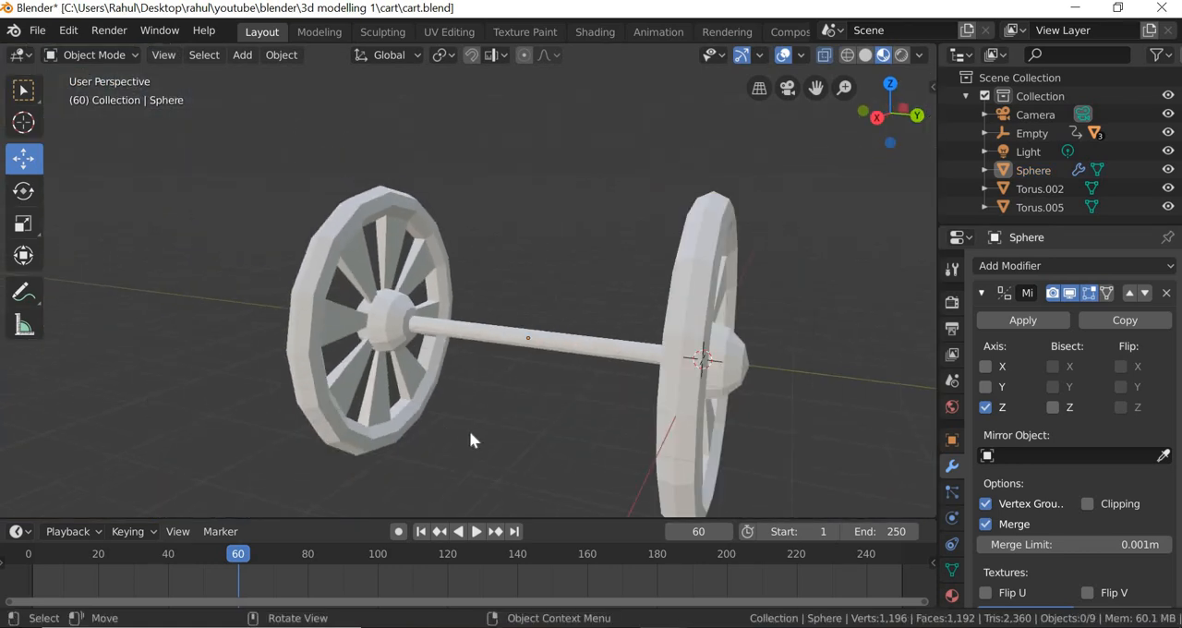
pyautogui.moveTo(471, 440); pyautogui.dragTo(558, 480)
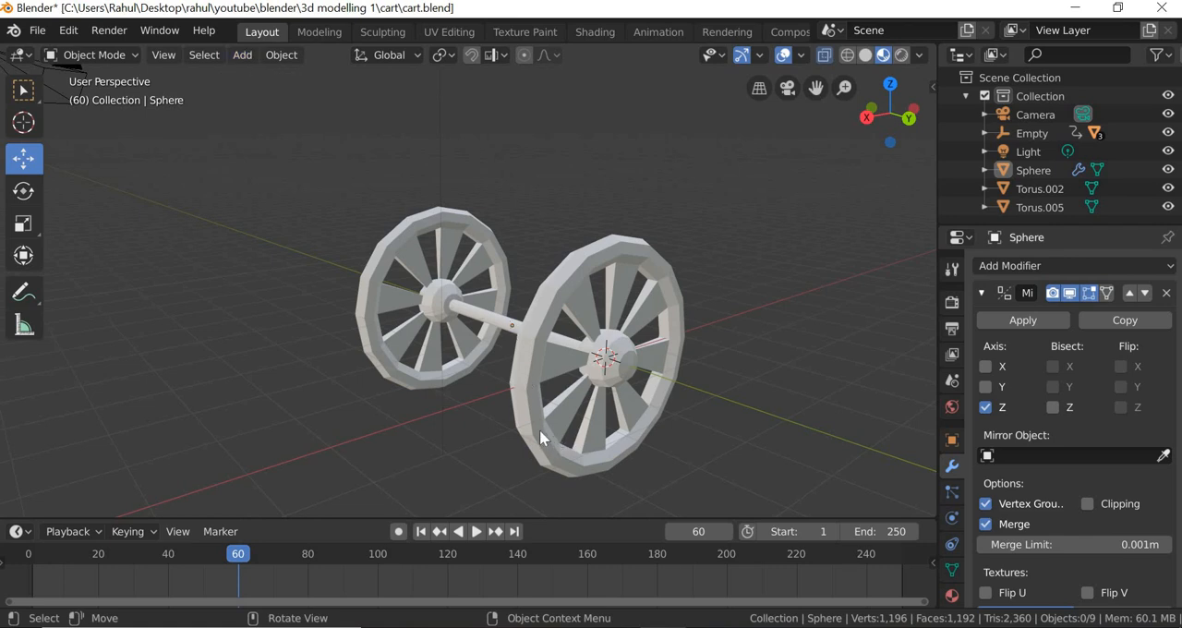
pyautogui.click(609, 360)
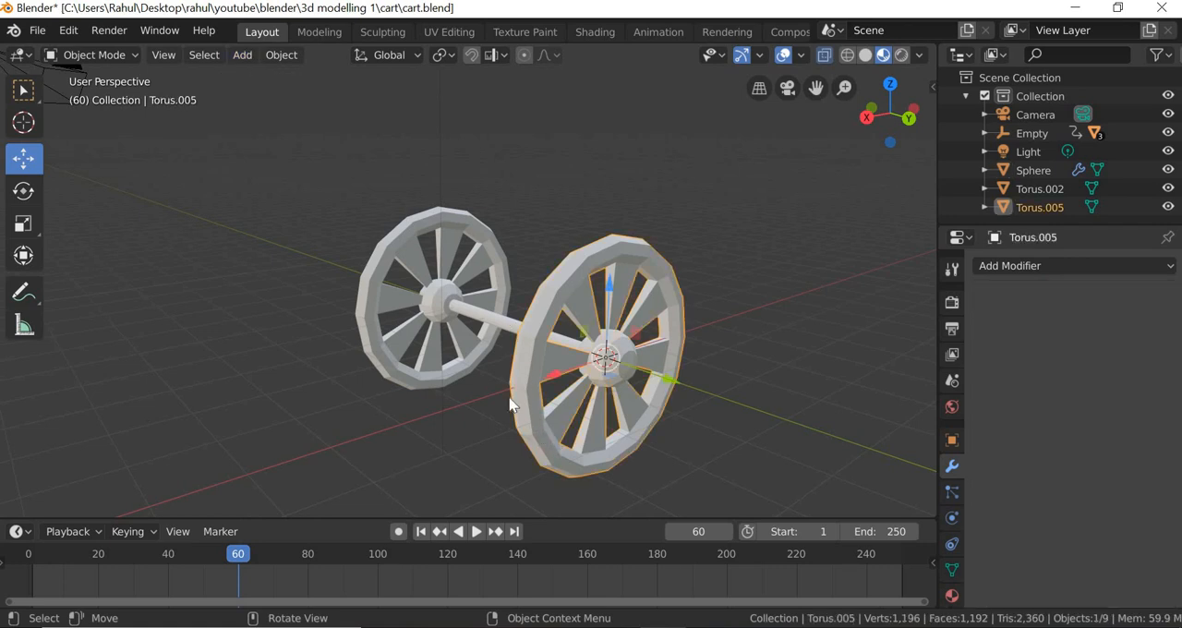
pyautogui.click(1035, 170)
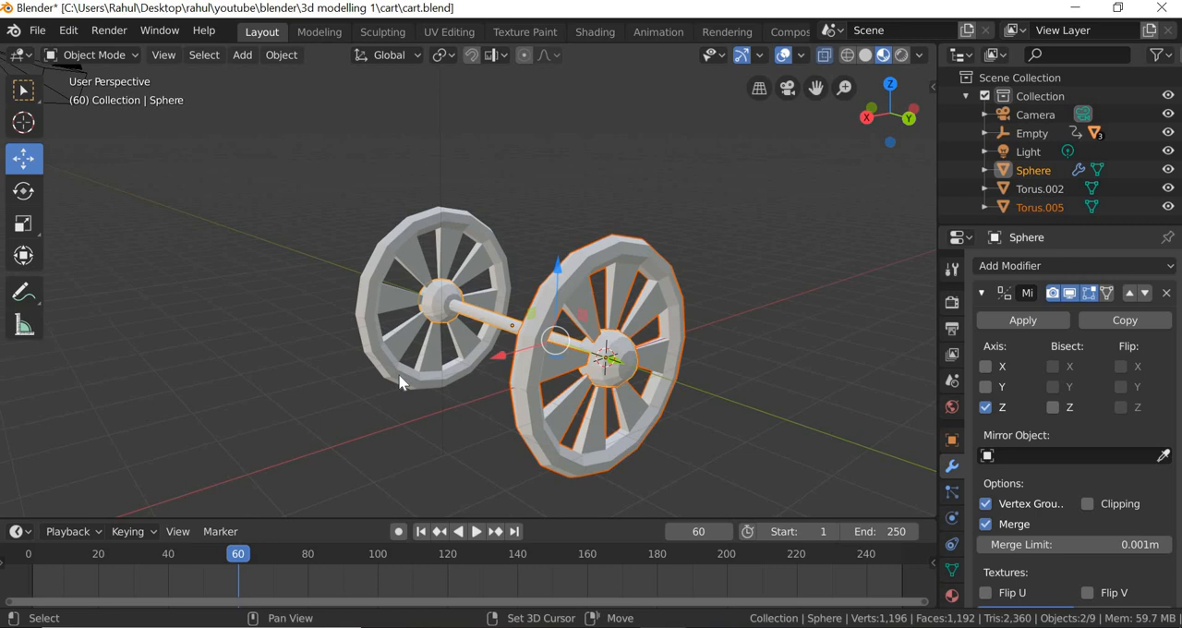
# Apply the hub's Mirror modifier and join the two wheels into one object.
pyautogui.click(280, 56)
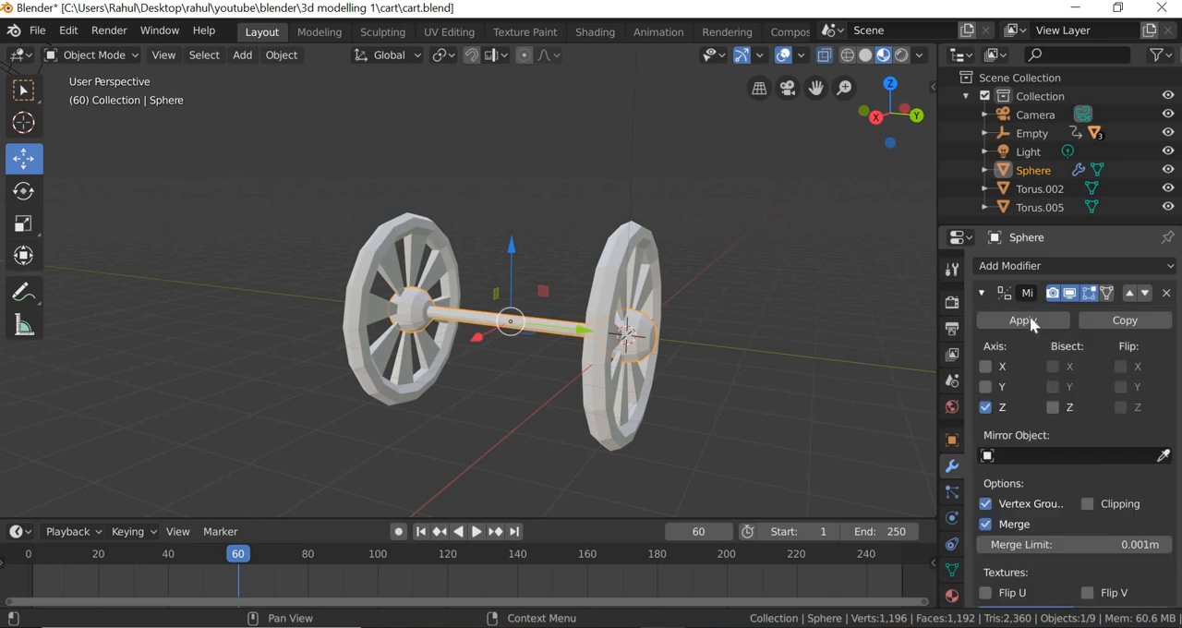
pyautogui.click(1021, 321)
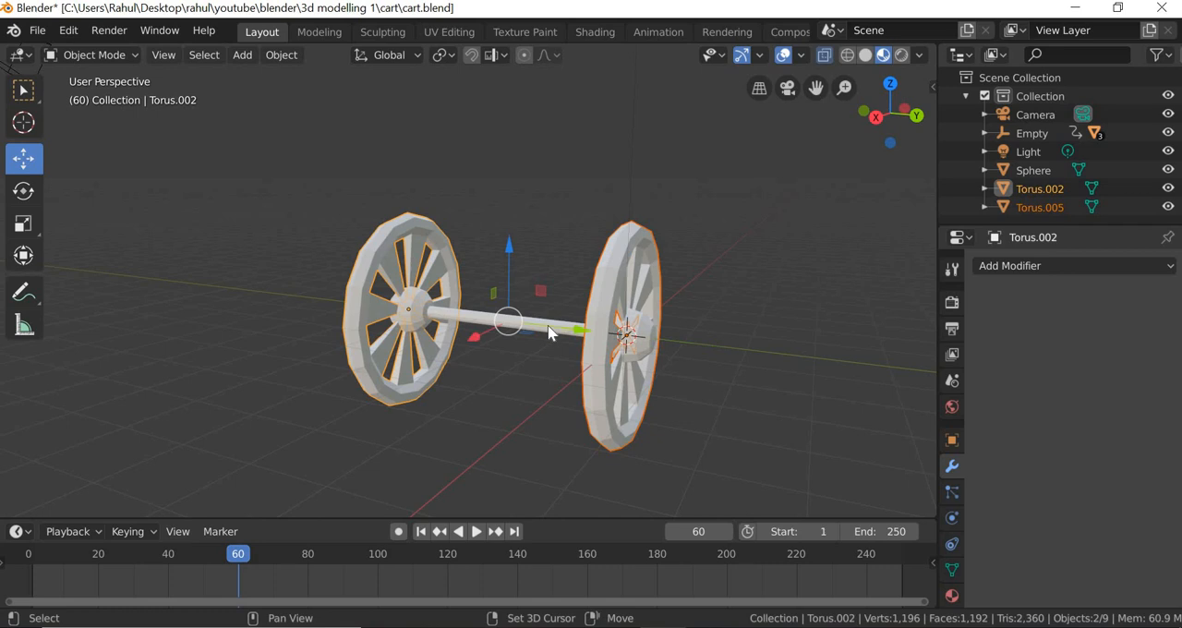
pyautogui.press('g')
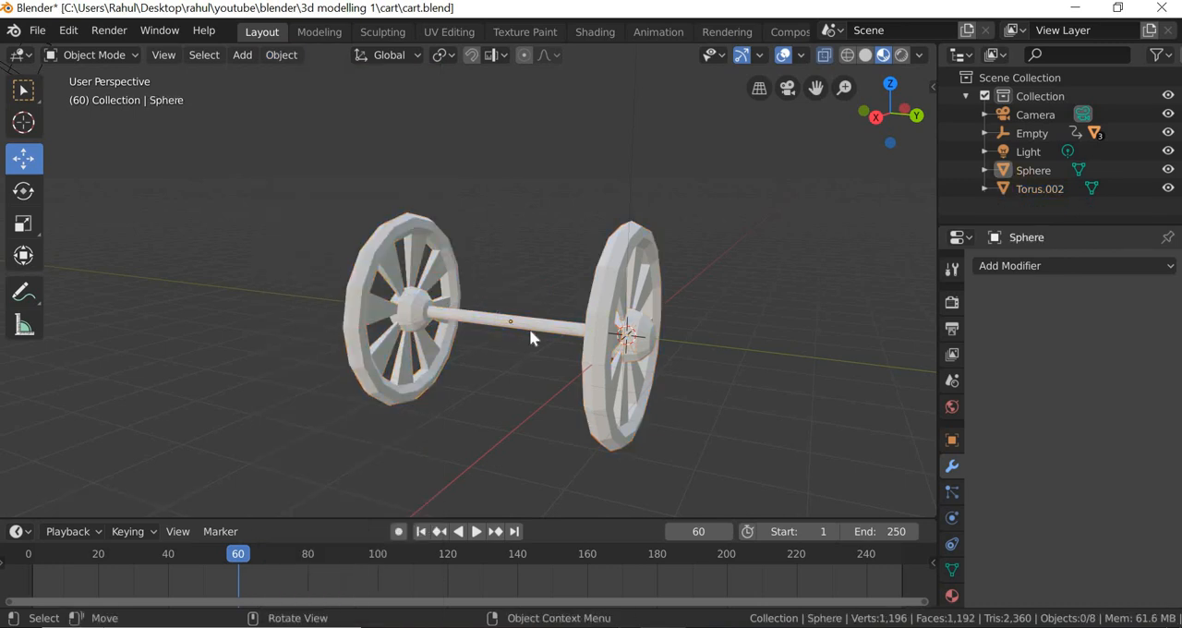
pyautogui.click(532, 339)
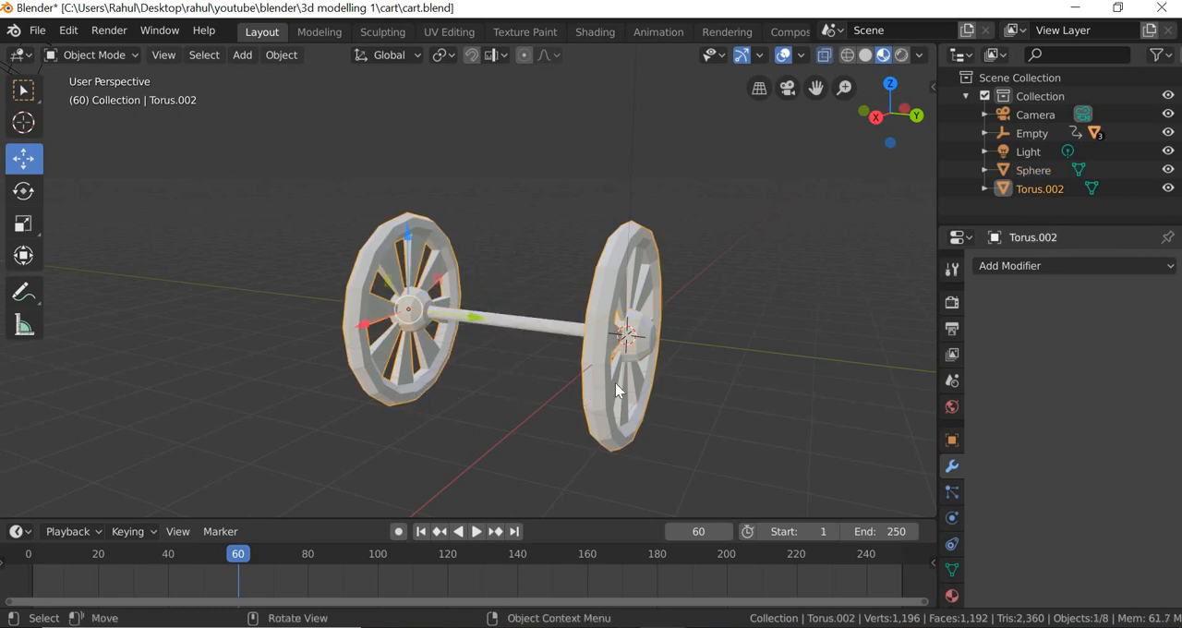
# Set the origin and join the axle with the wheels into a single mesh.
pyautogui.click(591, 407)
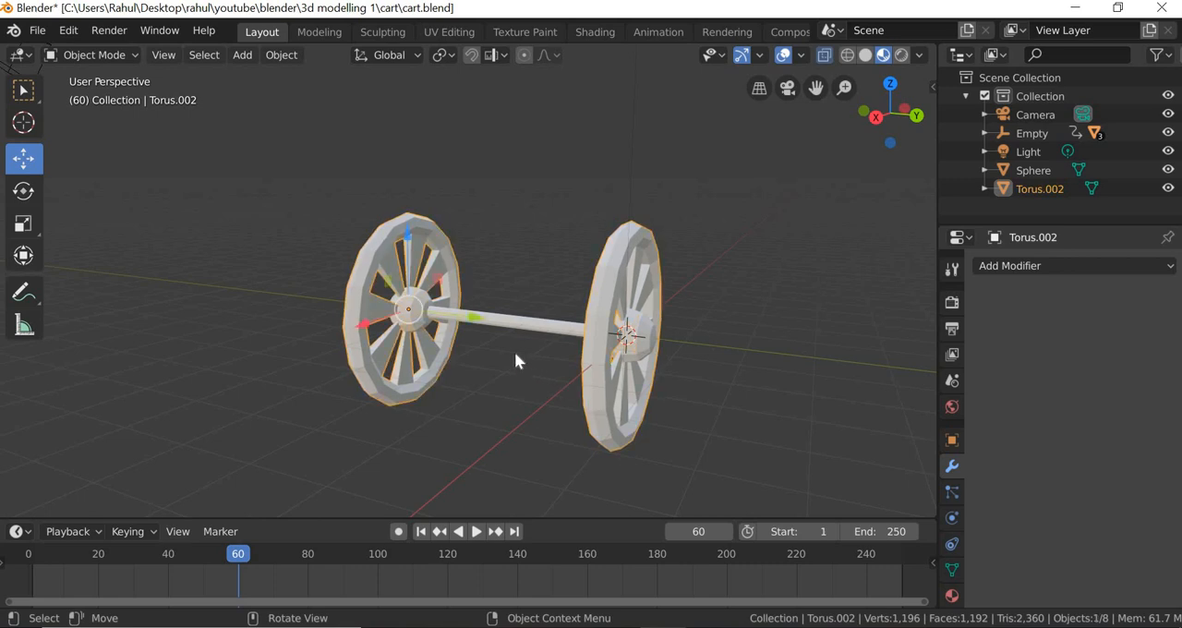
pyautogui.click(281, 56)
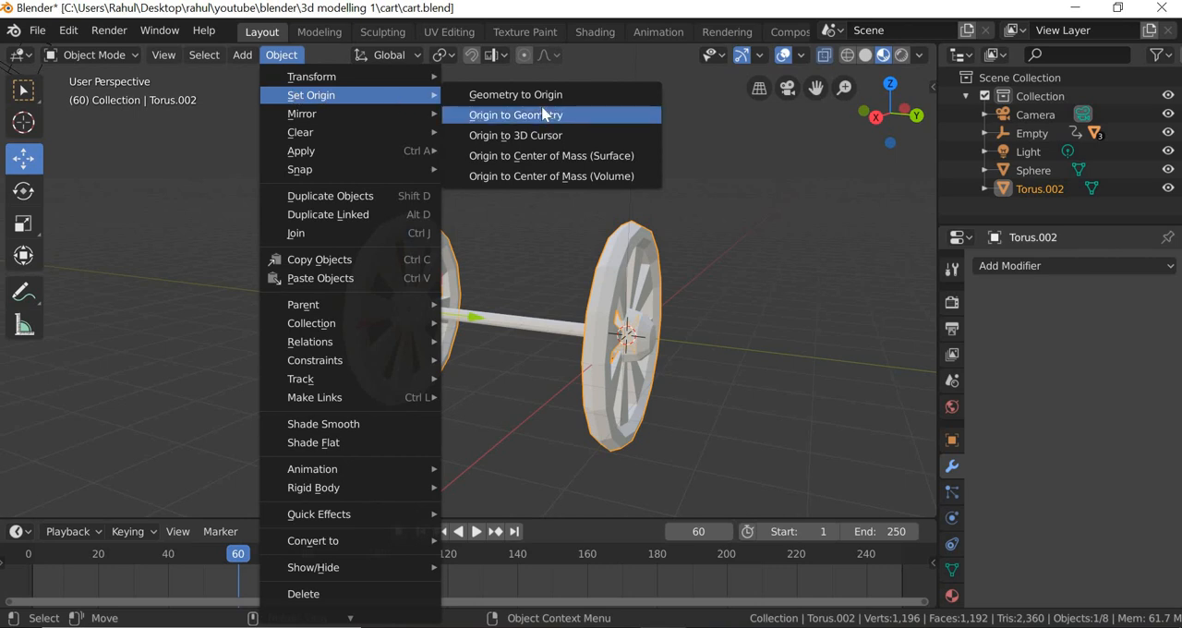
pyautogui.moveTo(515, 95)
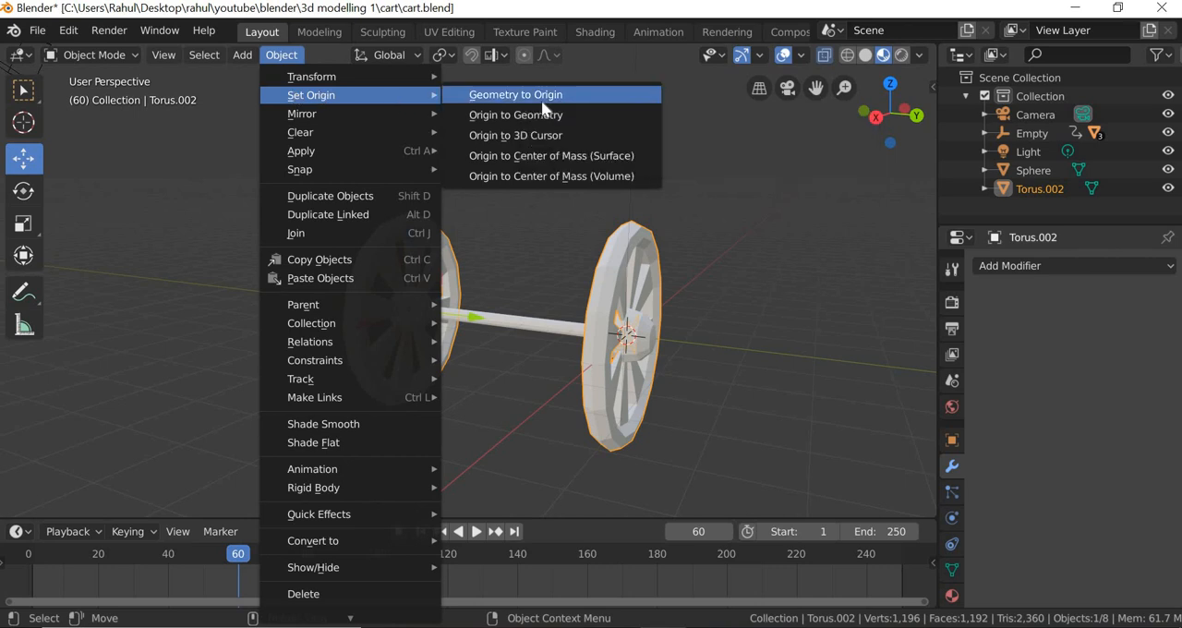
pyautogui.click(515, 95)
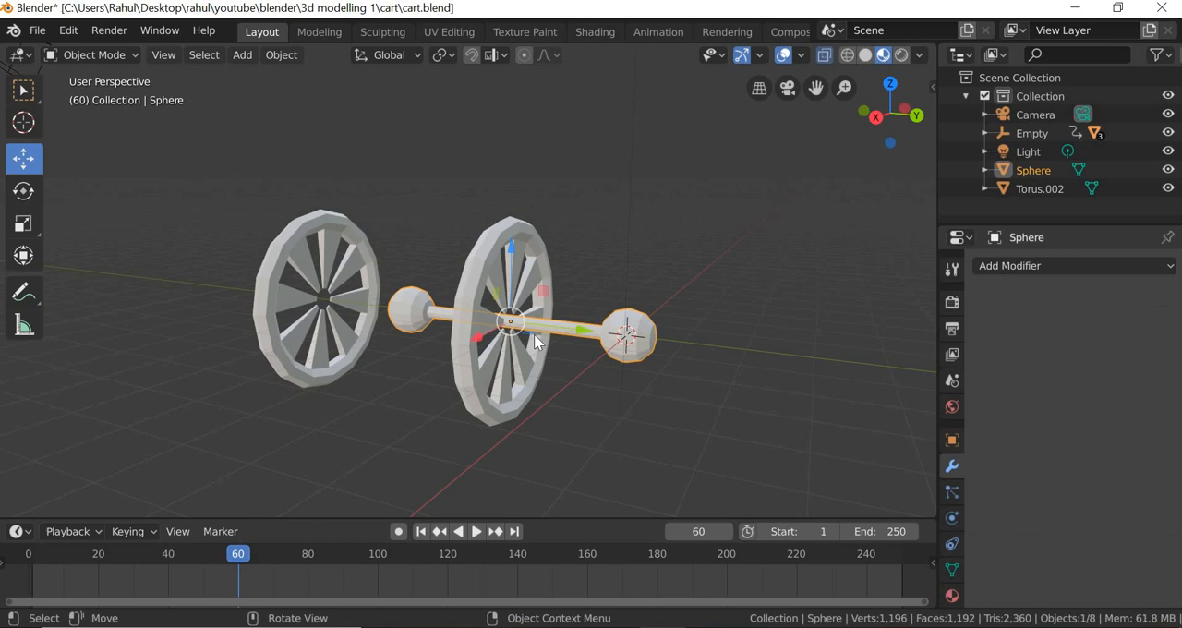
pyautogui.press('g')
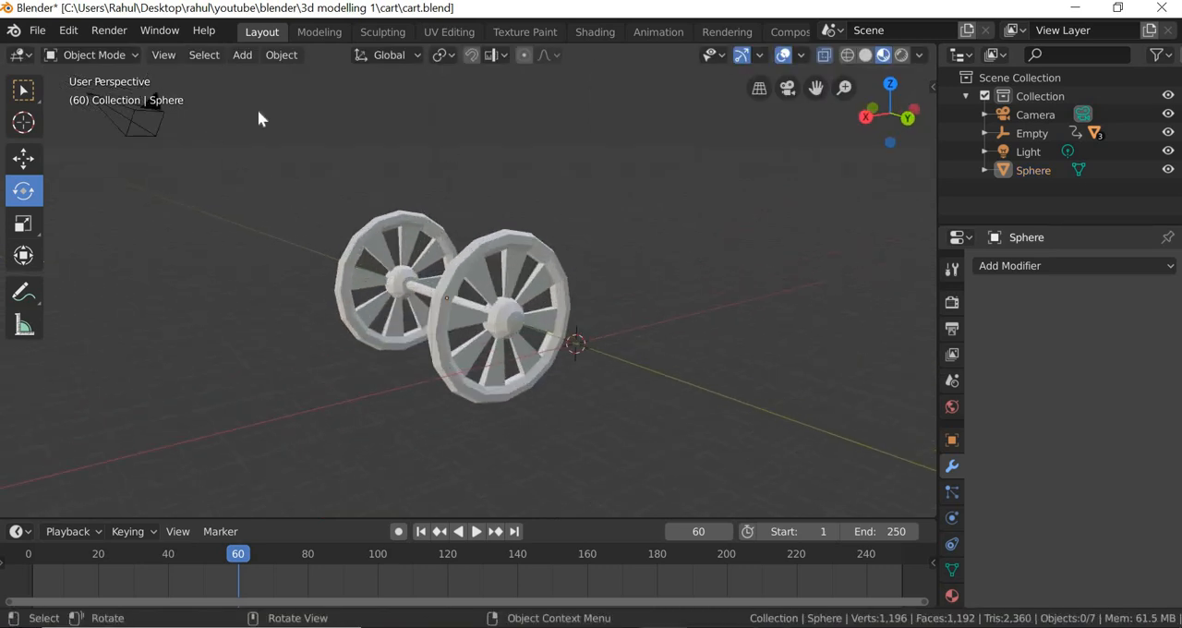
# Add a cube and move it onto the axle between the wheels.
pyautogui.click(242, 55)
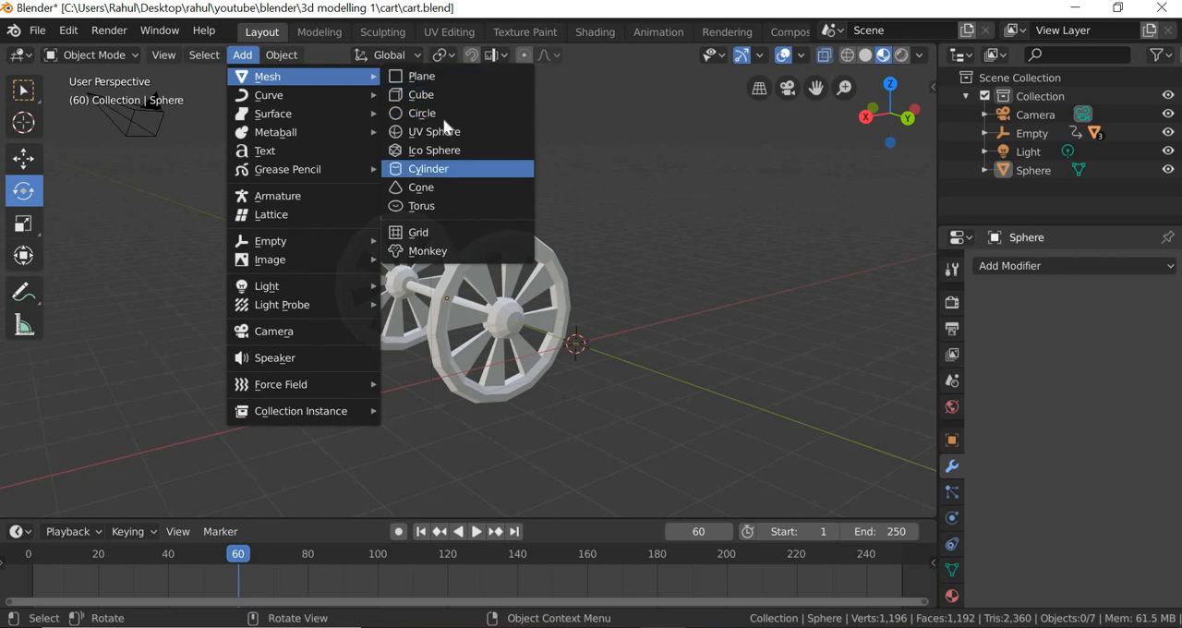
pyautogui.moveTo(421, 186)
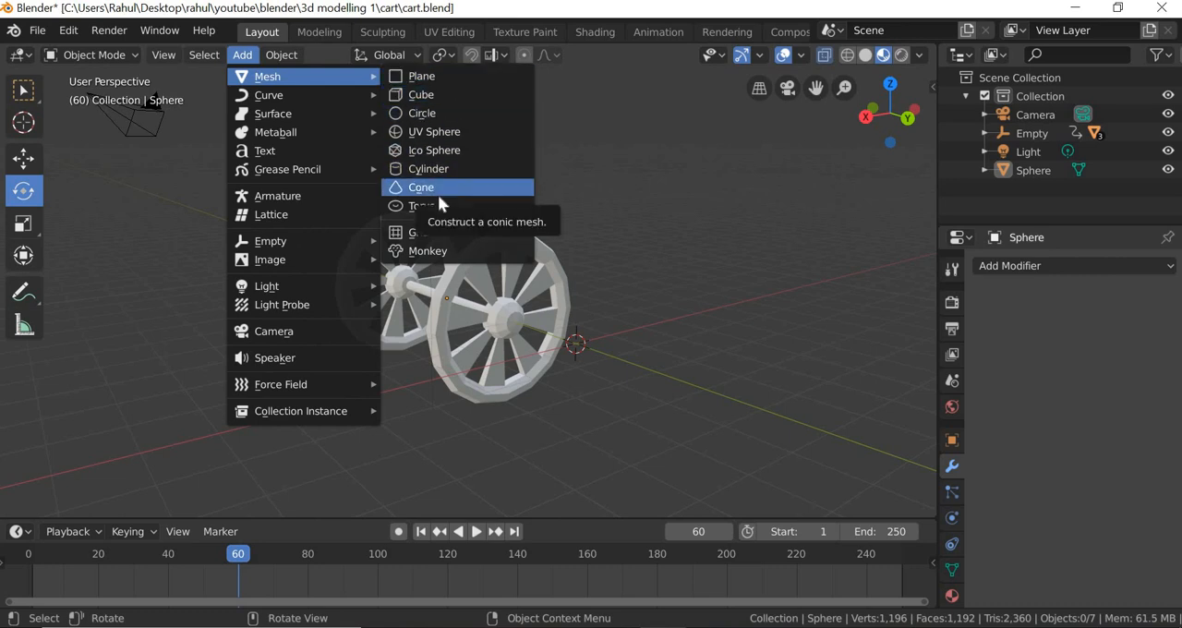
pyautogui.moveTo(452, 203)
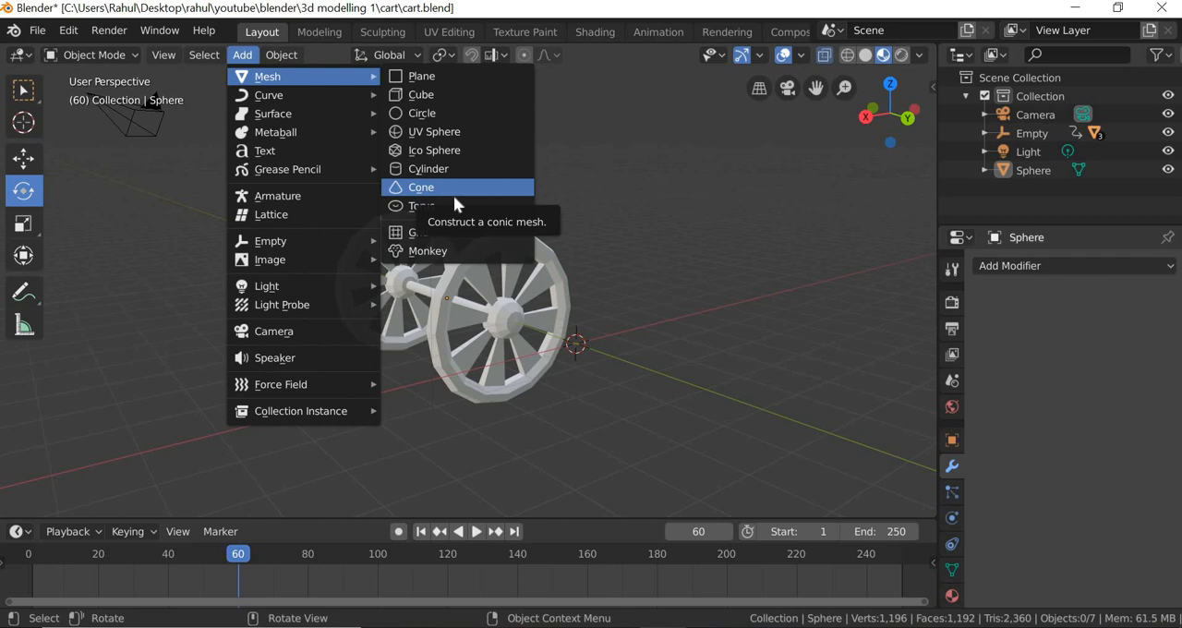
pyautogui.click(421, 94)
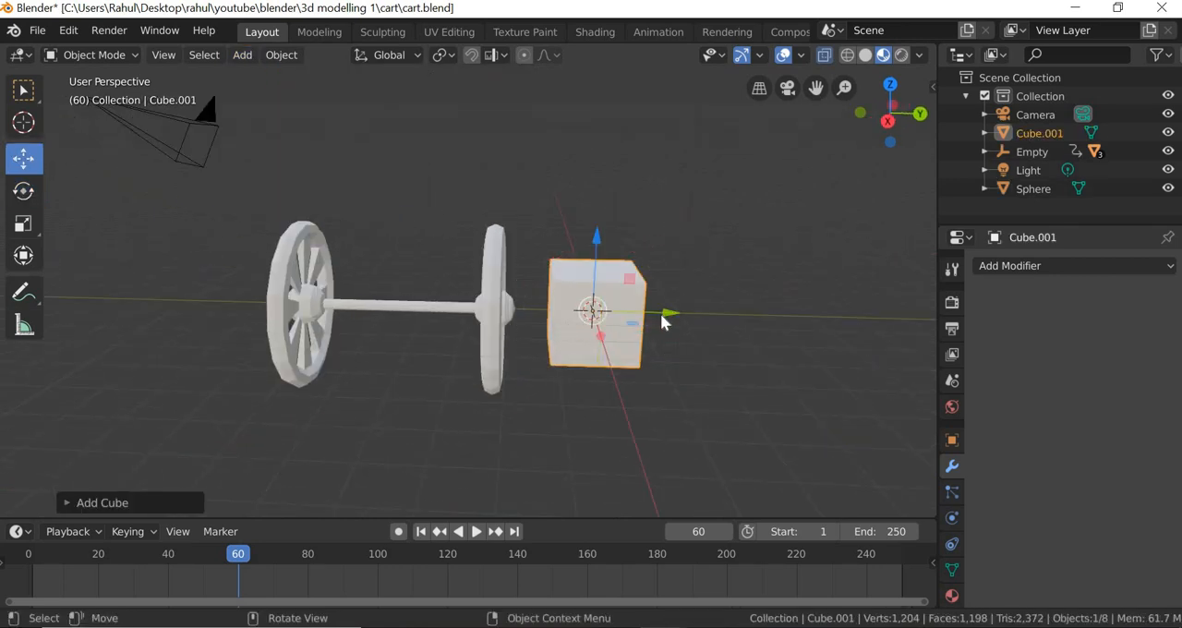
pyautogui.moveTo(595, 314); pyautogui.dragTo(388, 304)
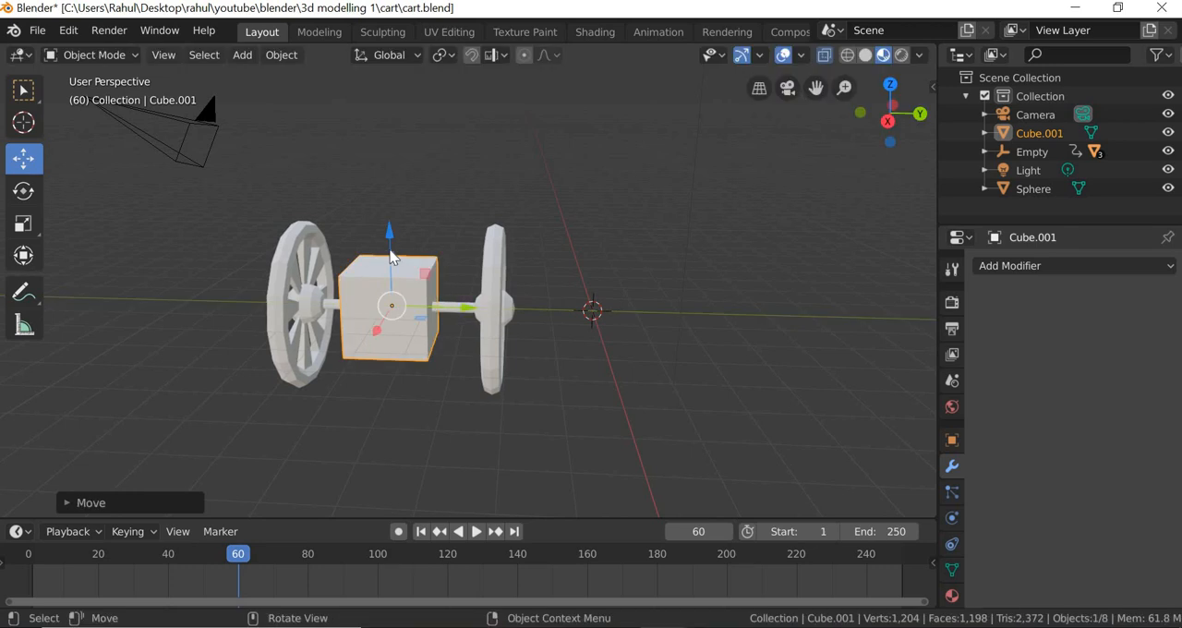
pyautogui.press('g')
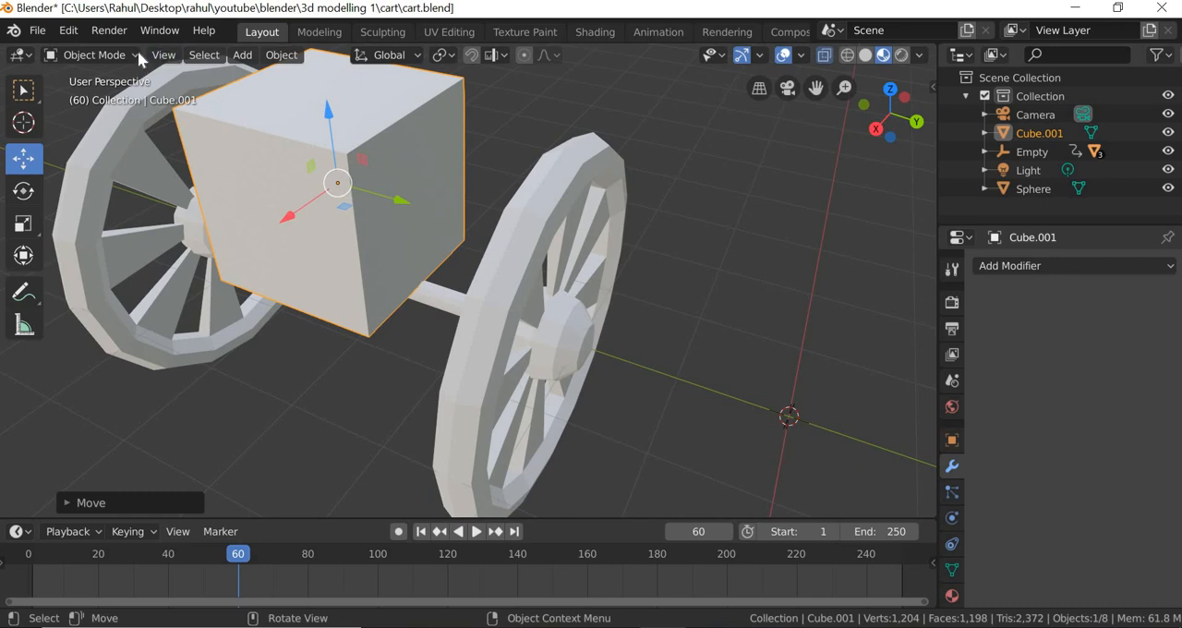
# Enter Edit Mode and subdivide the cube's mesh.
pyautogui.click(93, 55)
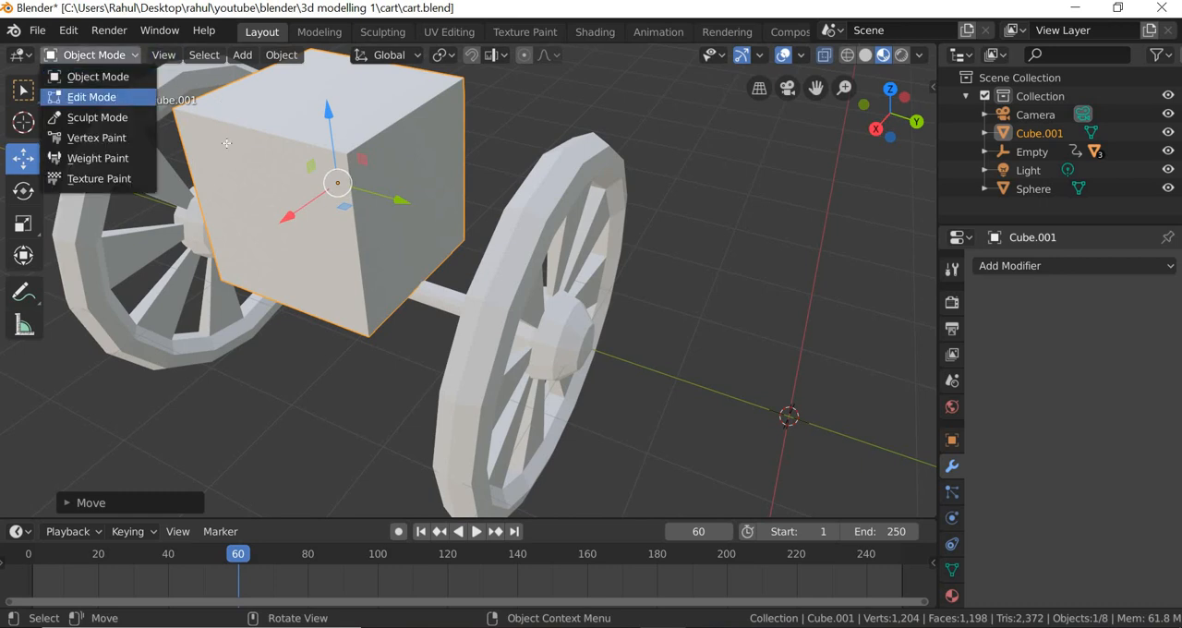
pyautogui.click(93, 96)
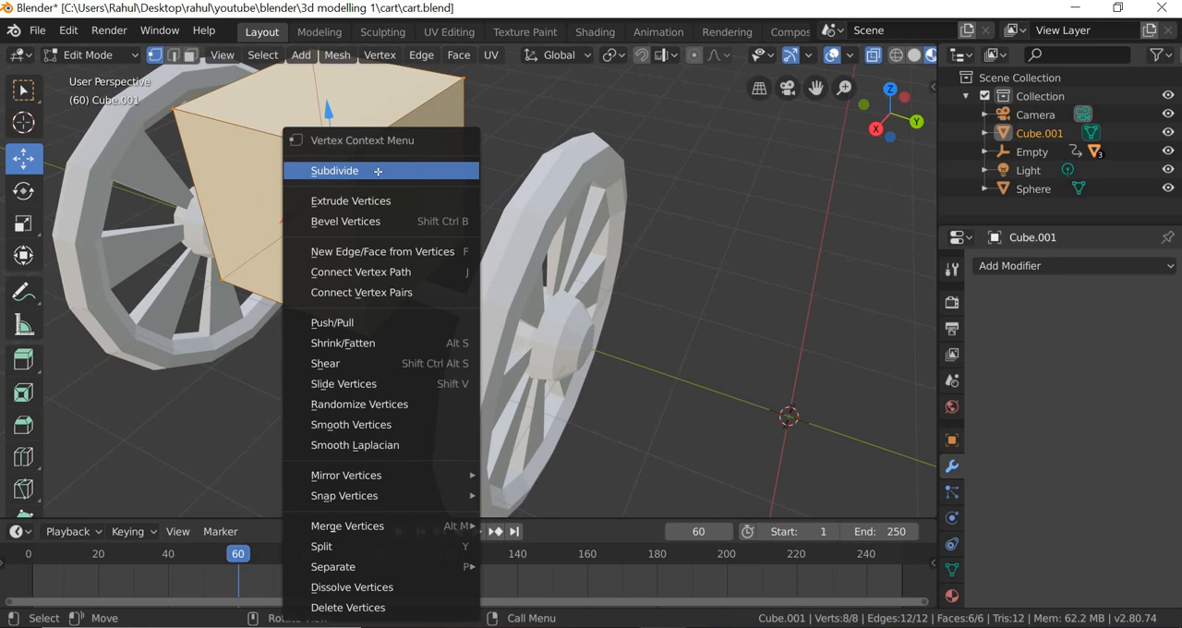
pyautogui.click(335, 170)
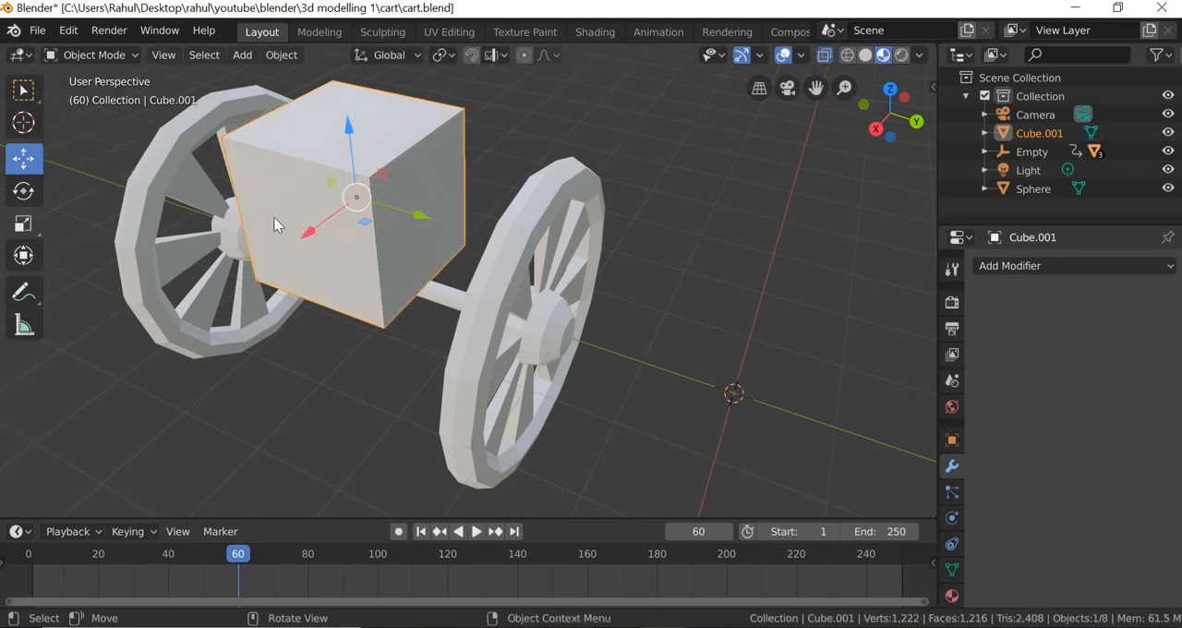
# Stretch the cube into a long box body raised slightly above the wheels.
pyautogui.press('s')
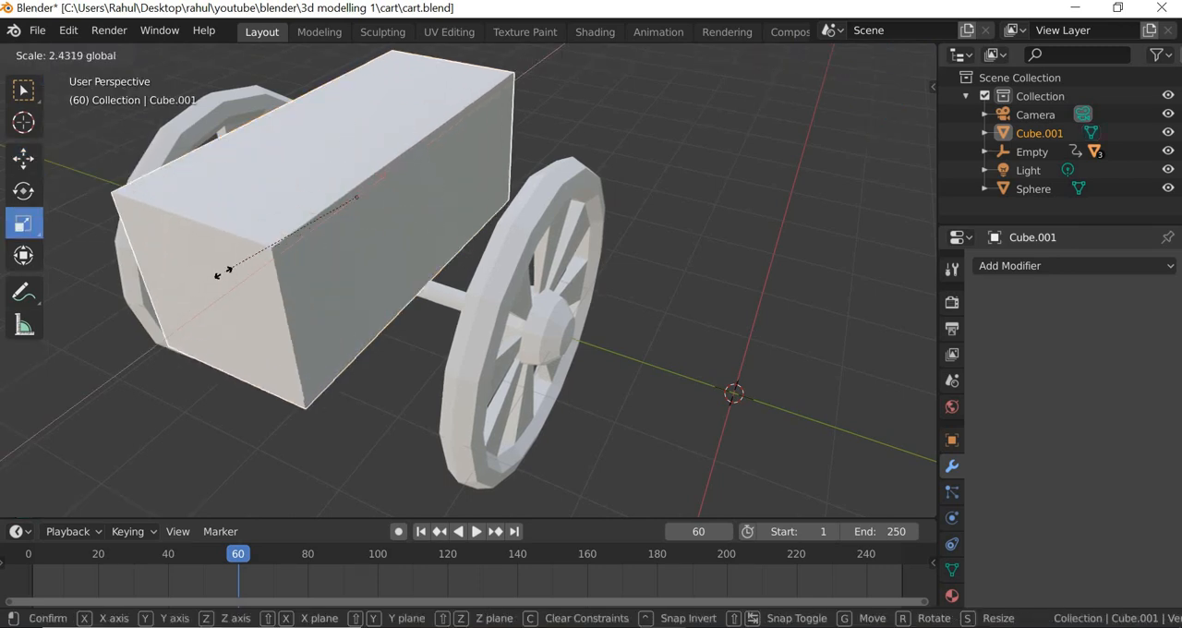
pyautogui.moveTo(421, 212)
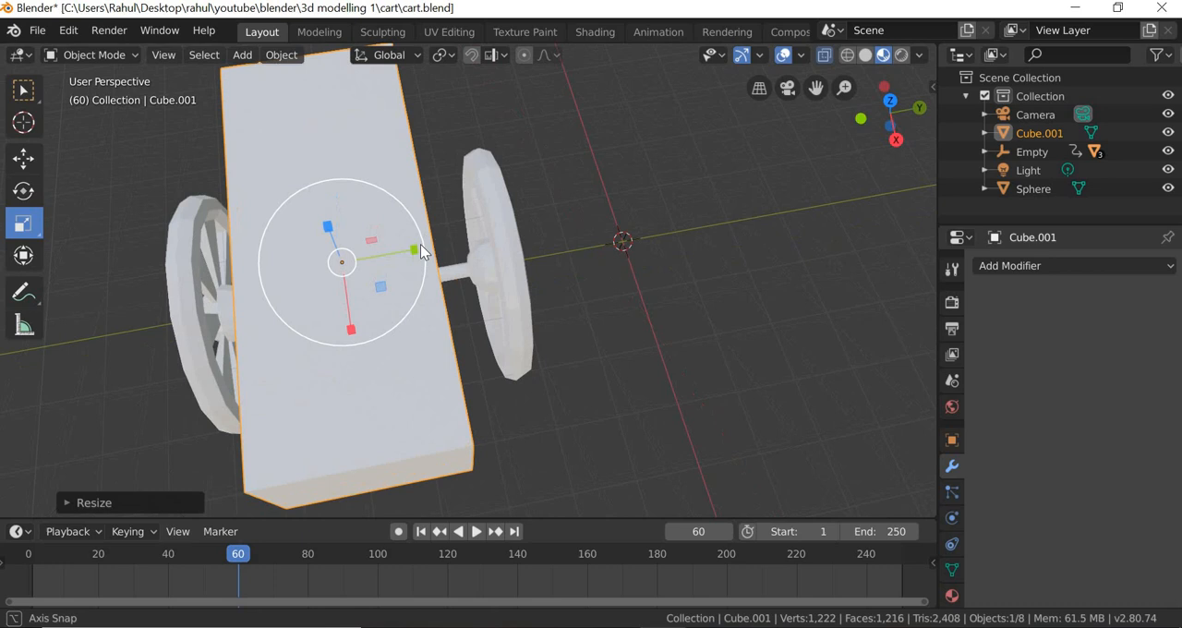
pyautogui.press('s')
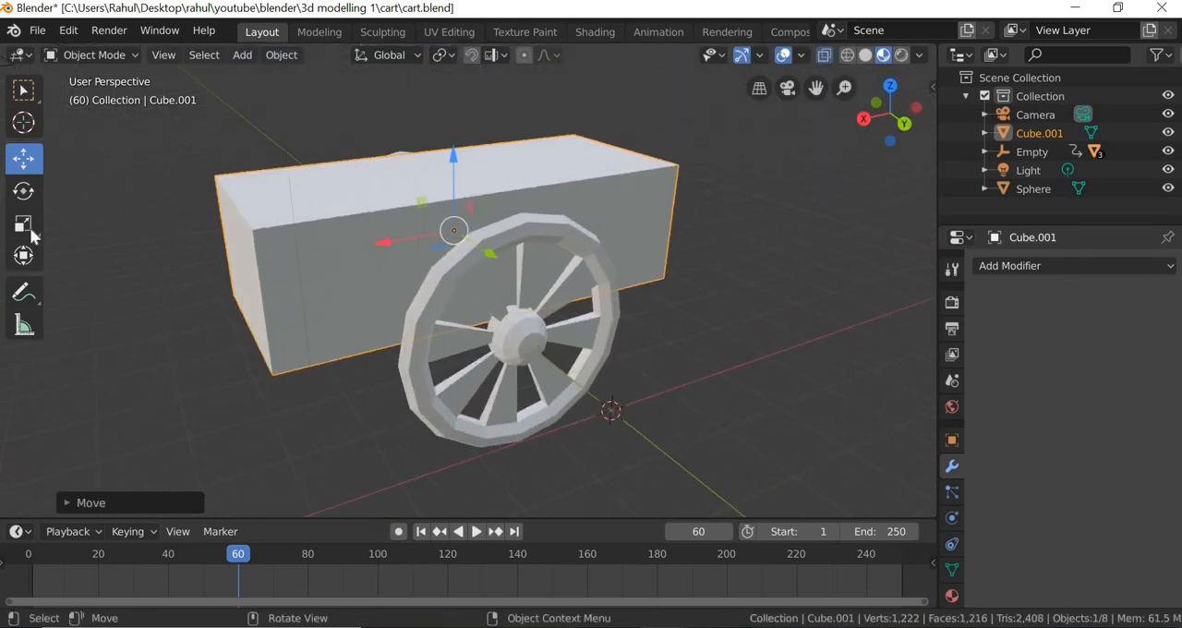
pyautogui.press('s')
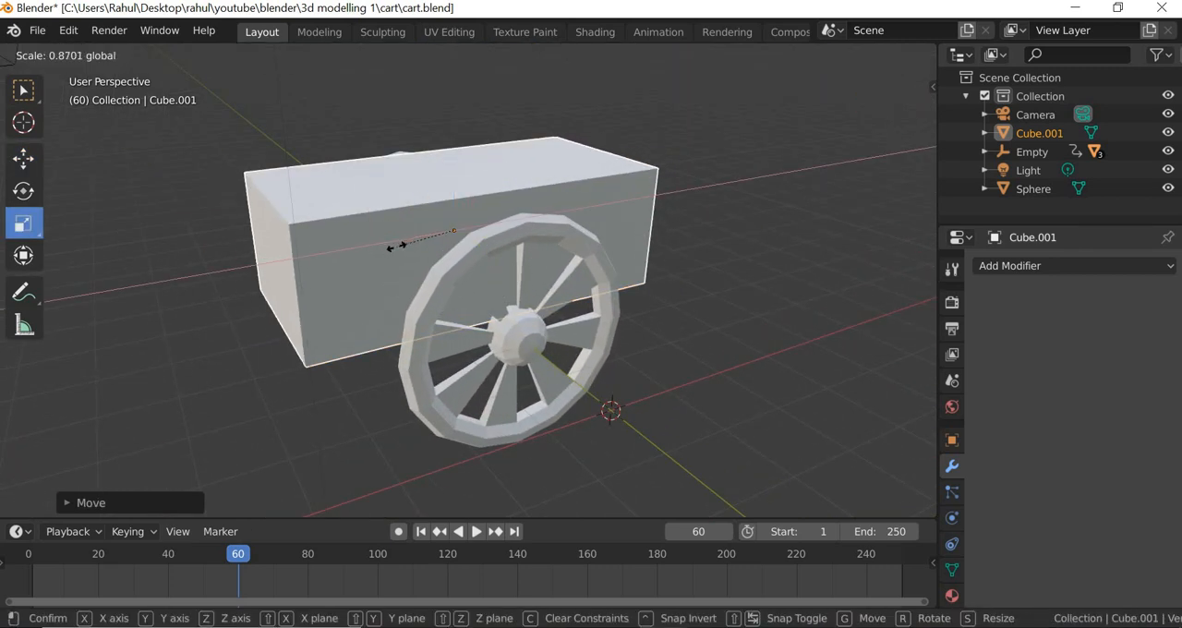
# Delete the selected top faces so the body becomes an open box.
pyautogui.click(92, 56)
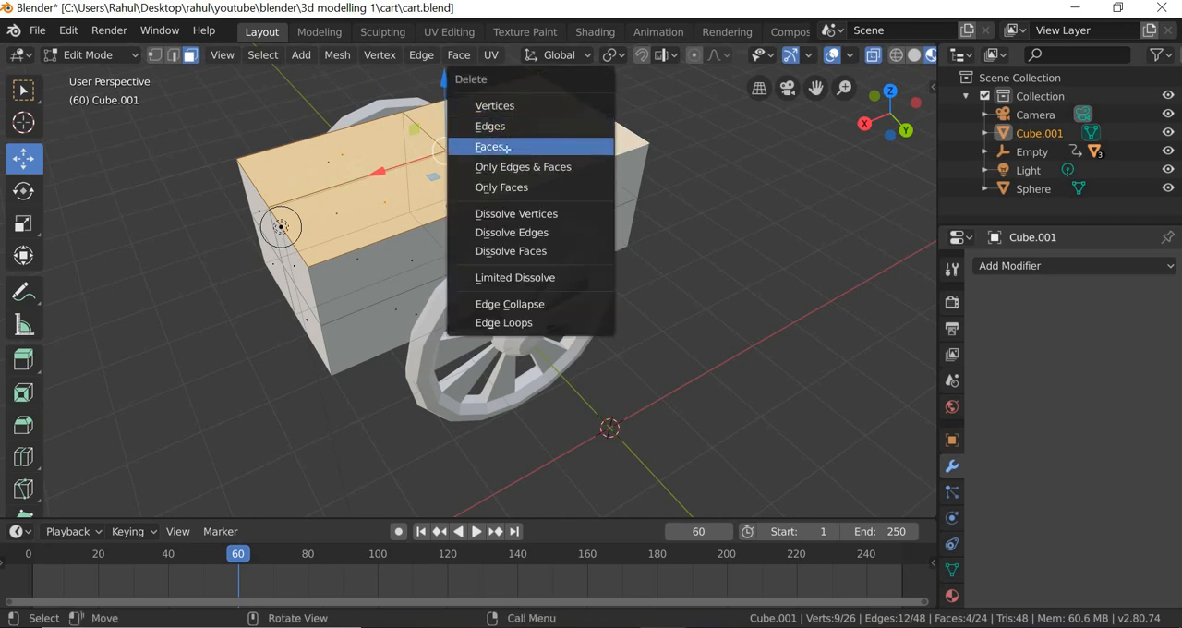
pyautogui.click(492, 146)
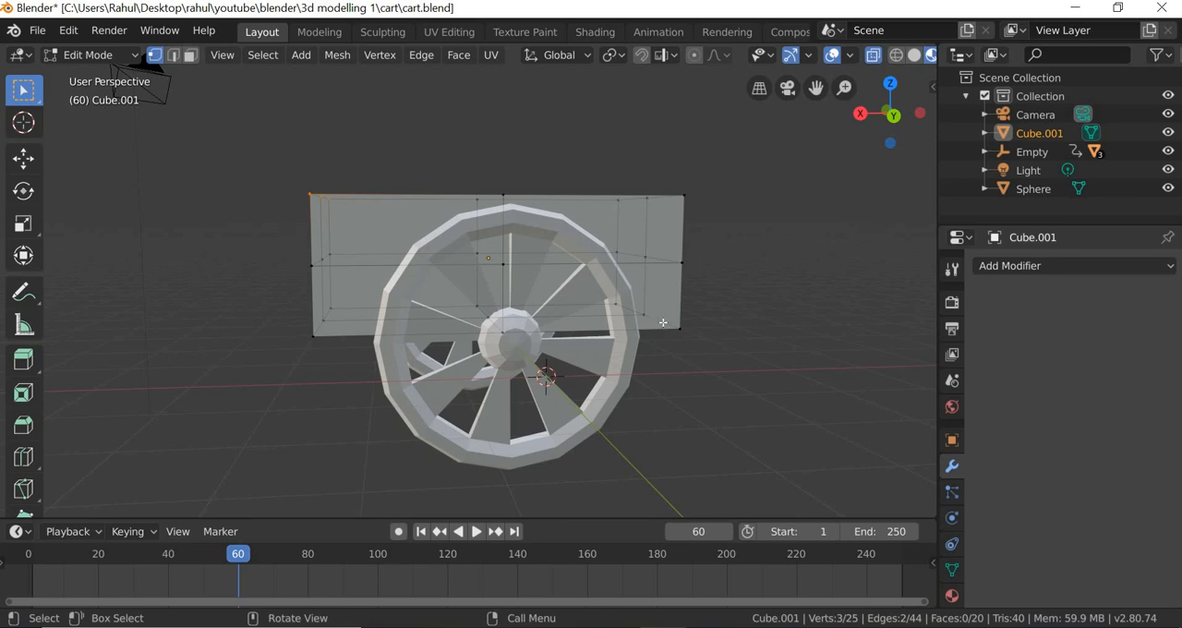
pyautogui.moveTo(314, 325)
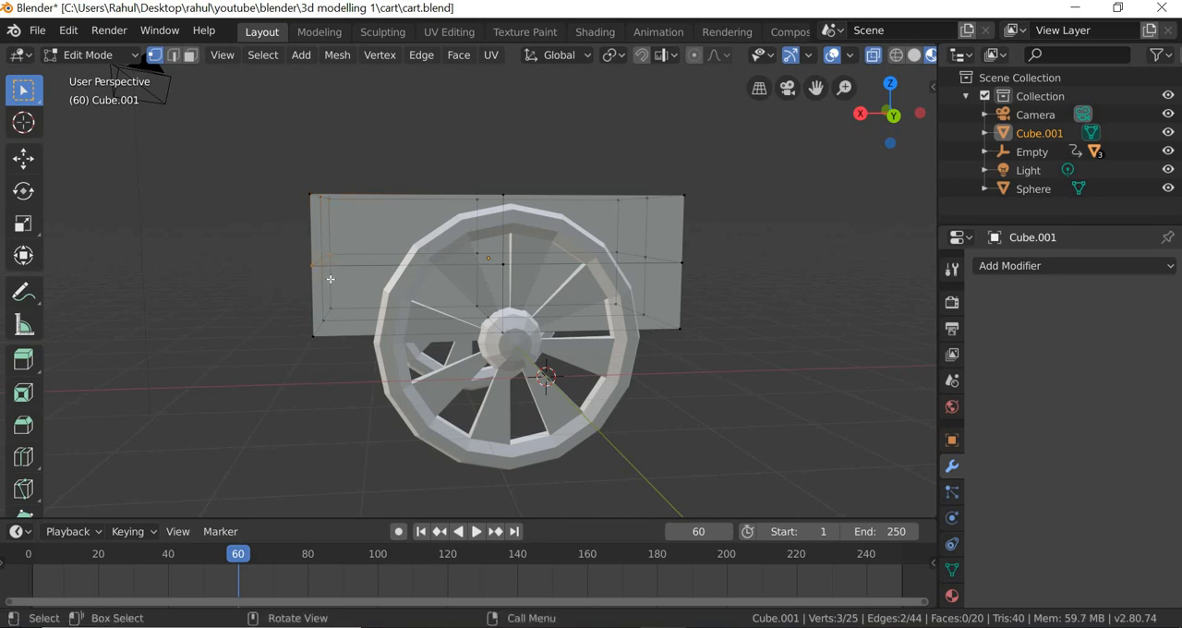
# Pull the body's top edges and a top vertex outward to start flaring the sides.
pyautogui.click(23, 159)
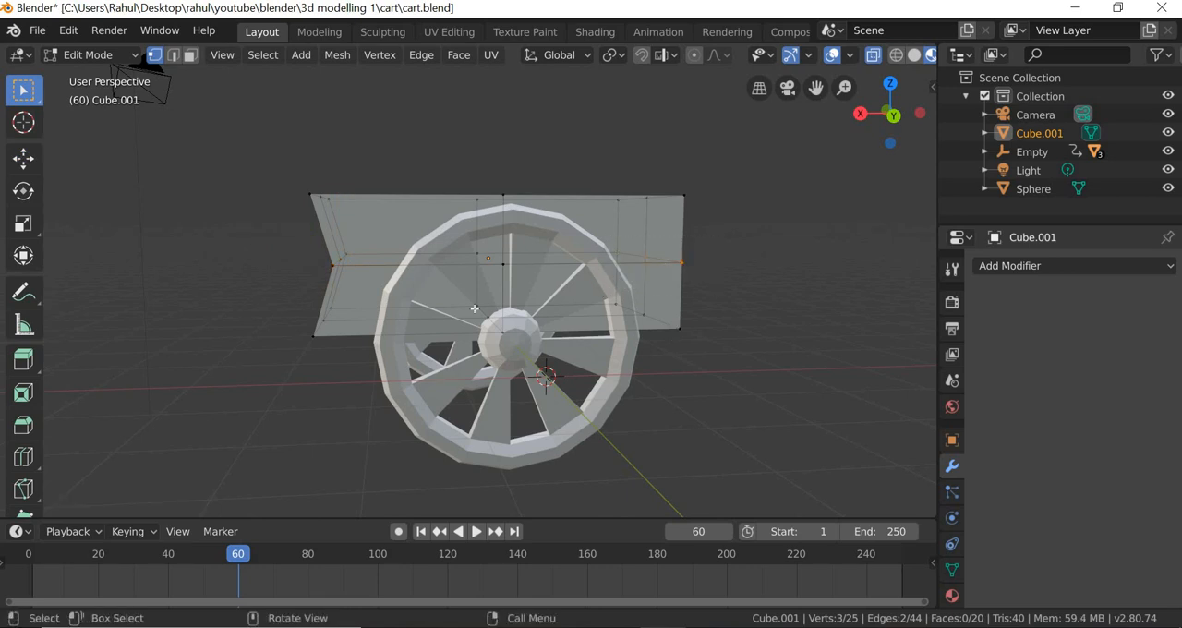
pyautogui.click(23, 158)
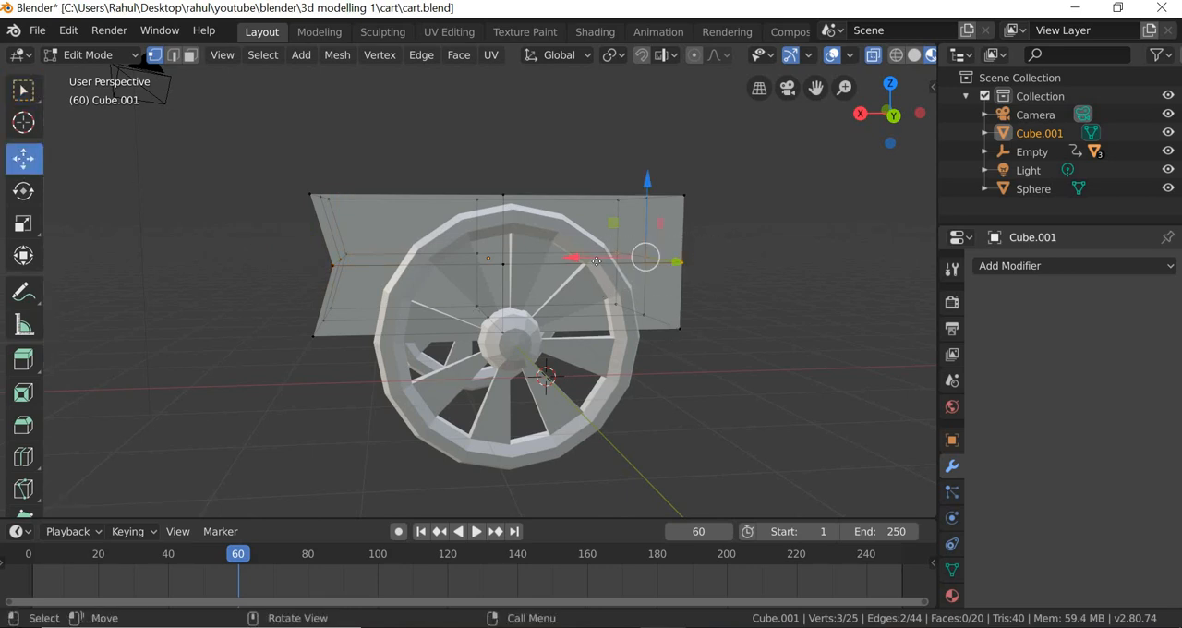
pyautogui.press('g')
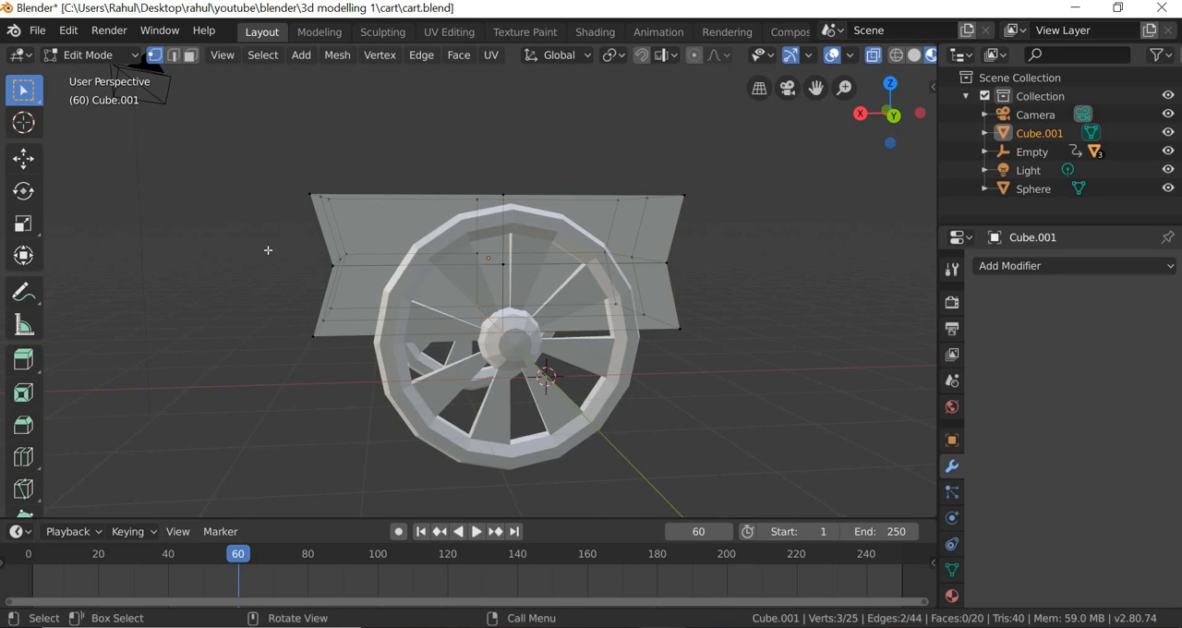
pyautogui.click(22, 157)
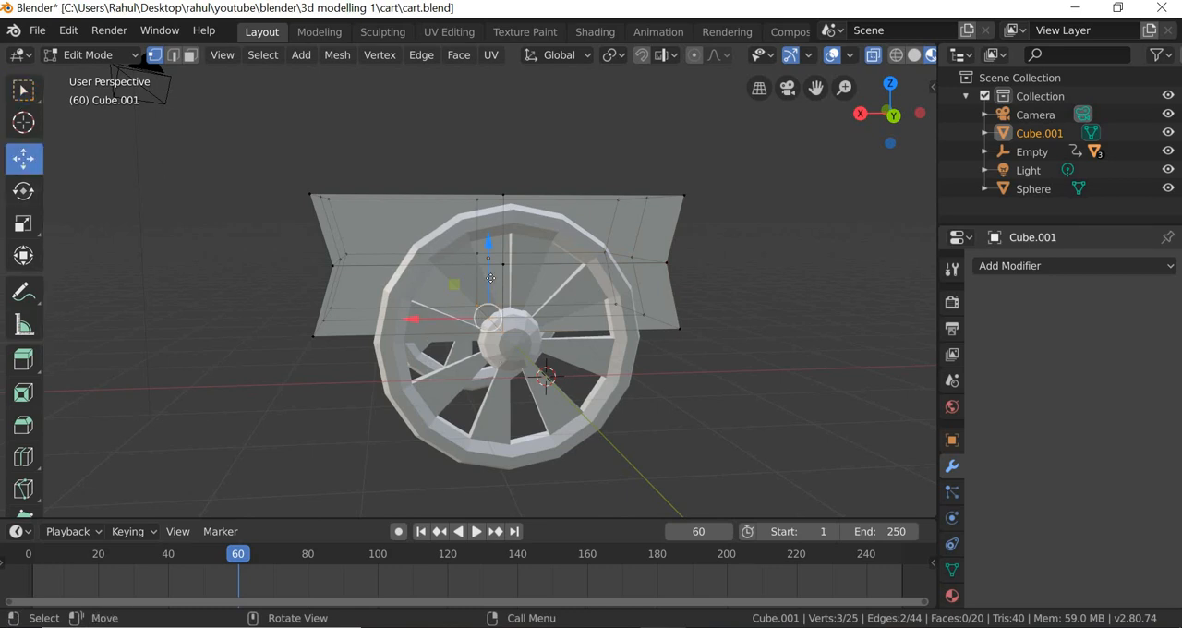
pyautogui.press('g')
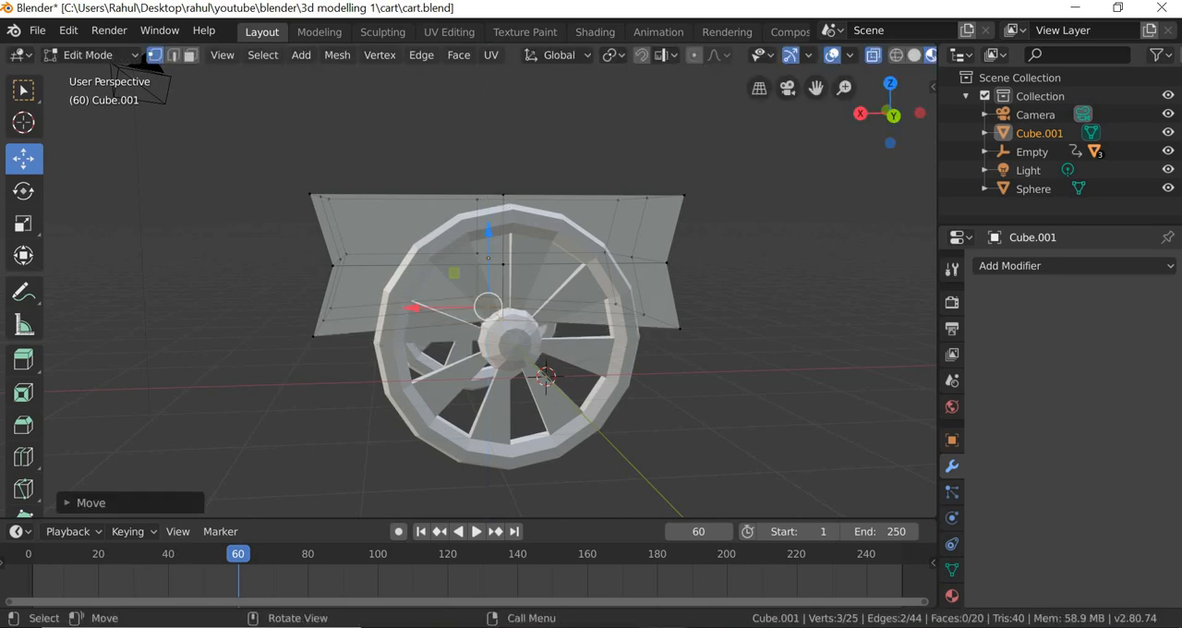
pyautogui.click(22, 88)
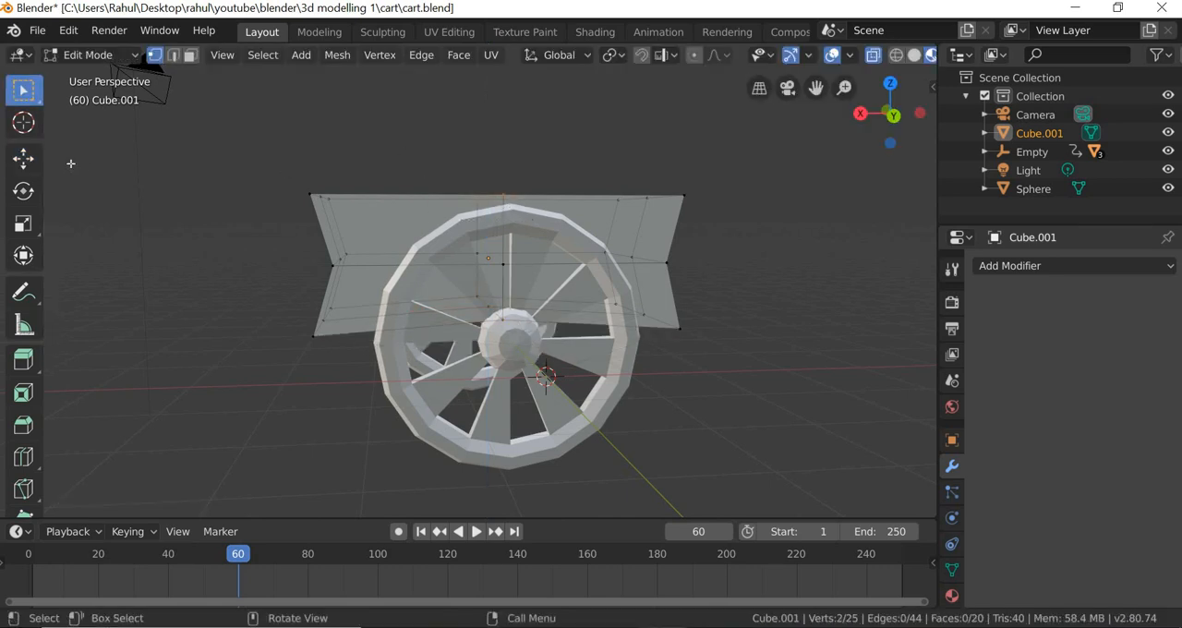
# Move the top middle vertex and left corner outward so the tray walls flare at the top.
pyautogui.click(22, 158)
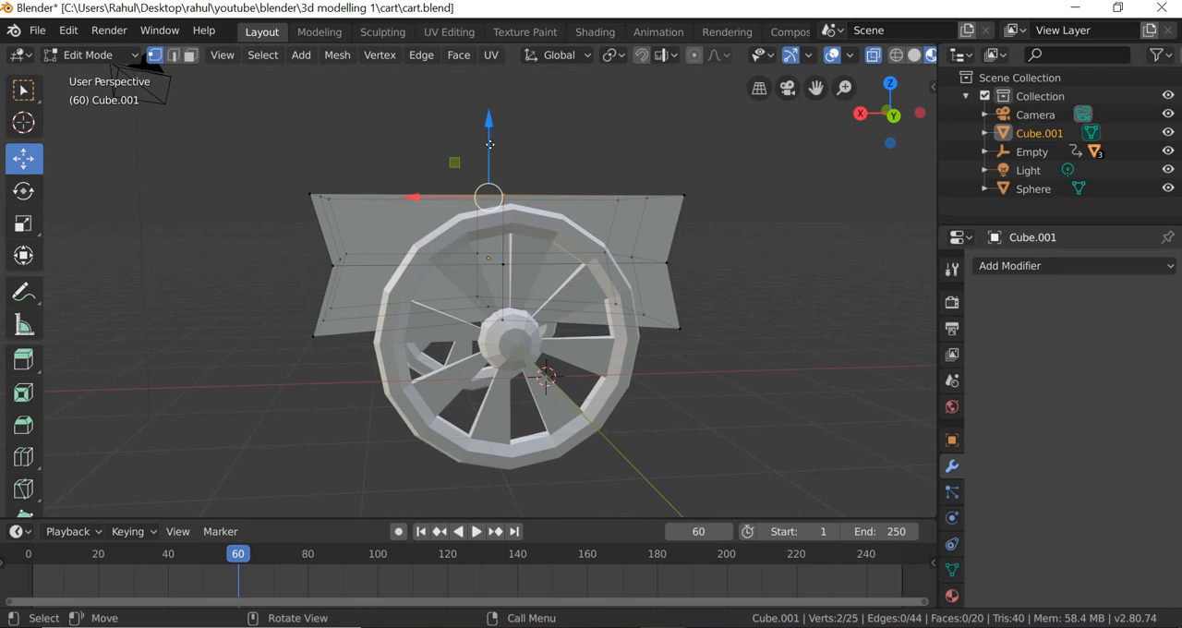
pyautogui.press('g')
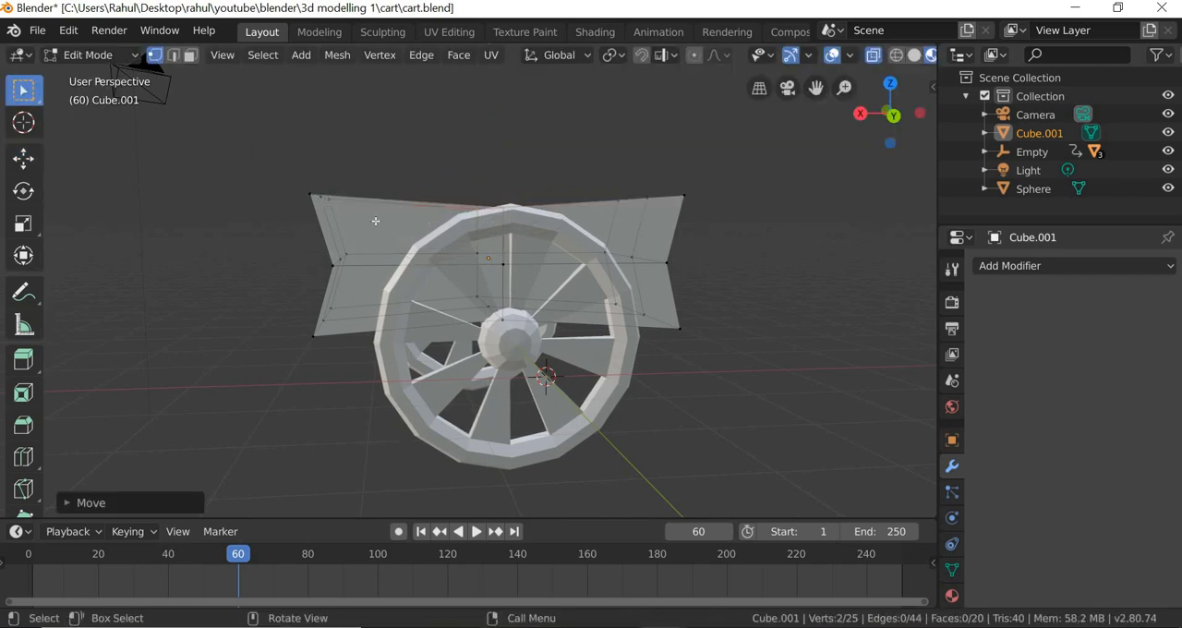
pyautogui.click(22, 159)
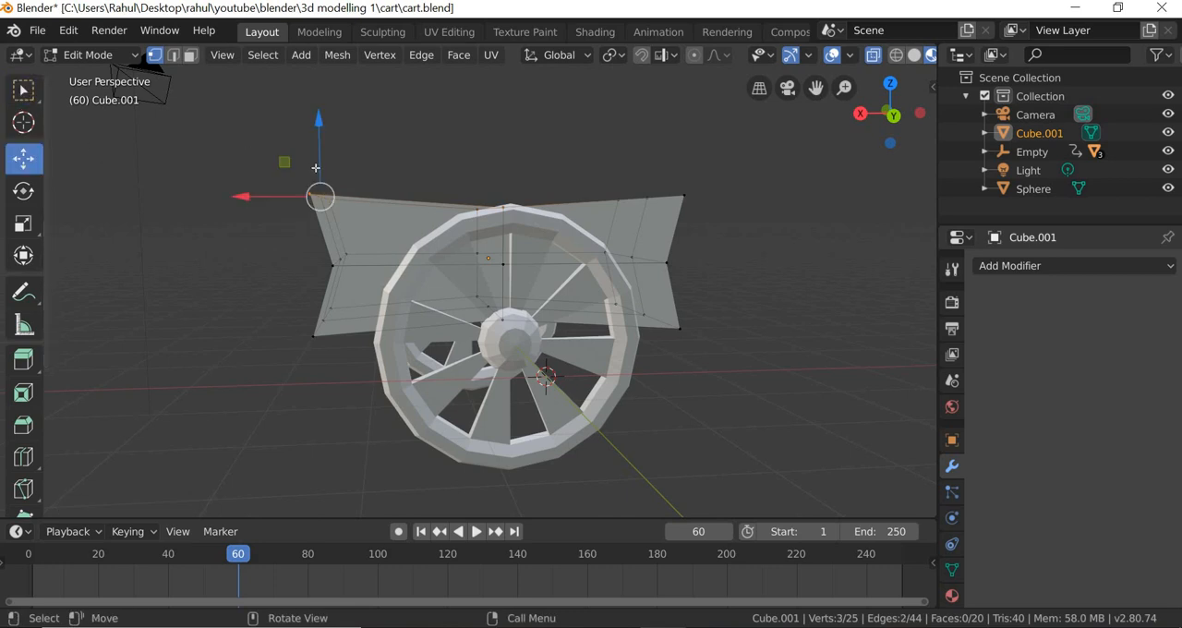
pyautogui.press('g')
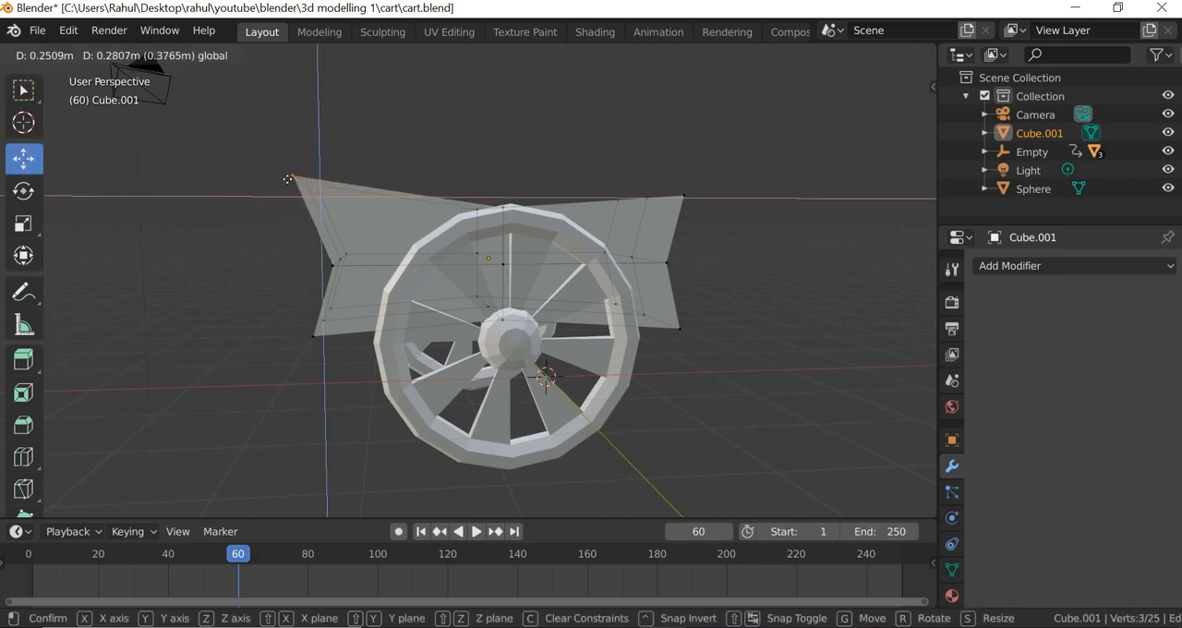
pyautogui.moveTo(290, 170)
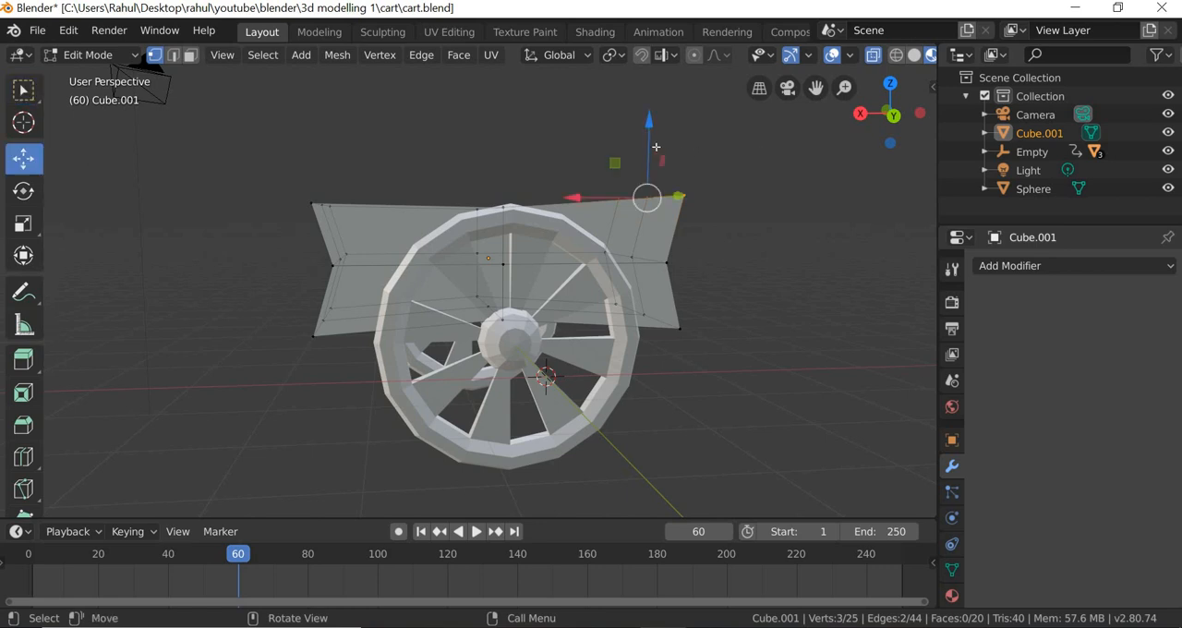
pyautogui.moveTo(647, 196); pyautogui.dragTo(647, 176)
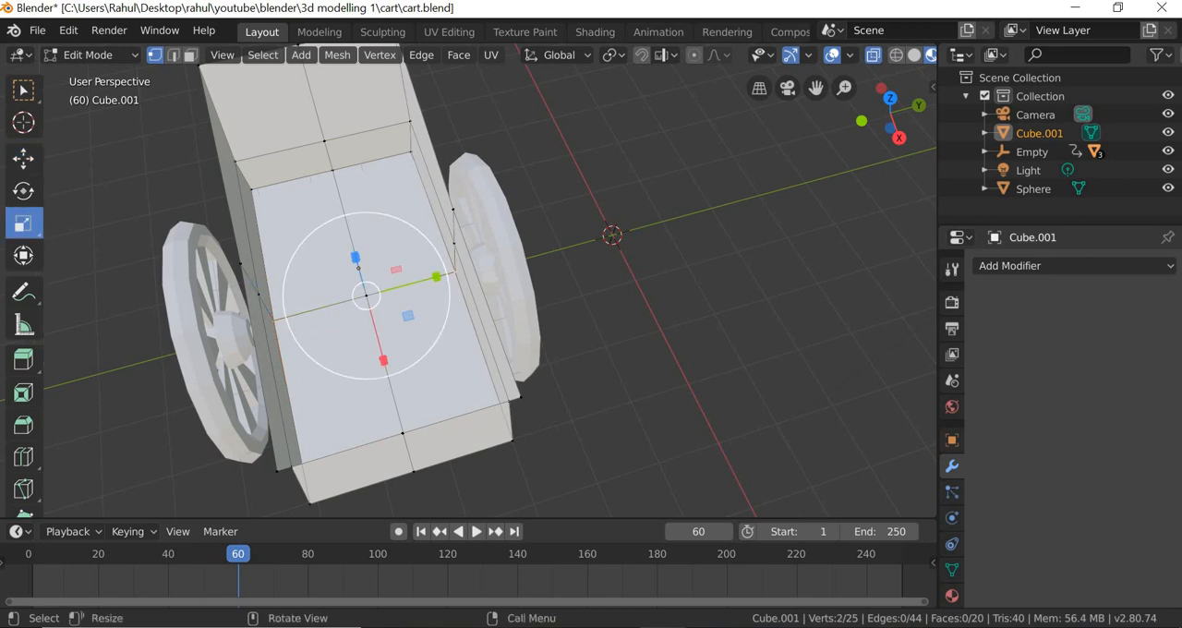
pyautogui.press('s')
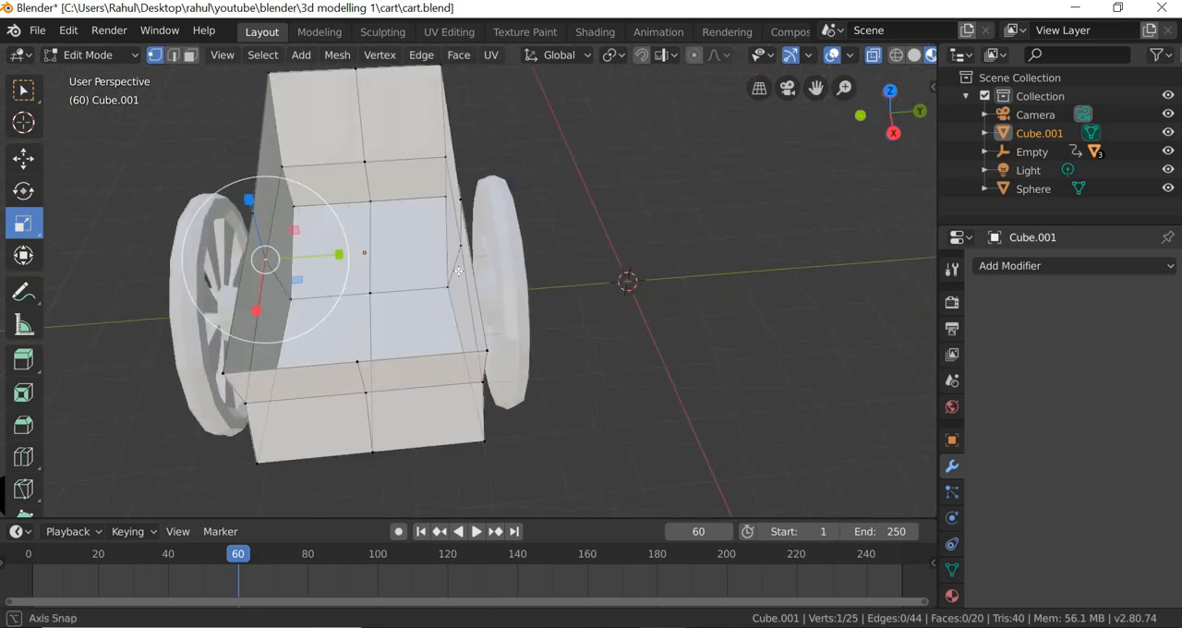
pyautogui.moveTo(370, 277); pyautogui.dragTo(351, 259)
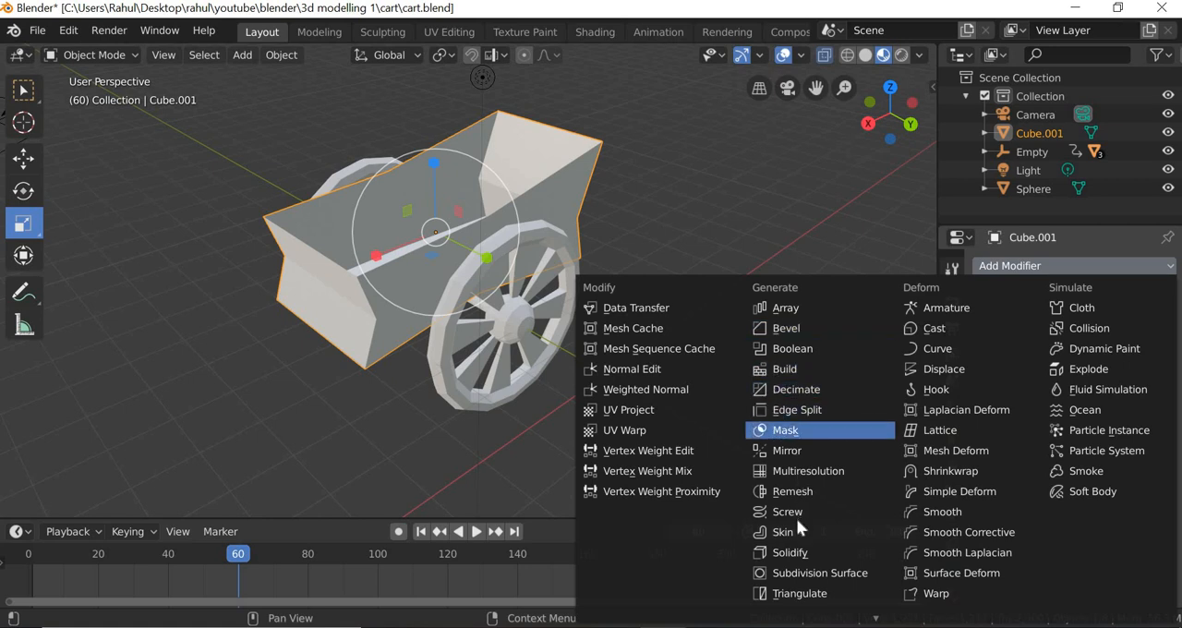
pyautogui.moveTo(786, 512)
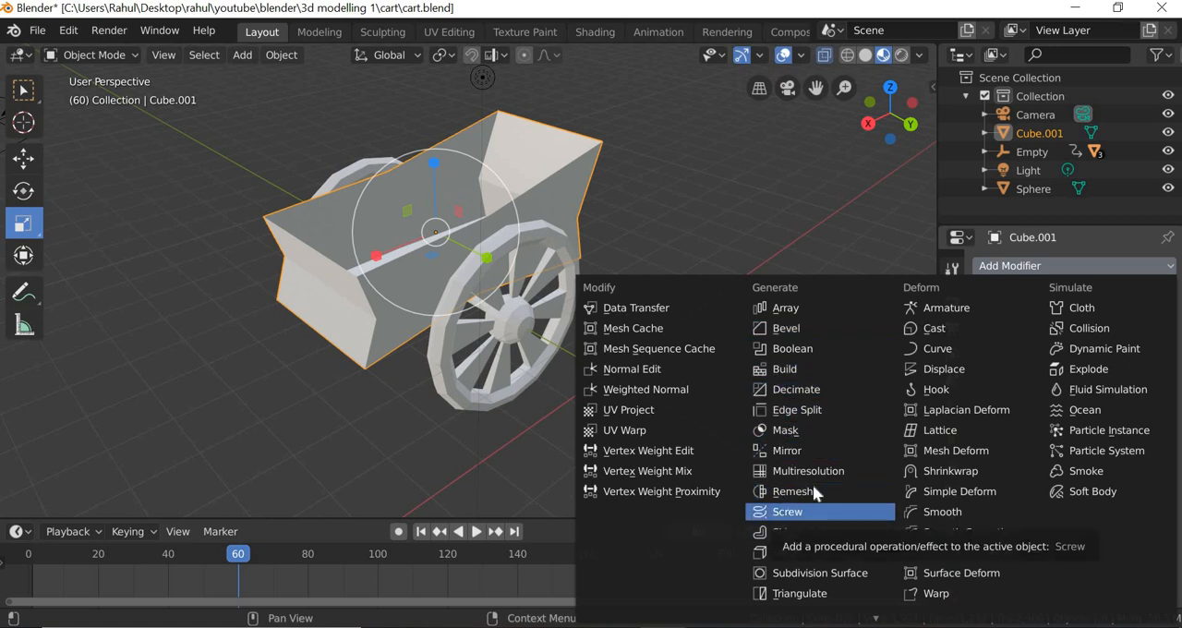
# Add a Solidify modifier giving the tray walls about 0.09 m thickness.
pyautogui.click(787, 510)
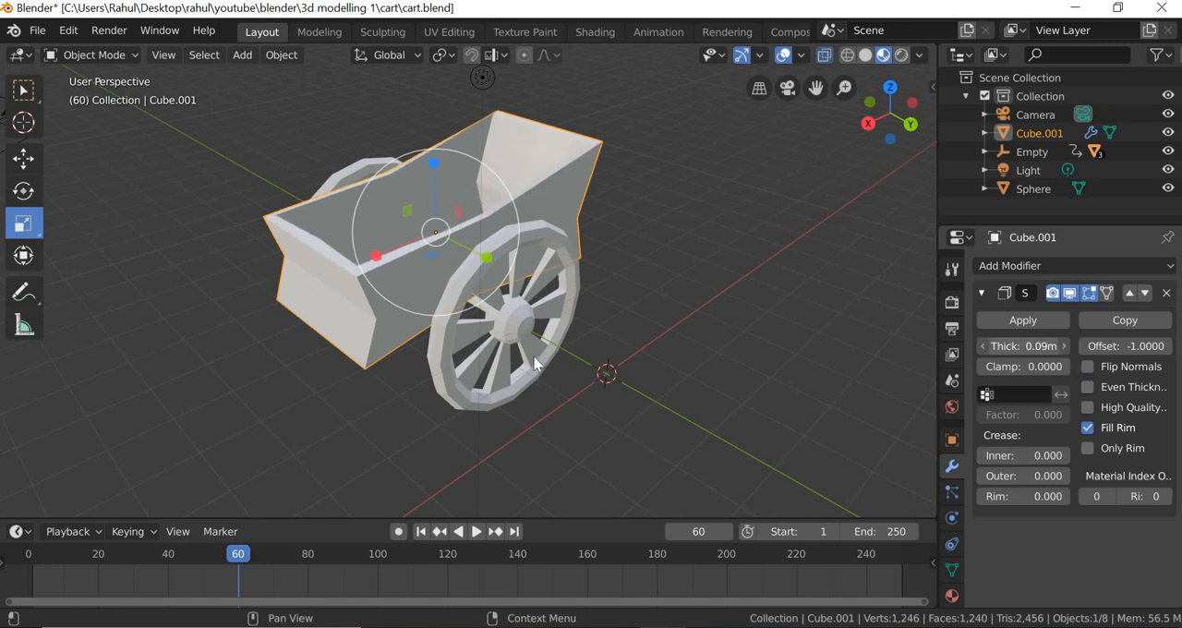
pyautogui.moveTo(536, 360); pyautogui.dragTo(594, 358)
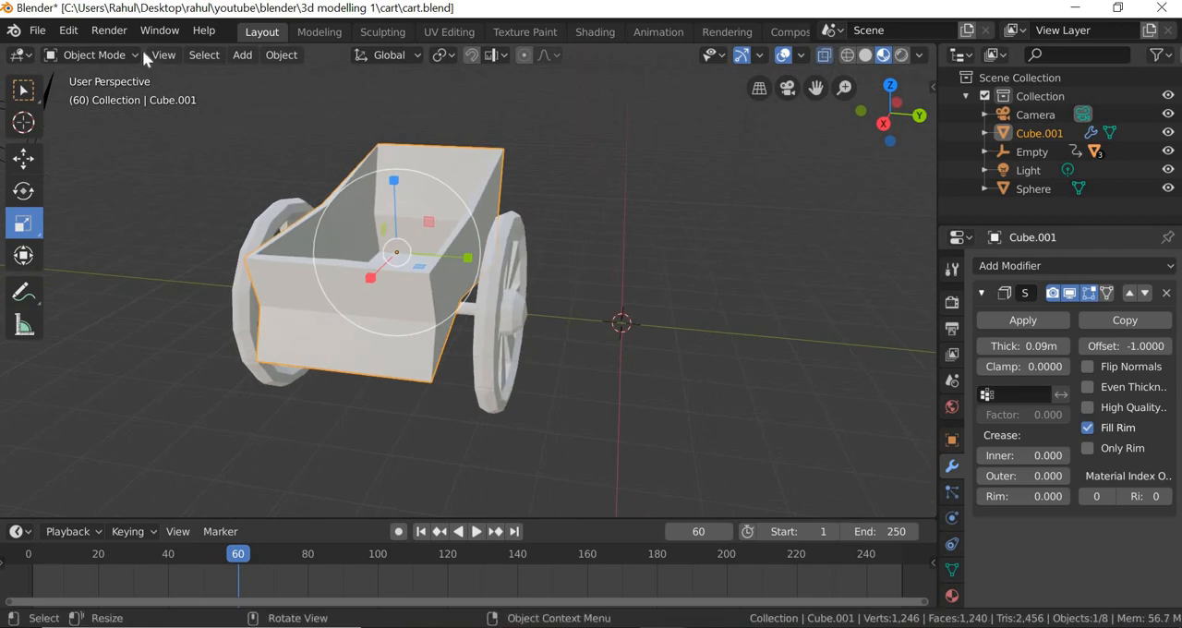
pyautogui.click(93, 56)
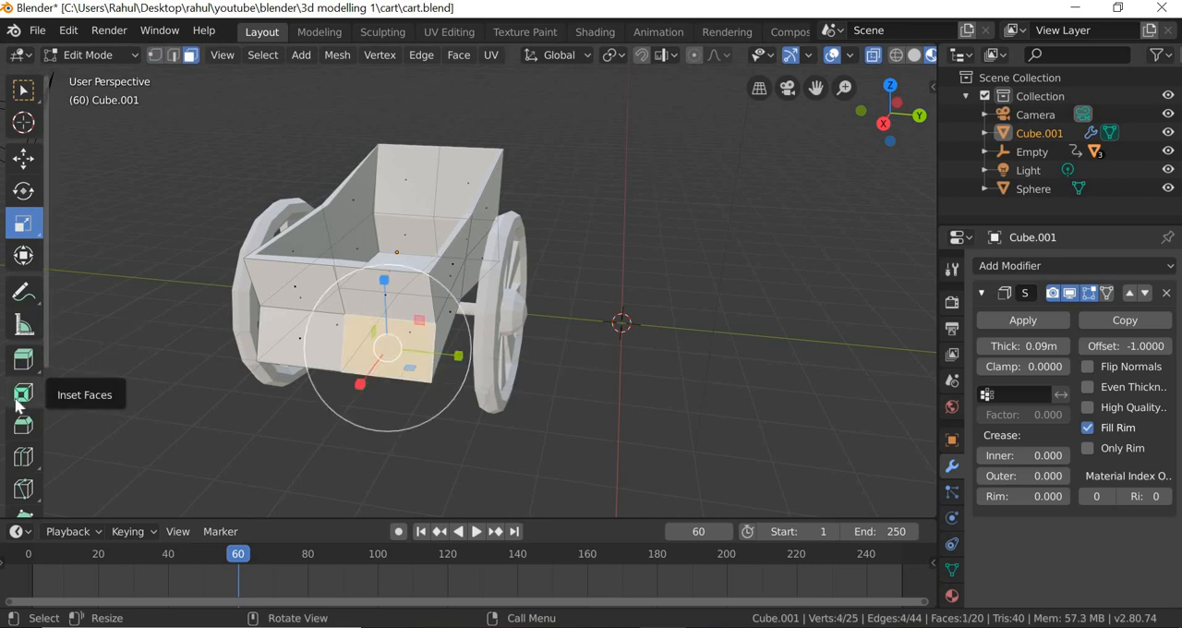
# Inset the first lower front face and extrude it into a long handle shaft.
pyautogui.click(22, 391)
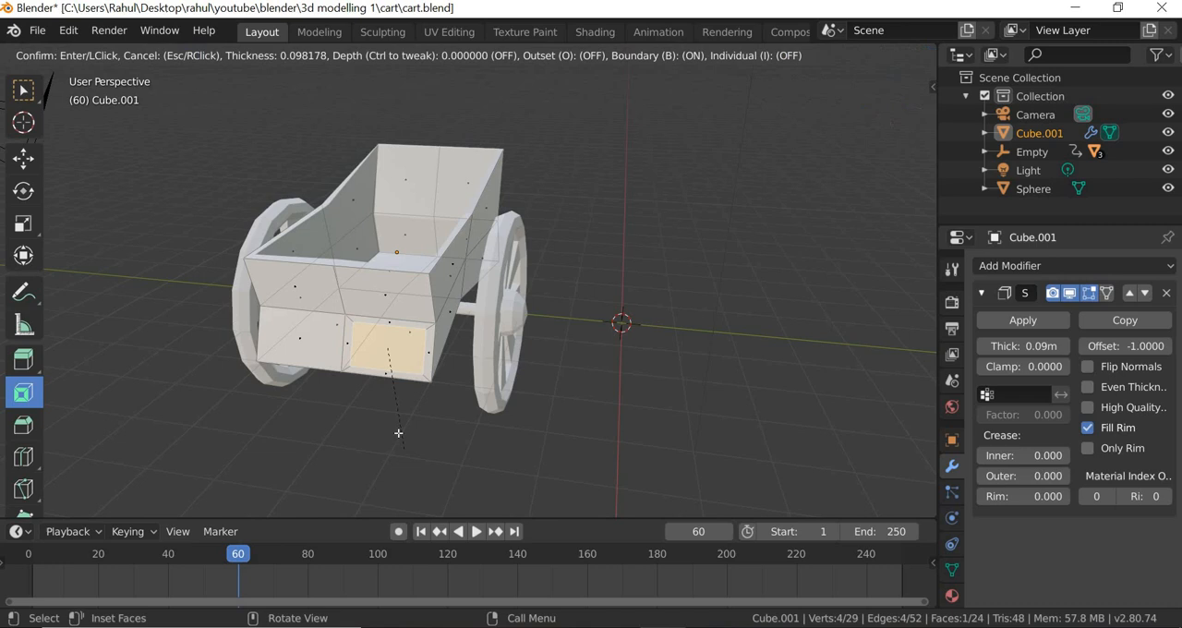
pyautogui.moveTo(399, 424)
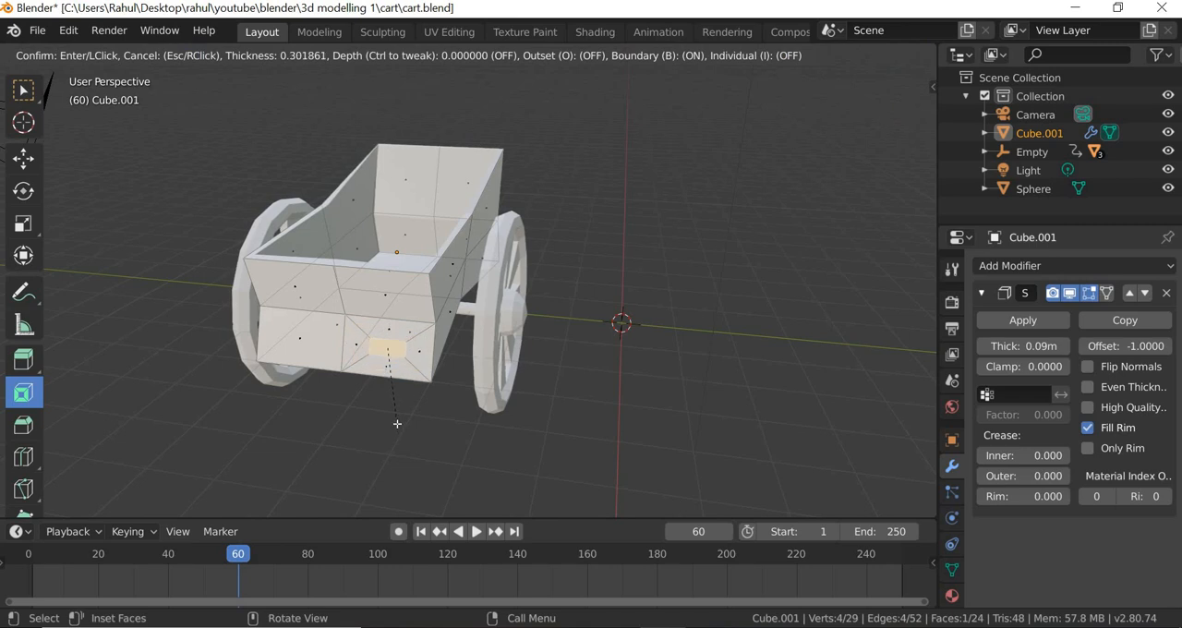
pyautogui.click(397, 425)
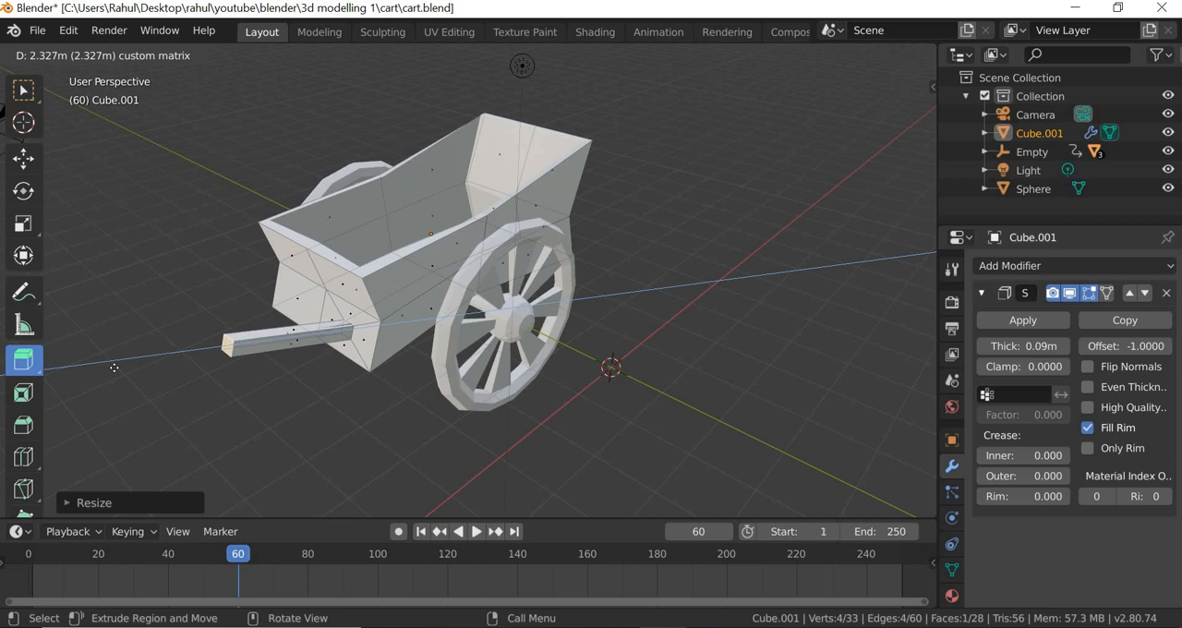
pyautogui.press('Tab')
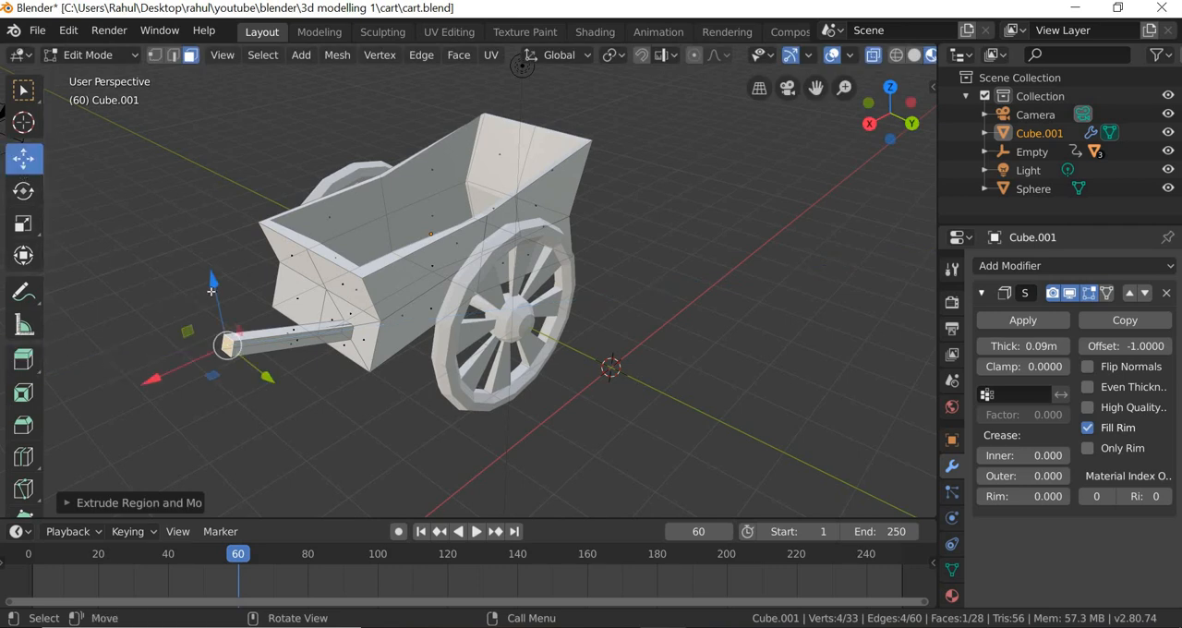
pyautogui.moveTo(212, 341); pyautogui.dragTo(237, 392)
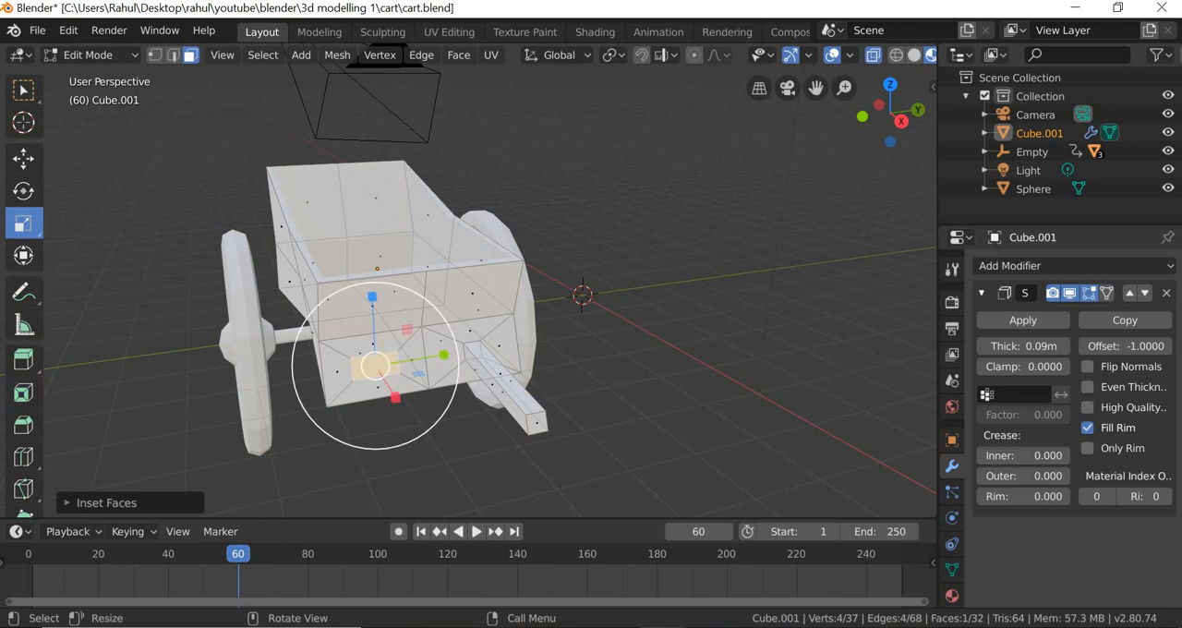
# Inset and extrude the second front face into the matching handle shaft.
pyautogui.press('s')
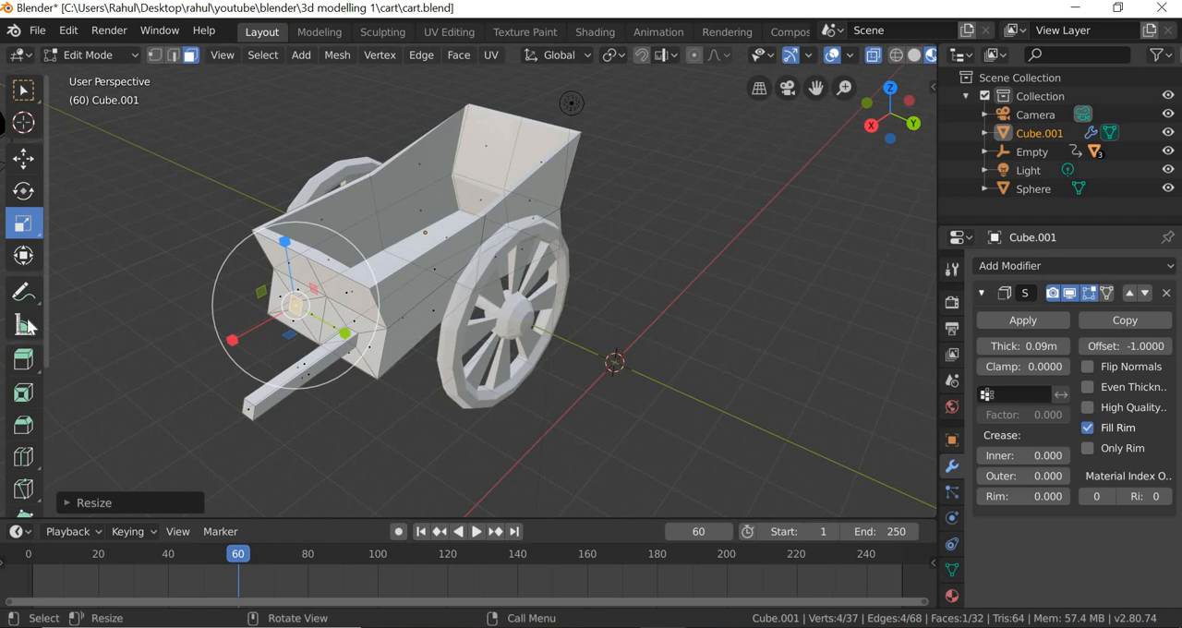
pyautogui.moveTo(23, 360)
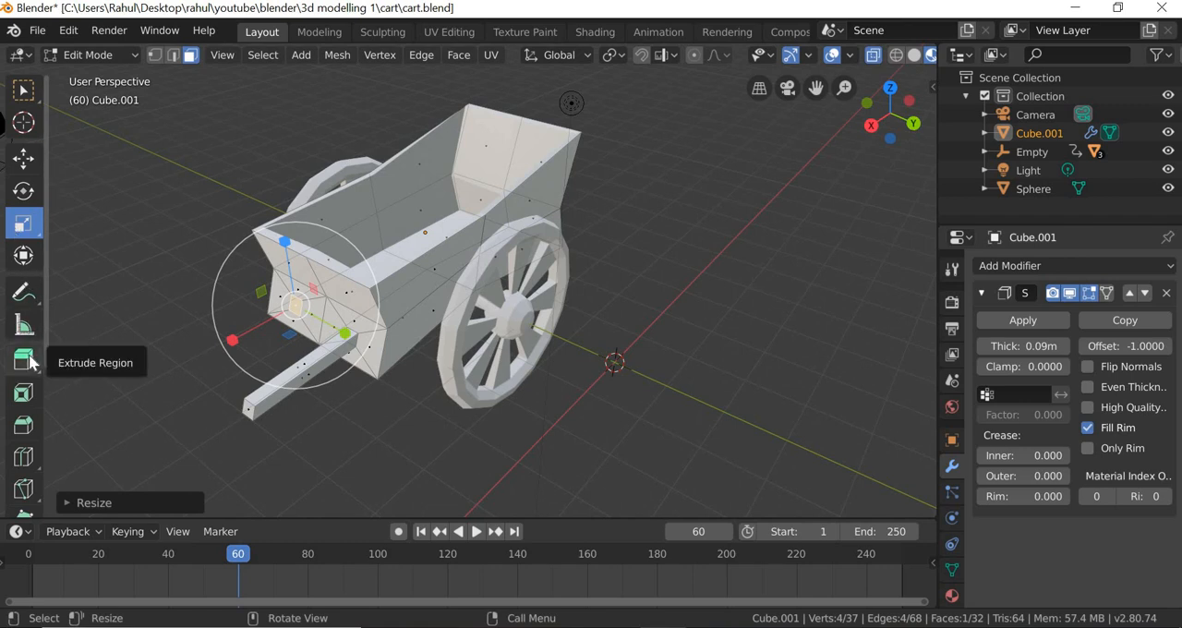
pyautogui.click(22, 360)
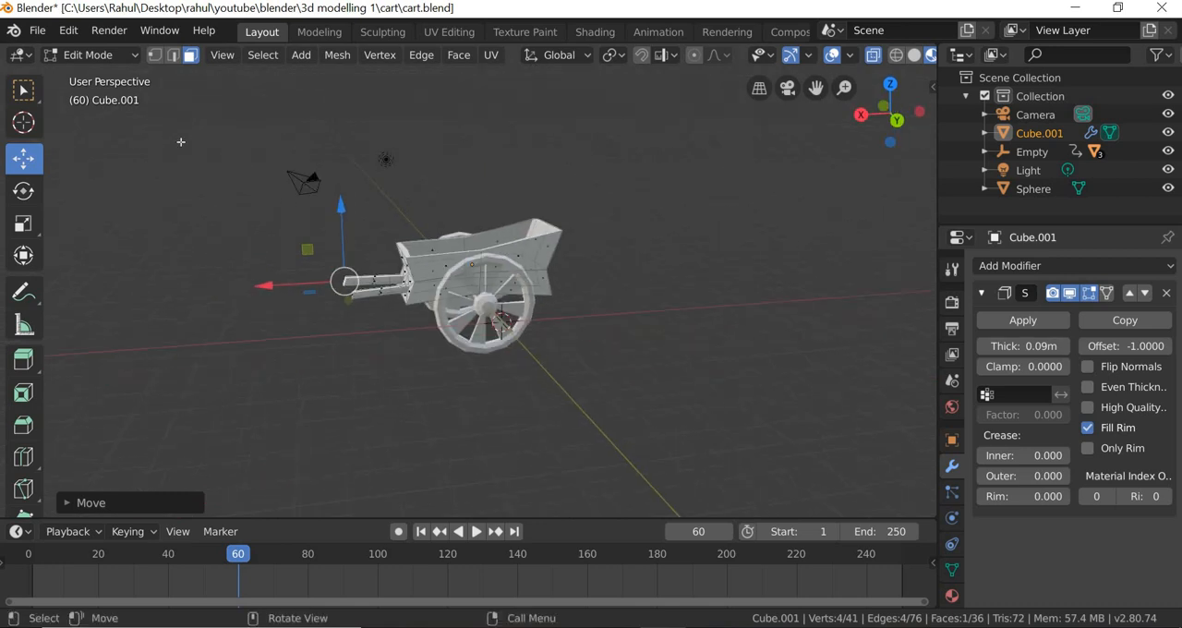
pyautogui.click(89, 55)
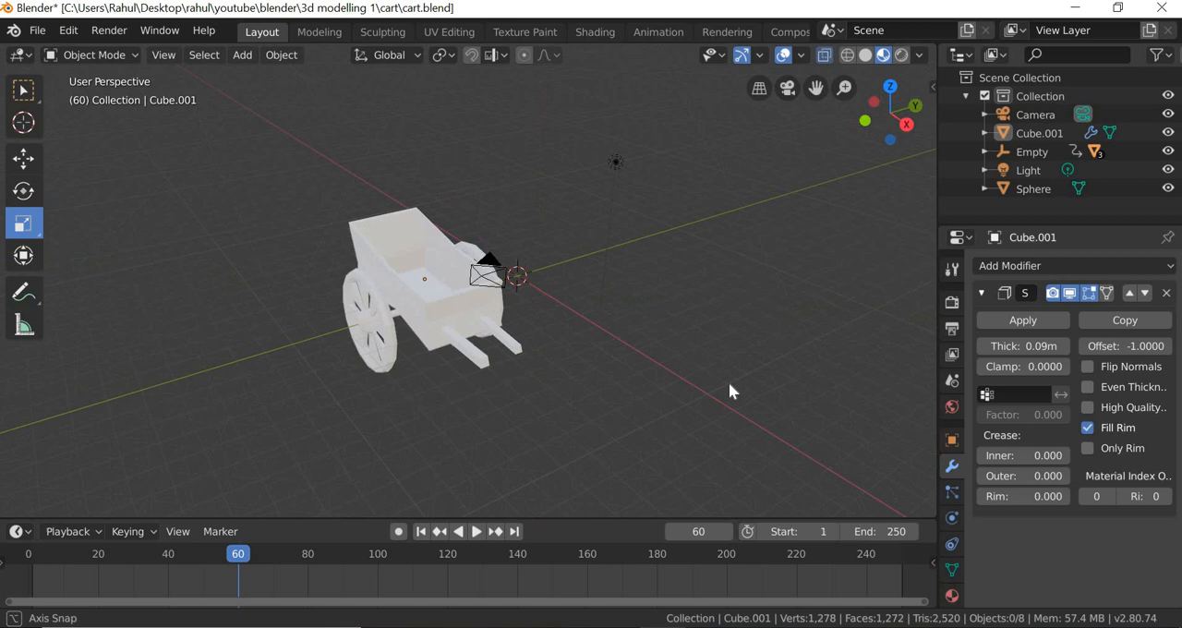
pyautogui.moveTo(729, 388); pyautogui.dragTo(439, 416)
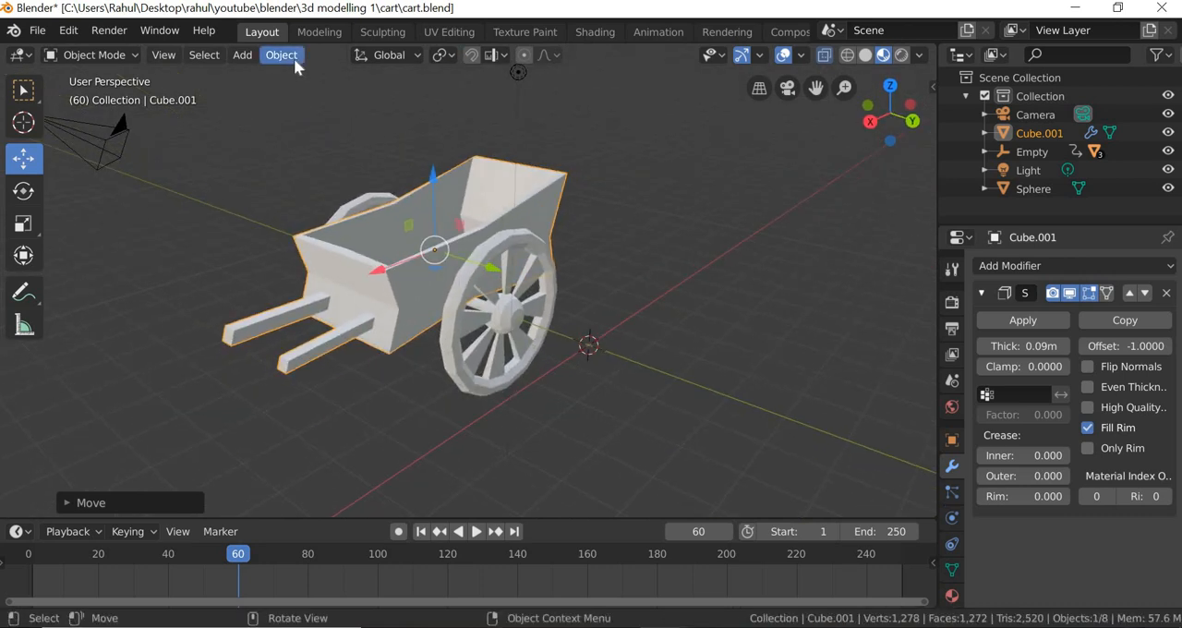
# Add a cube-shaped empty Empty.001 at the cart body, then select the wheels.
pyautogui.click(281, 55)
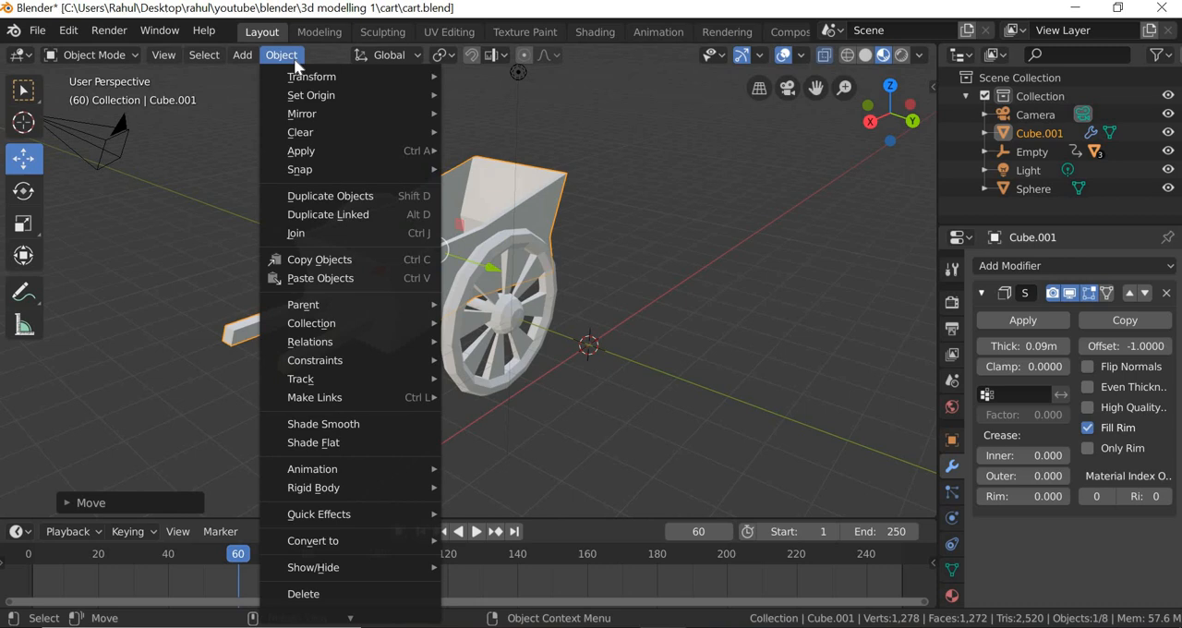
pyautogui.moveTo(318, 258)
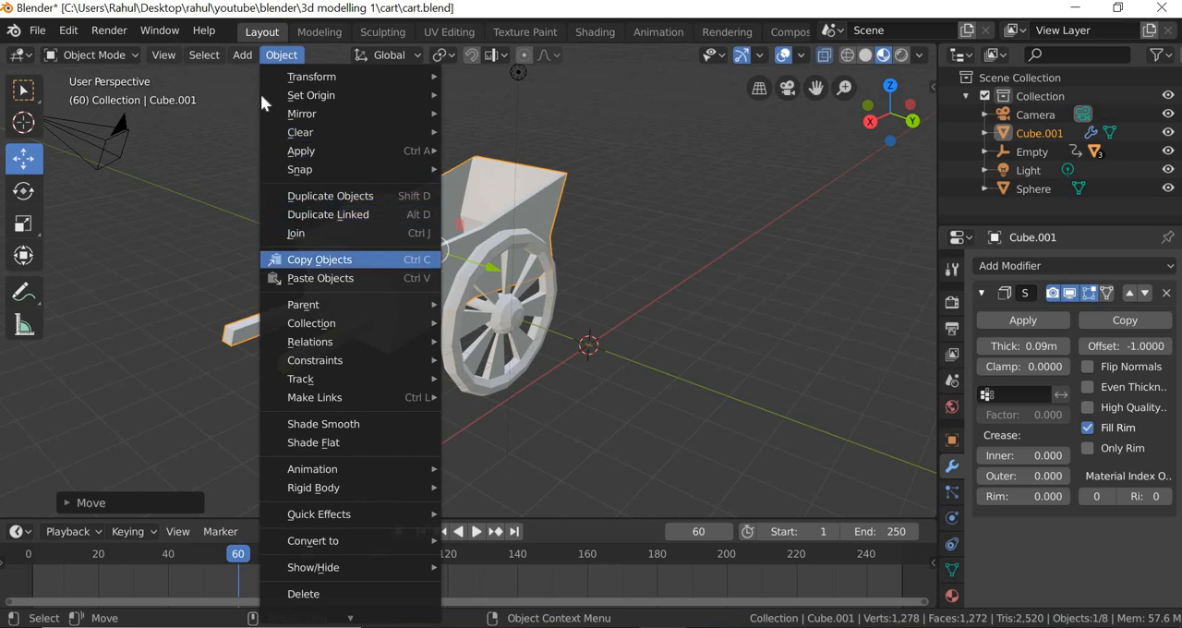
pyautogui.click(242, 56)
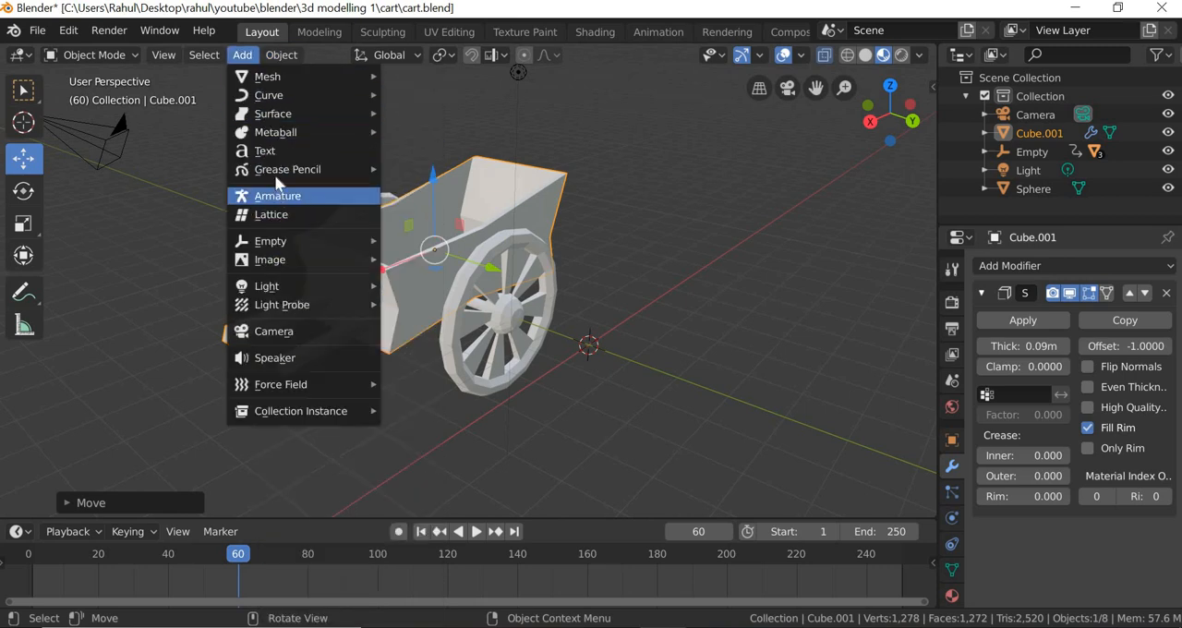
pyautogui.moveTo(270, 240)
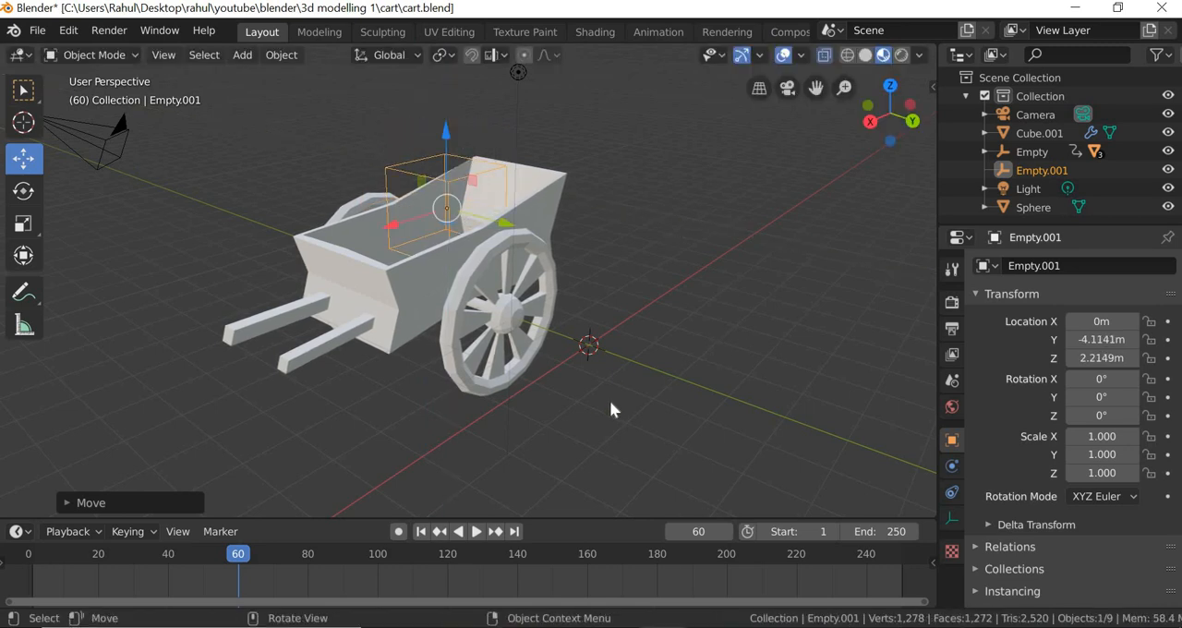
pyautogui.moveTo(617, 410); pyautogui.dragTo(565, 404)
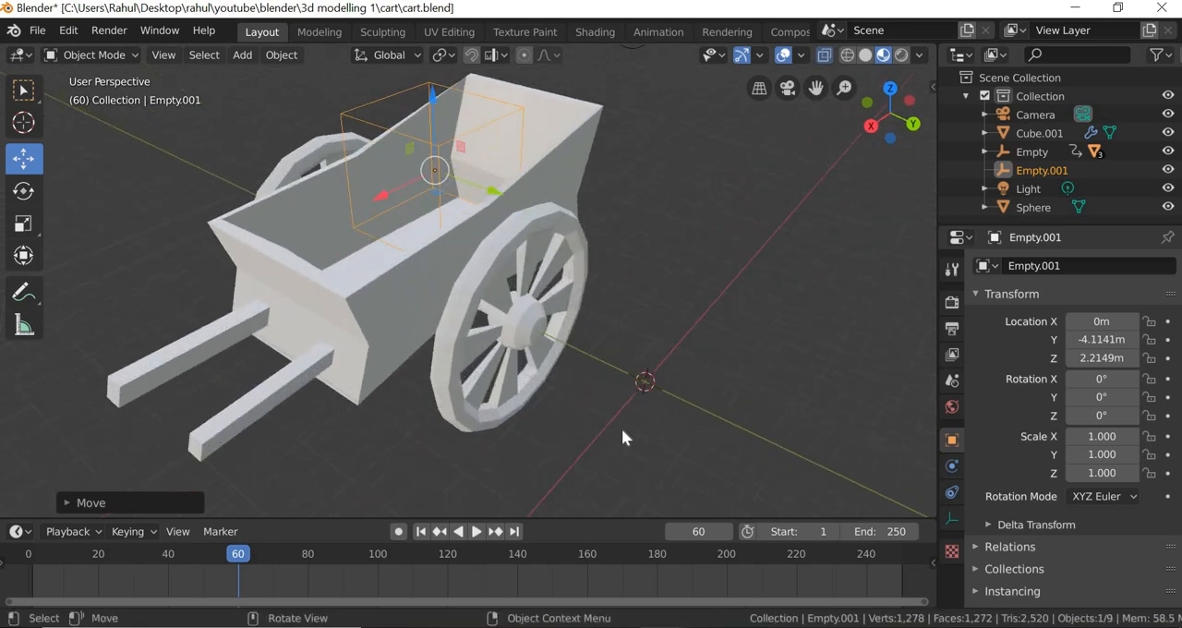
pyautogui.moveTo(577, 297)
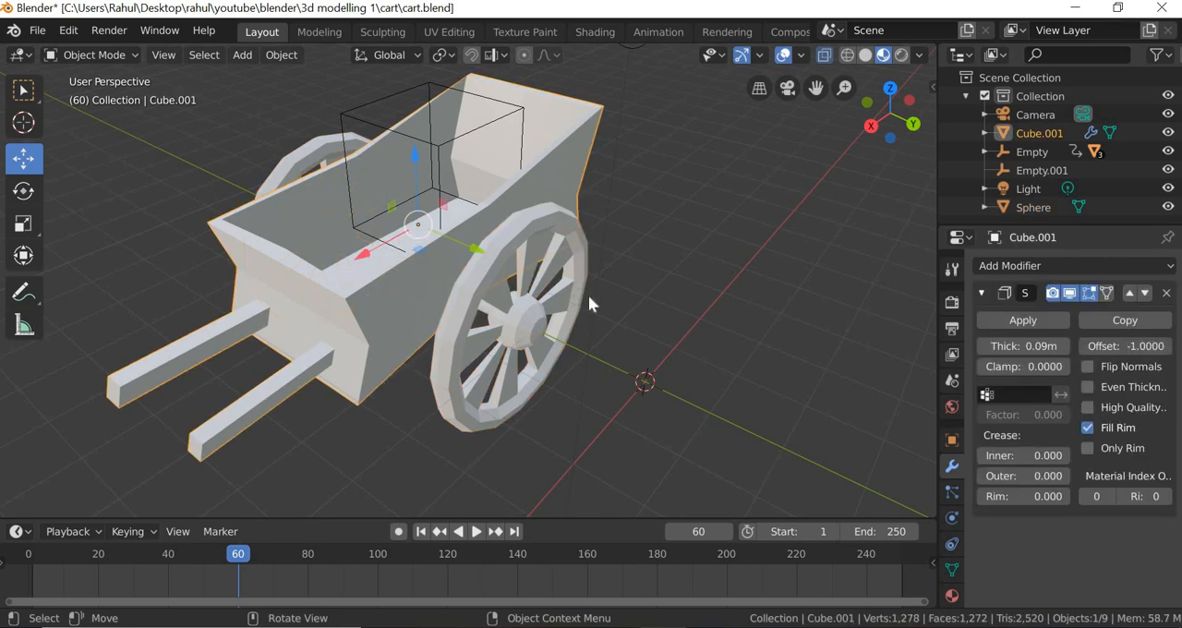
pyautogui.click(1034, 207)
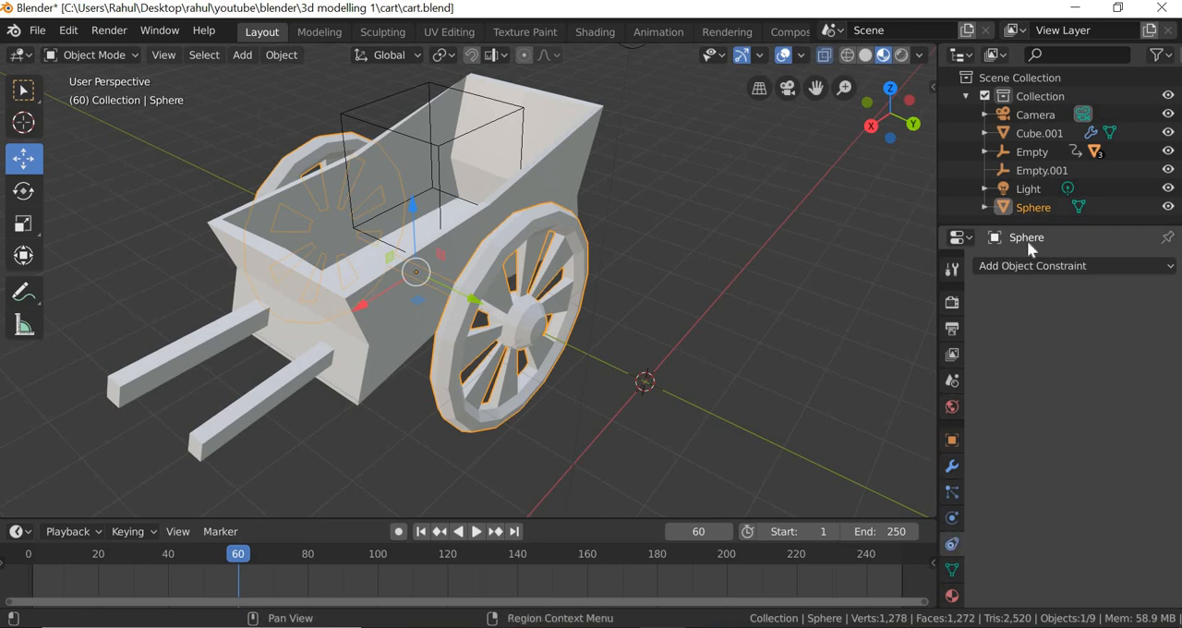
# Add a Transformation constraint to the wheels targeting Cube.001's location and test-move it.
pyautogui.click(1071, 266)
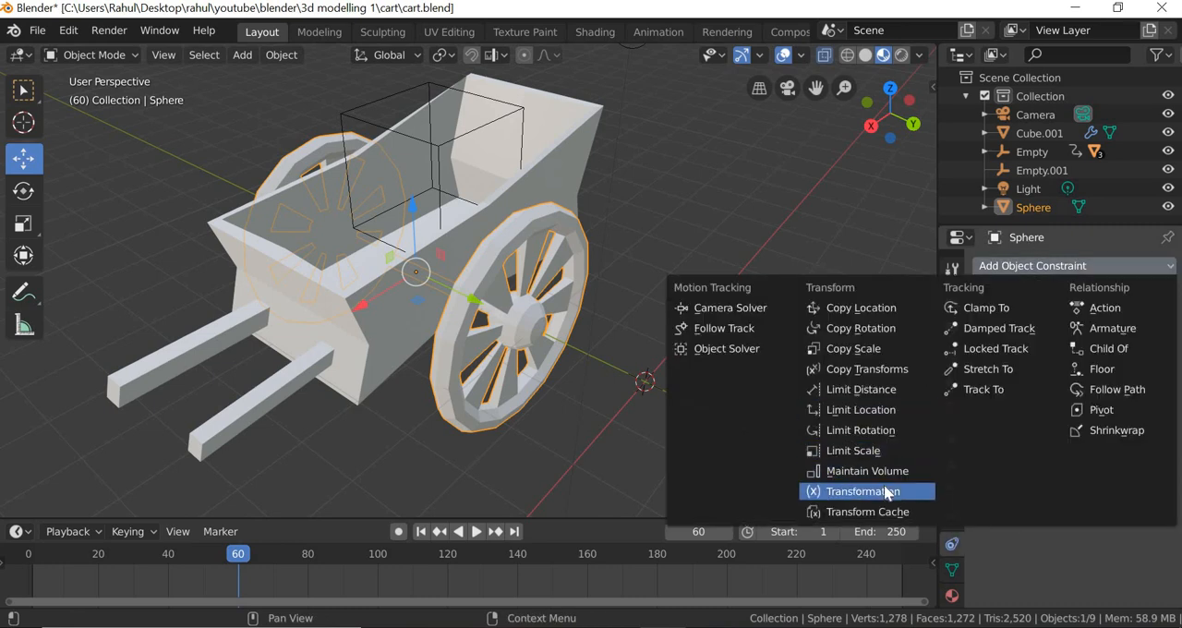
pyautogui.click(861, 491)
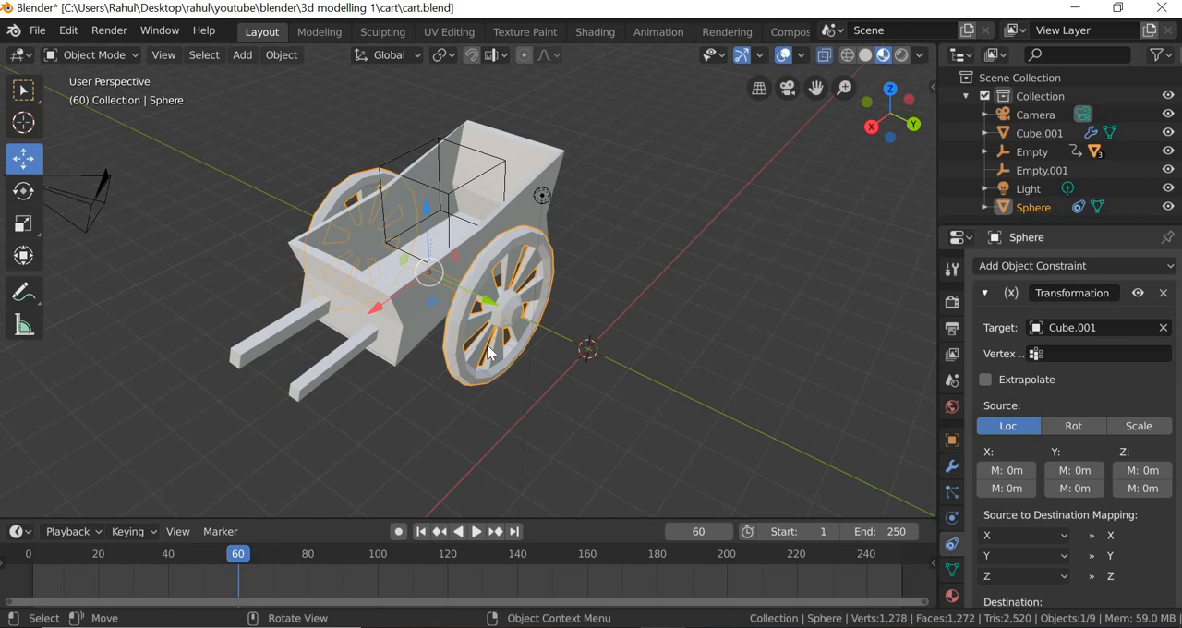
pyautogui.moveTo(489, 392)
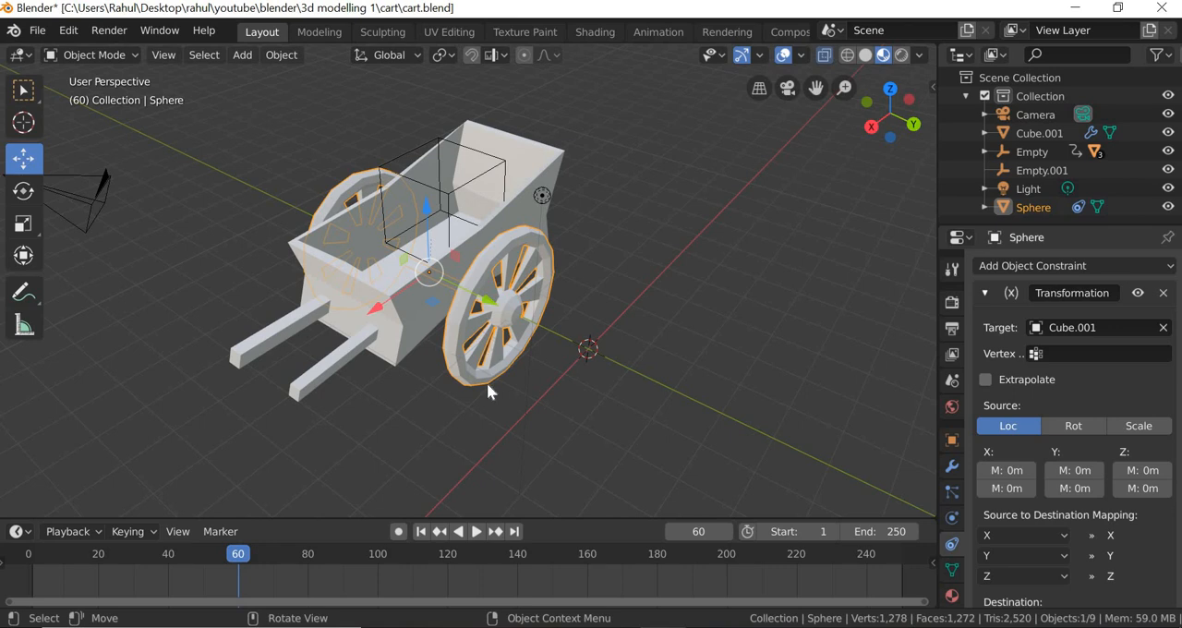
pyautogui.moveTo(1019, 392)
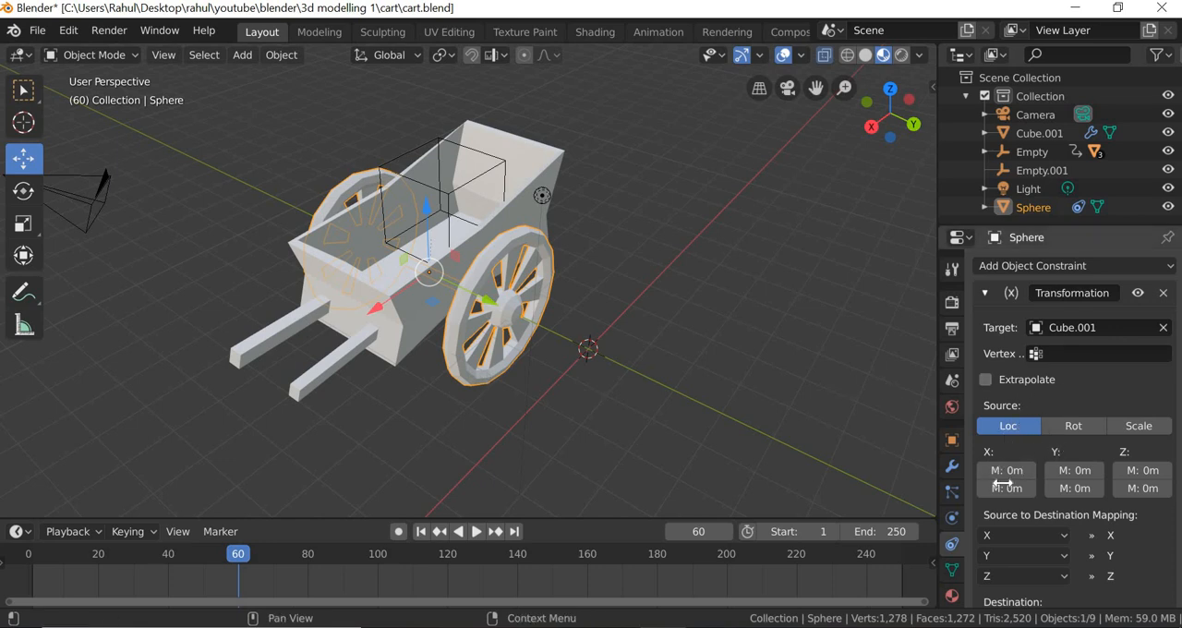
pyautogui.press('g')
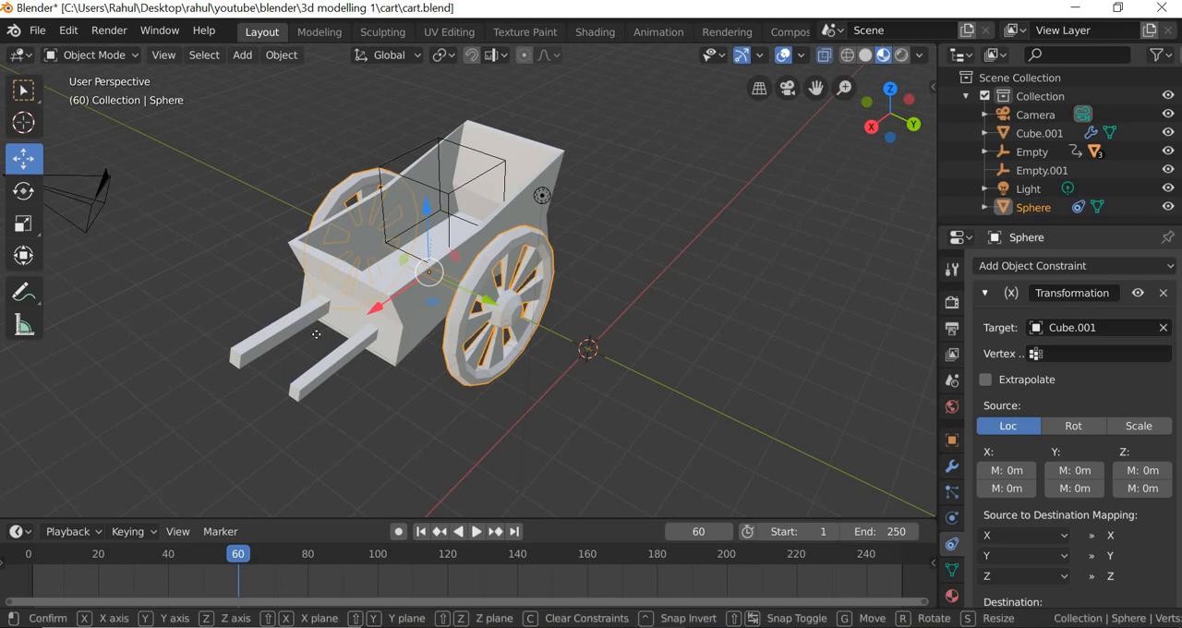
pyautogui.press('N')
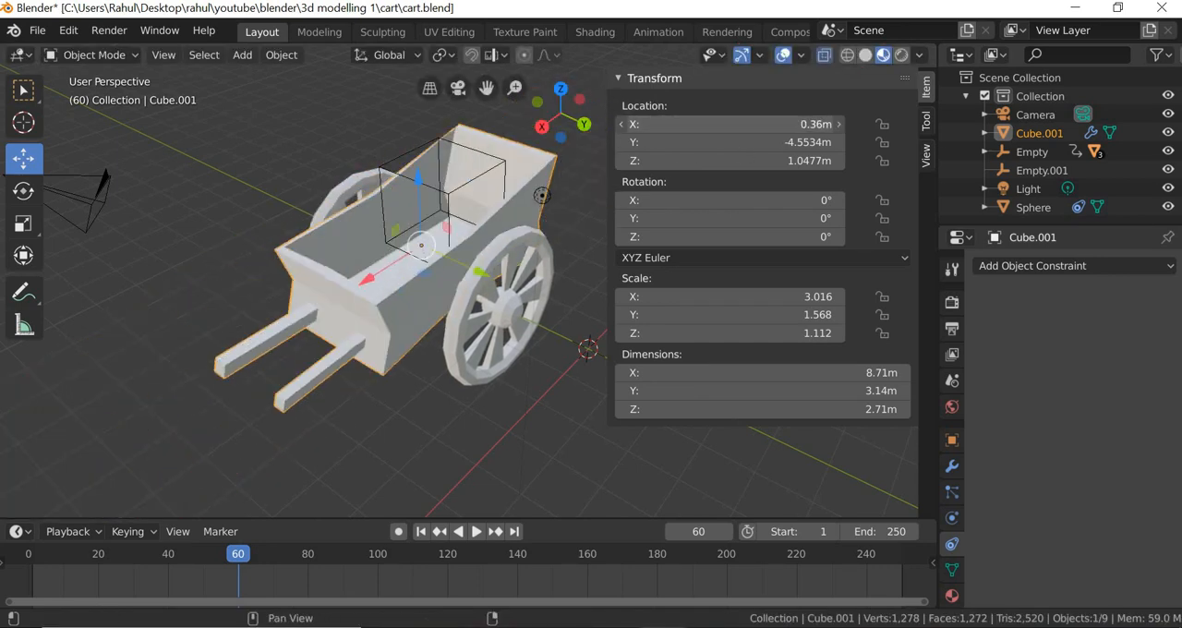
# Map Source X 0–25 m to Destination rotation up to 360°, second axis from X.
pyautogui.click(1034, 207)
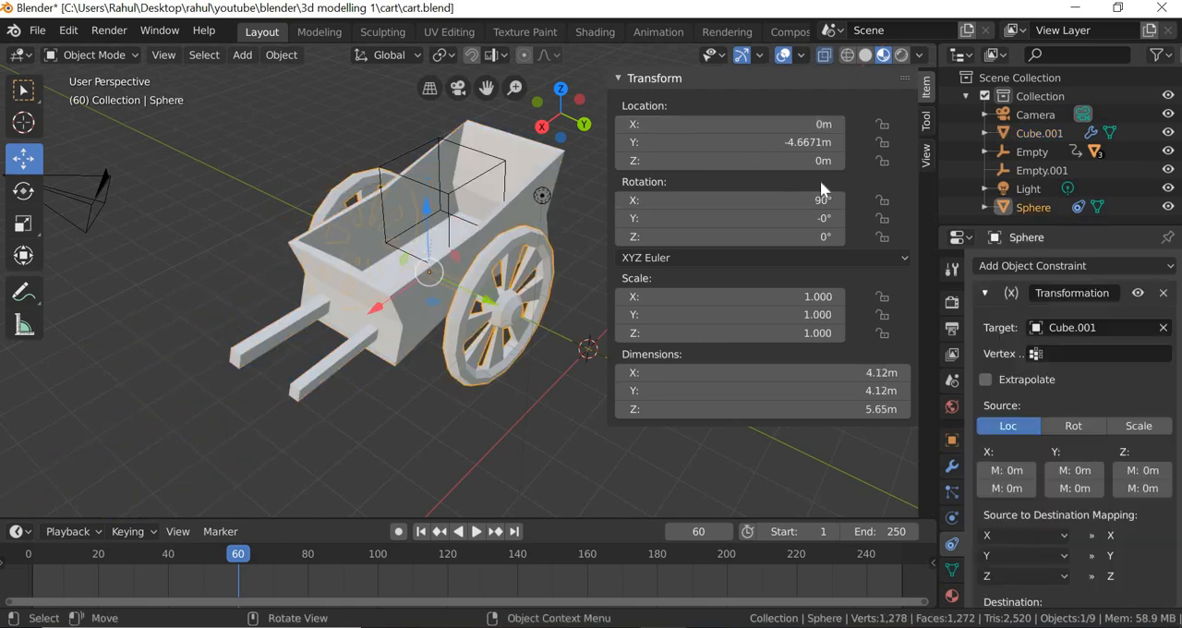
pyautogui.moveTo(730, 218); pyautogui.dragTo(646, 218)
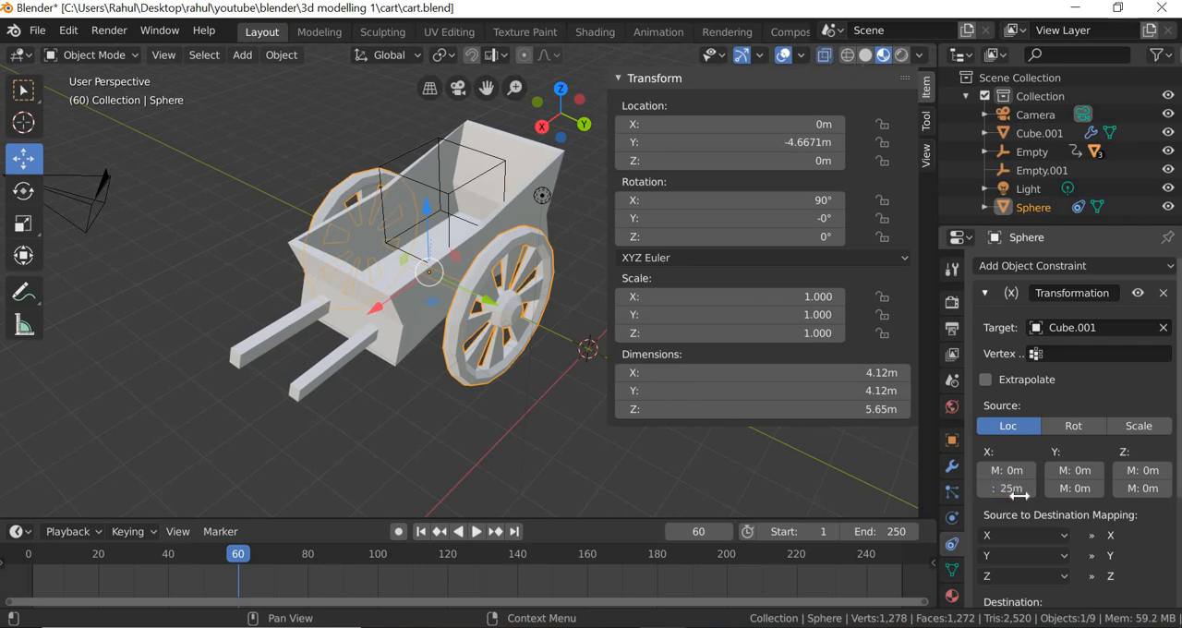
pyautogui.moveTo(1117, 527)
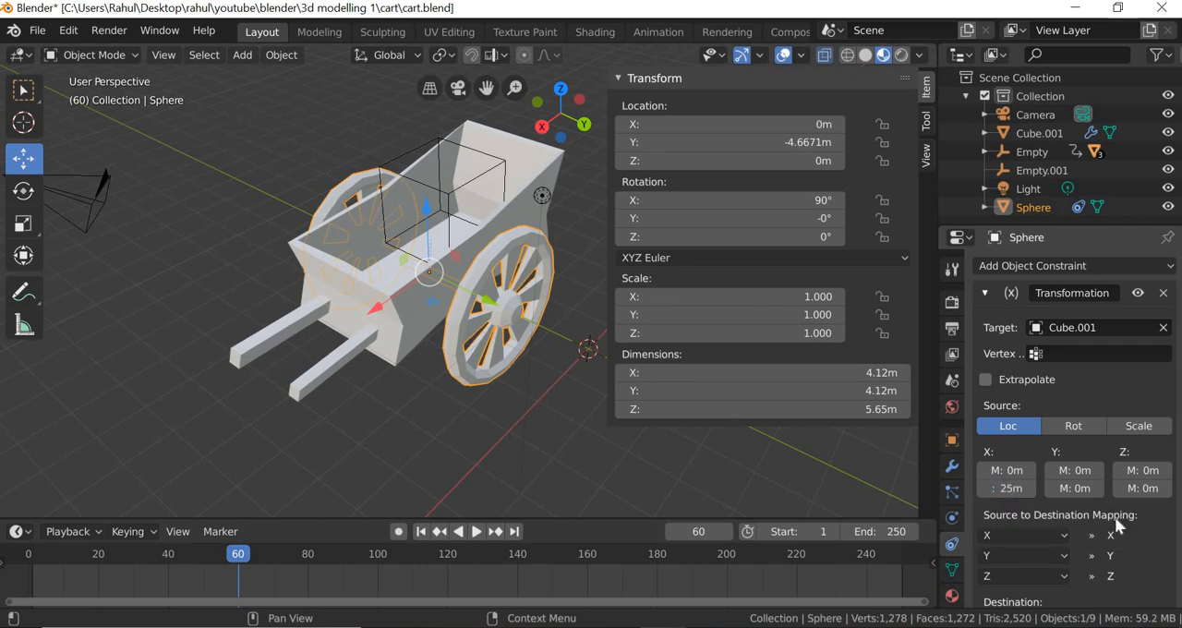
pyautogui.scroll(-3)
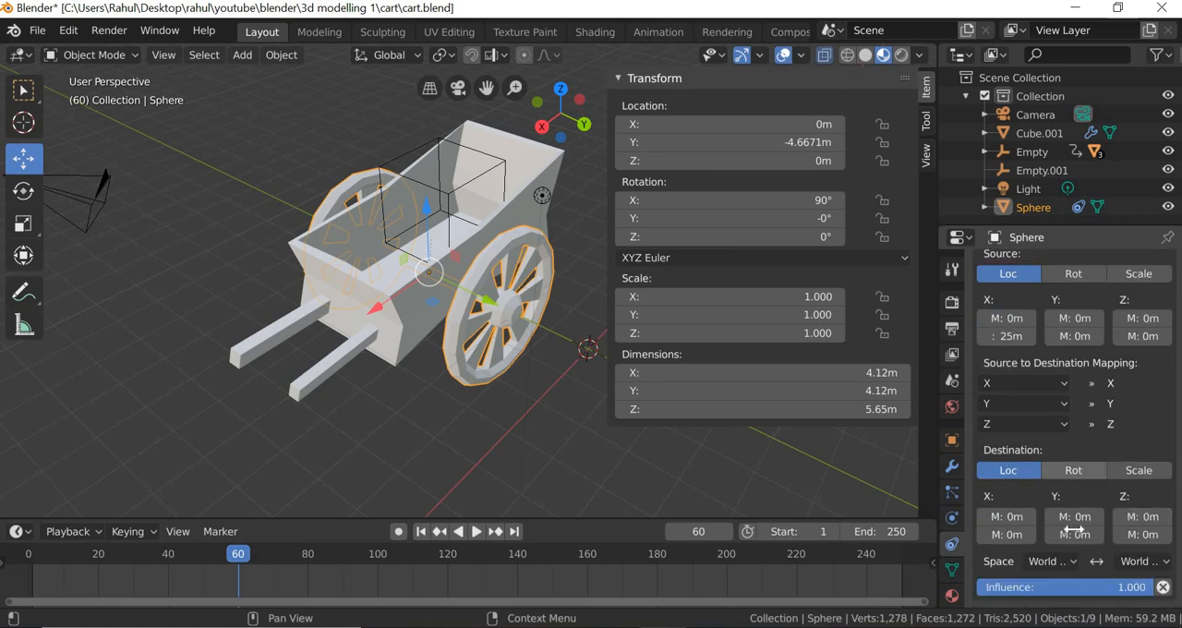
pyautogui.click(1073, 469)
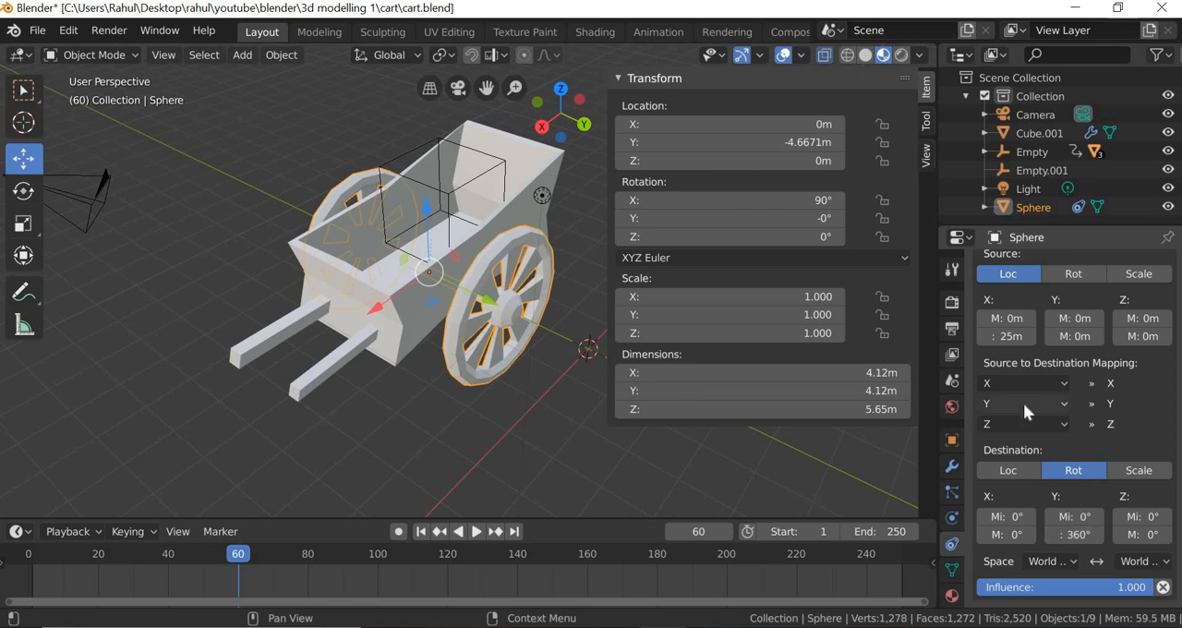
pyautogui.moveTo(1025, 404)
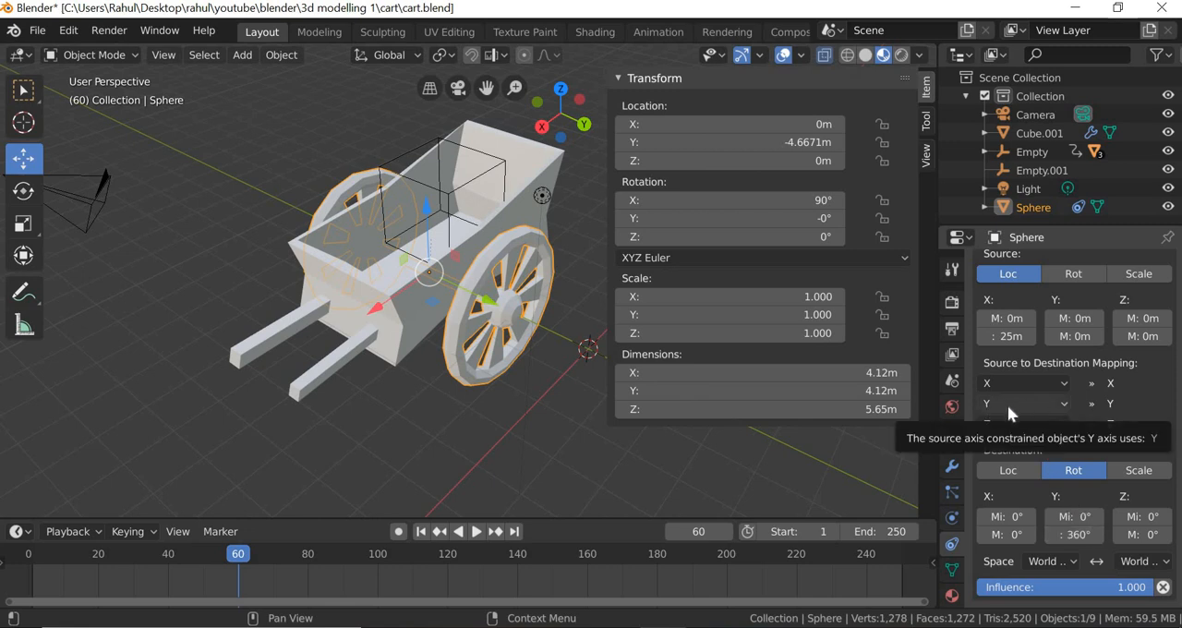
pyautogui.click(1023, 405)
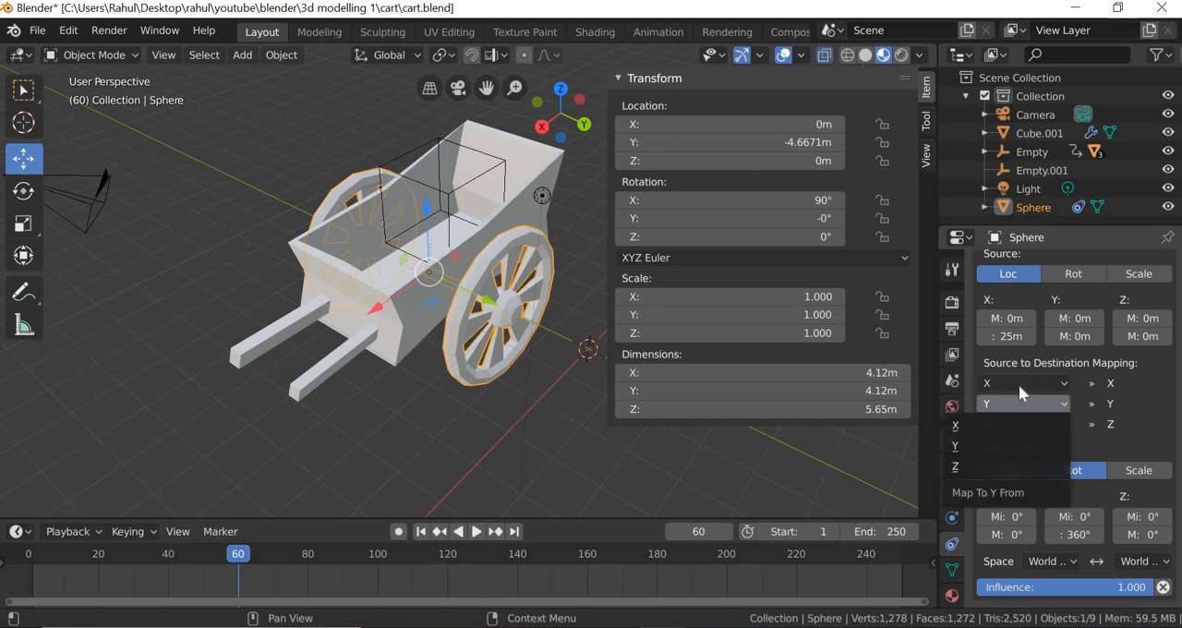
pyautogui.click(1023, 404)
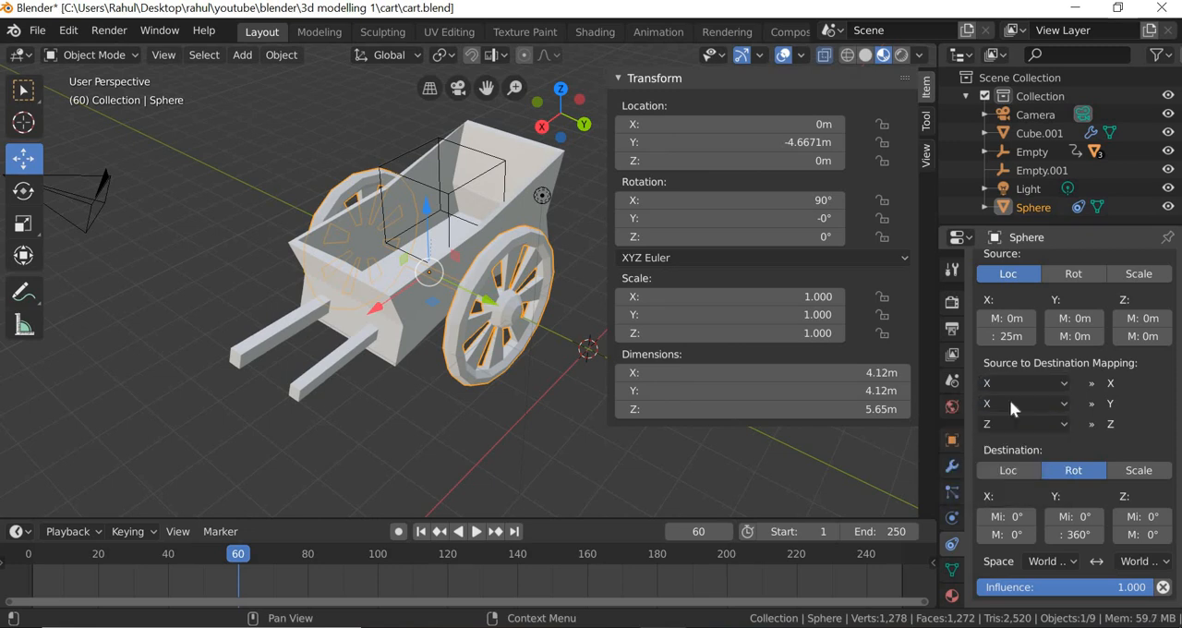
# Enable Extrapolate on the constraint and slide the cart body along X to test.
pyautogui.click(403, 348)
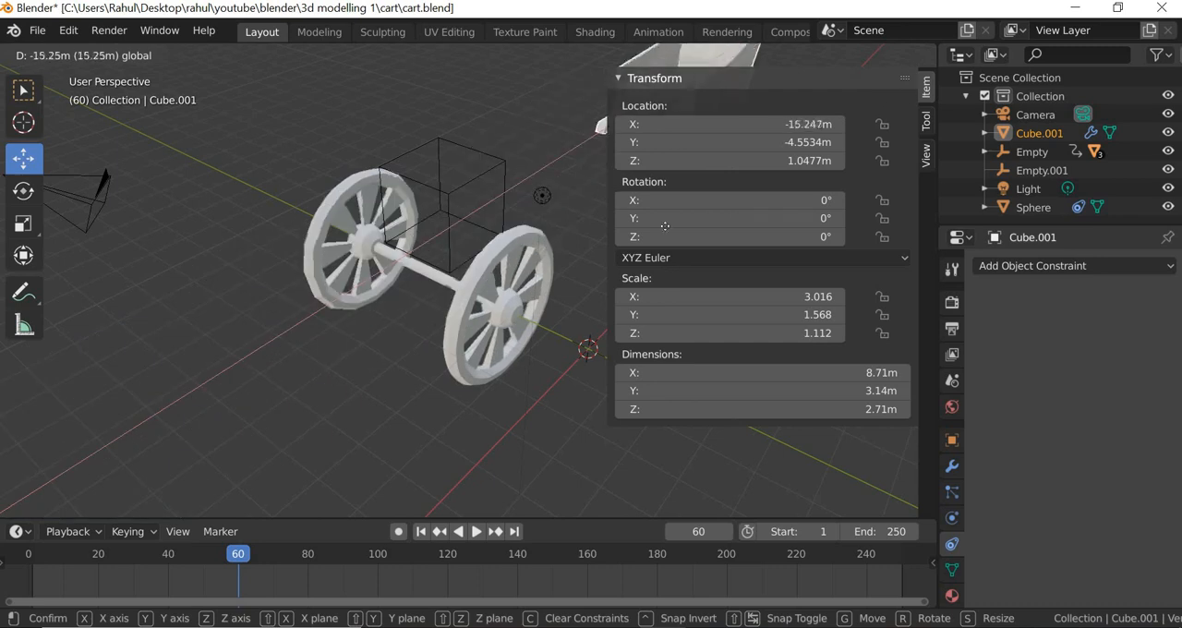
pyautogui.moveTo(273, 351)
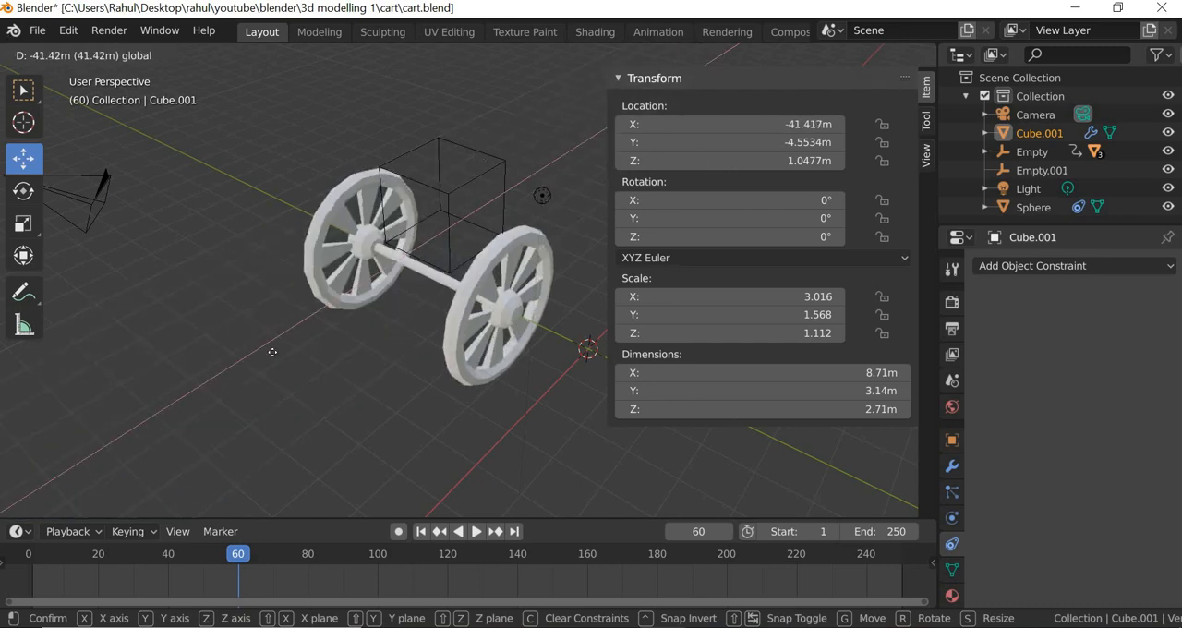
pyautogui.moveTo(379, 293)
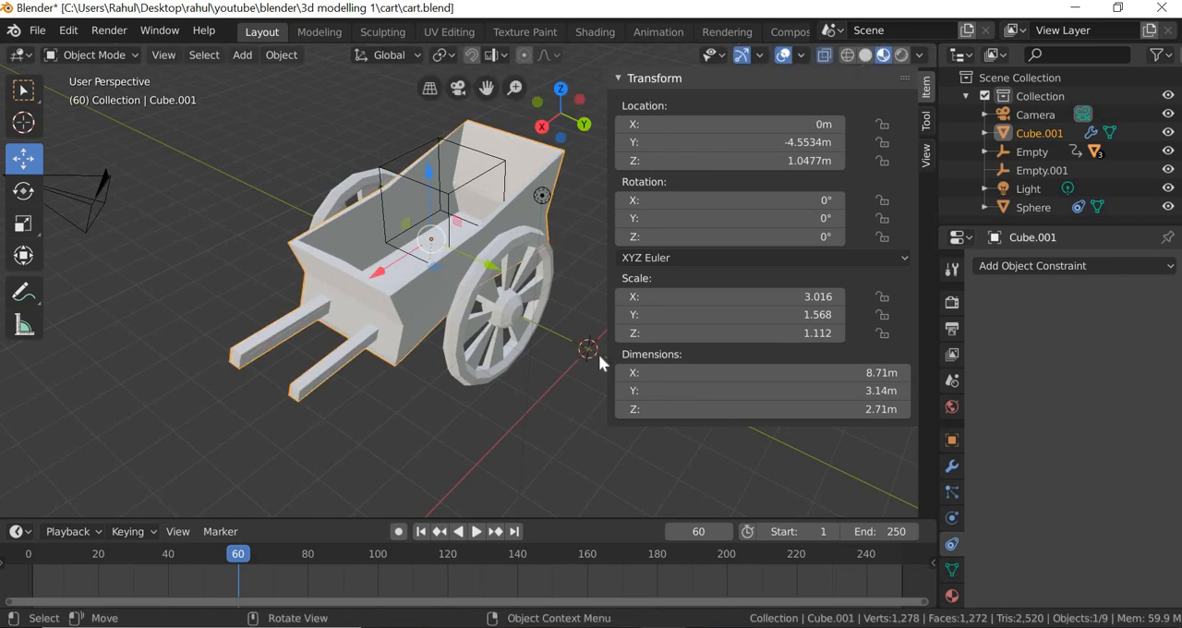
pyautogui.moveTo(478, 410)
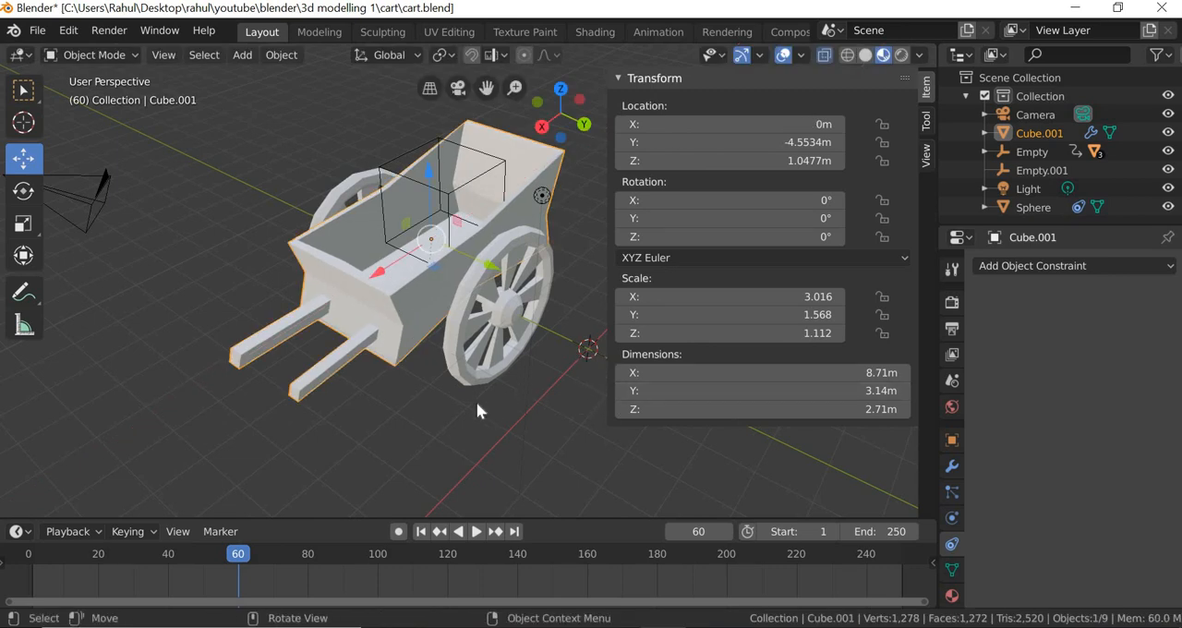
pyautogui.moveTo(1073, 379)
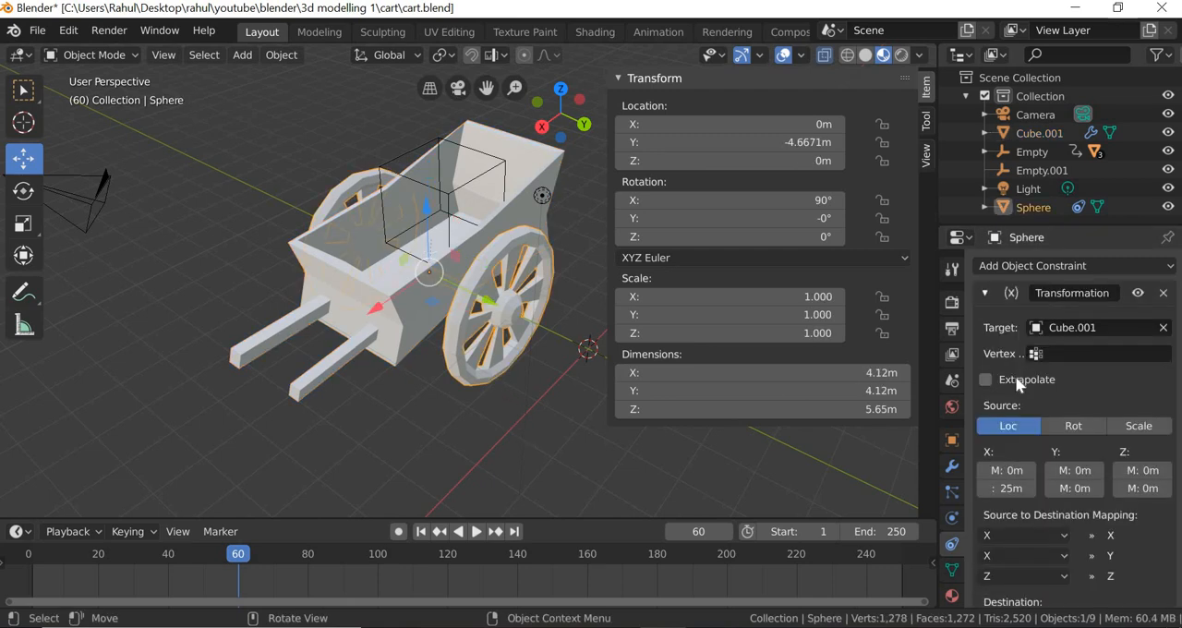
pyautogui.click(986, 381)
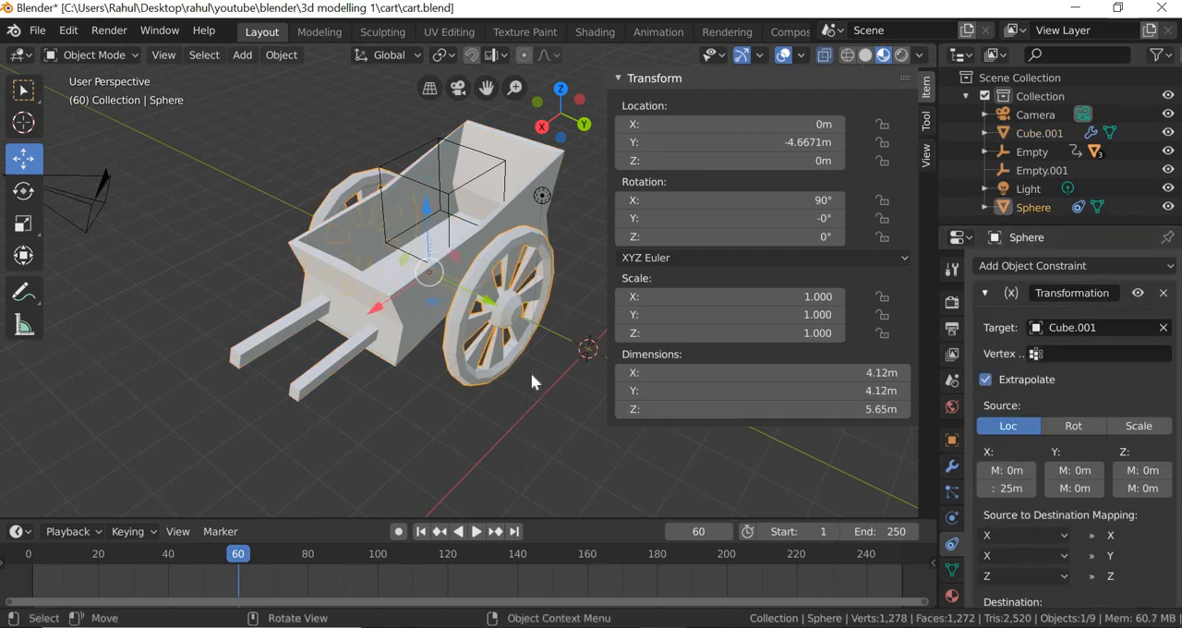
pyautogui.press('g')
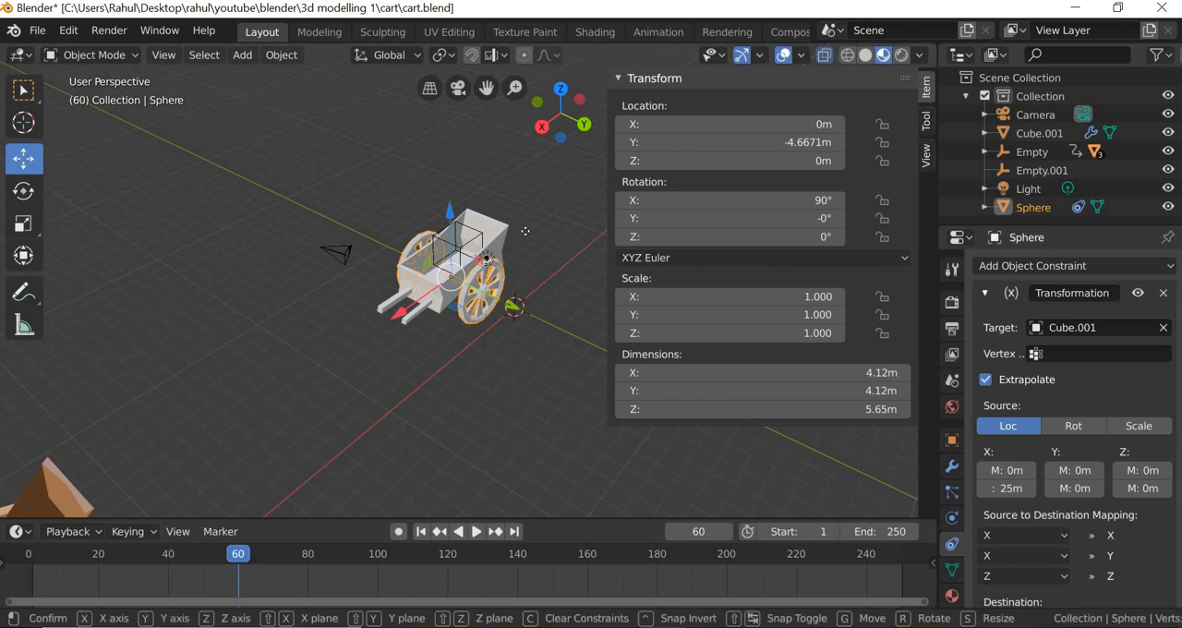
pyautogui.click(410, 323)
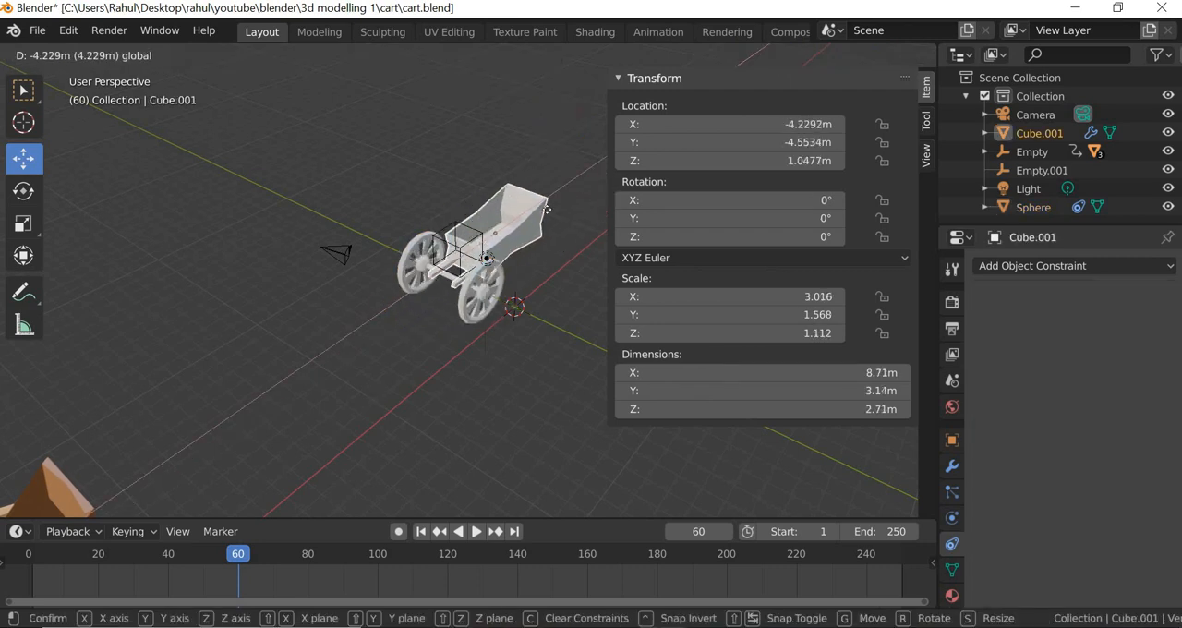
pyautogui.moveTo(184, 397)
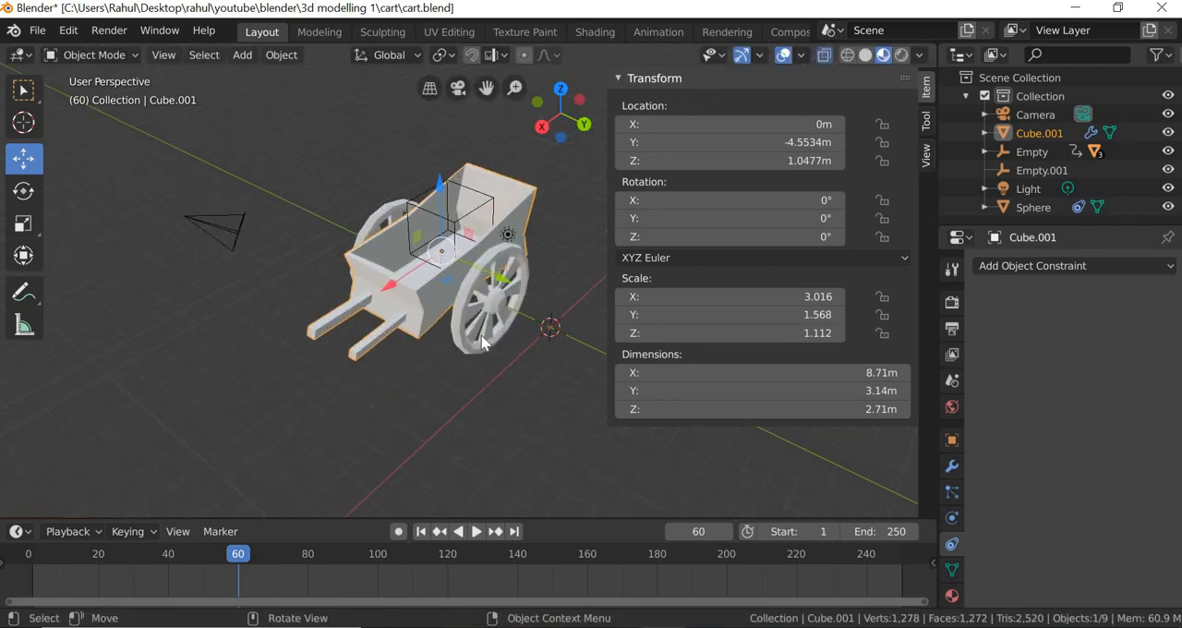
# Parent the wheel to the cart body Cube.001 via Object > Parent > Object.
pyautogui.click(1034, 207)
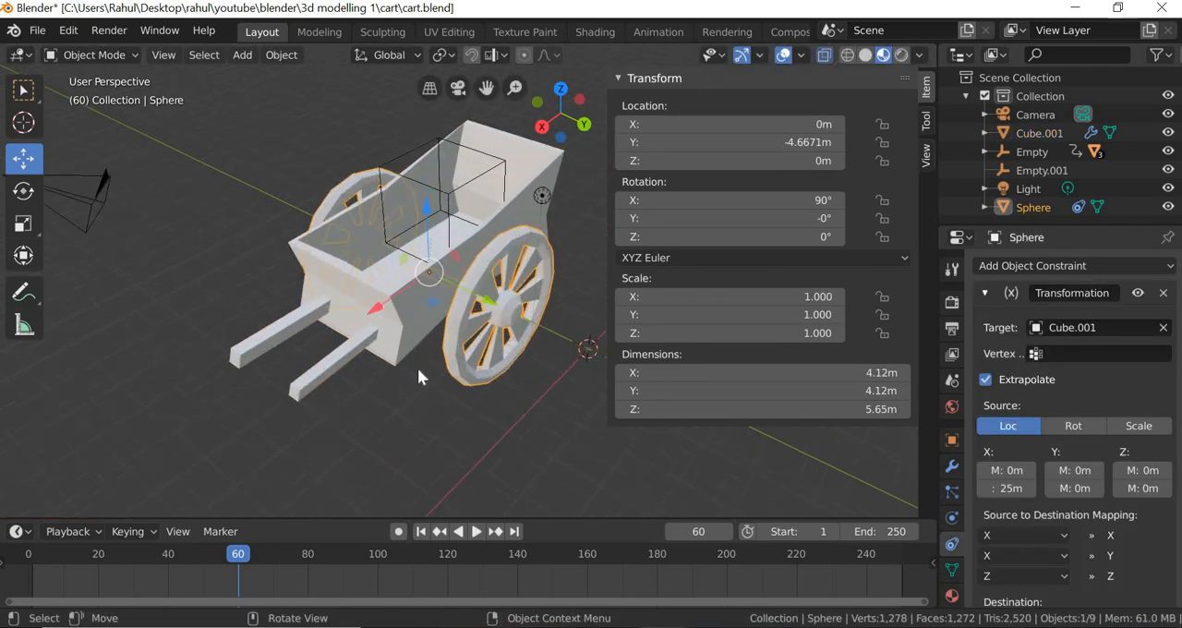
pyautogui.click(1038, 133)
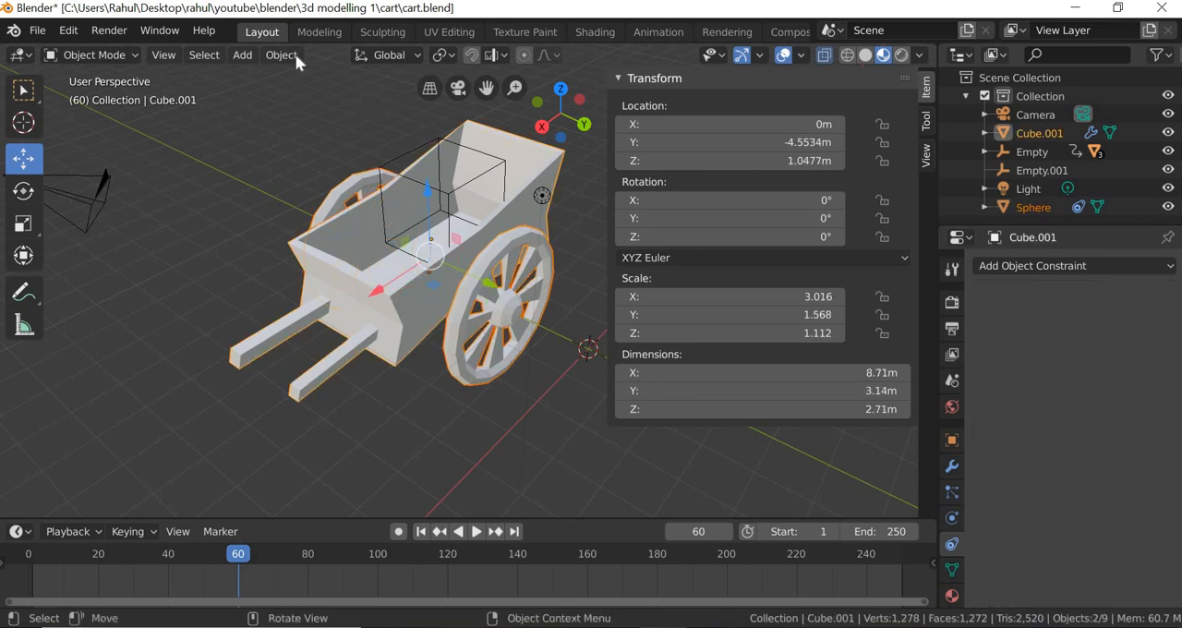
pyautogui.click(280, 55)
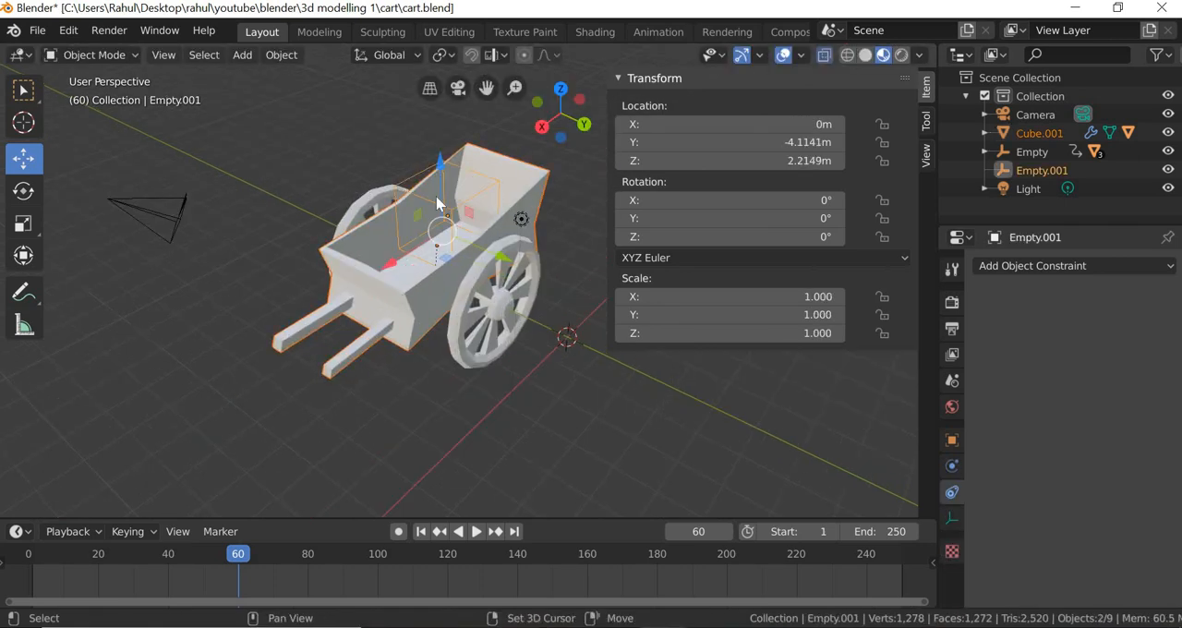
# Select Empty.001 and slide it along X to roll the whole cart.
pyautogui.click(281, 56)
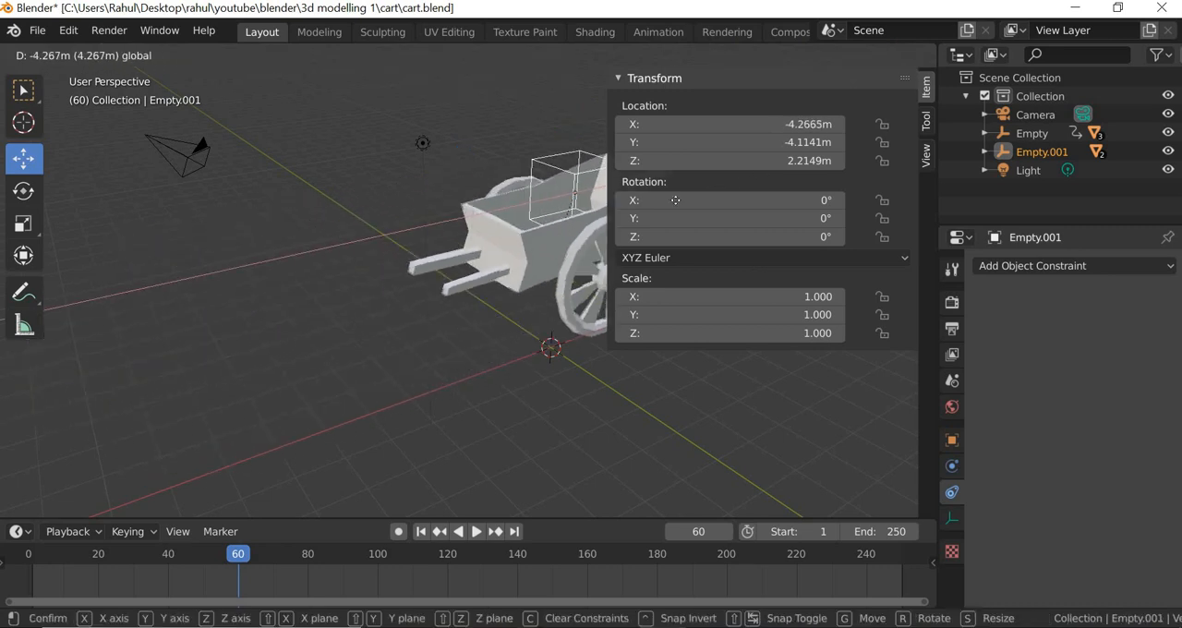
pyautogui.click(628, 365)
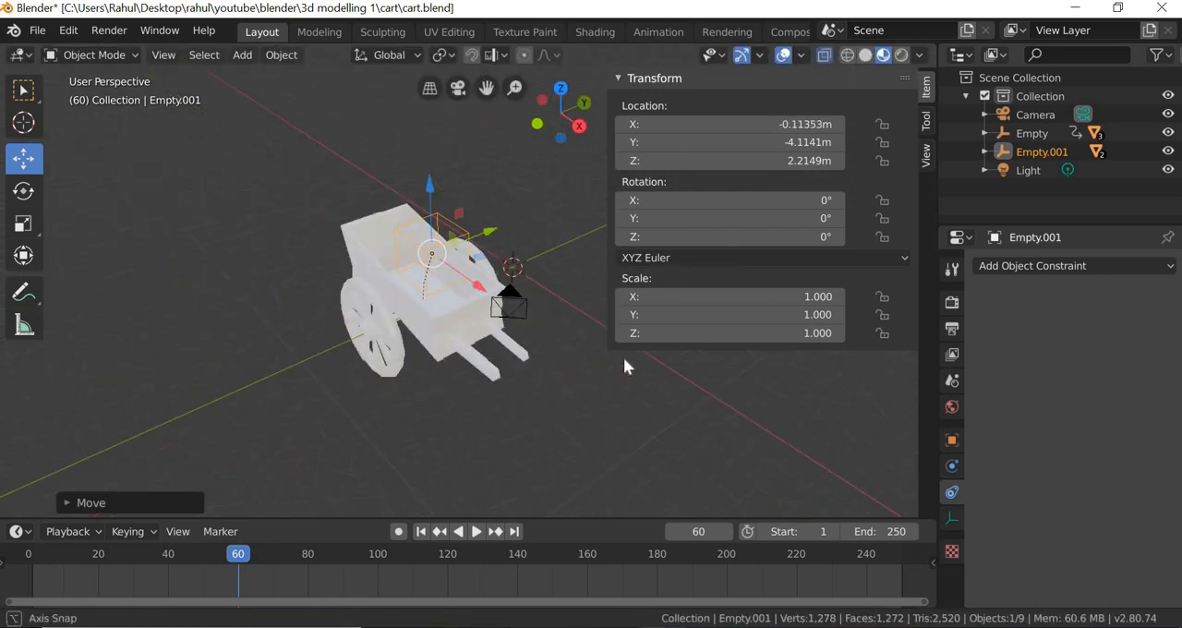
pyautogui.press('g')
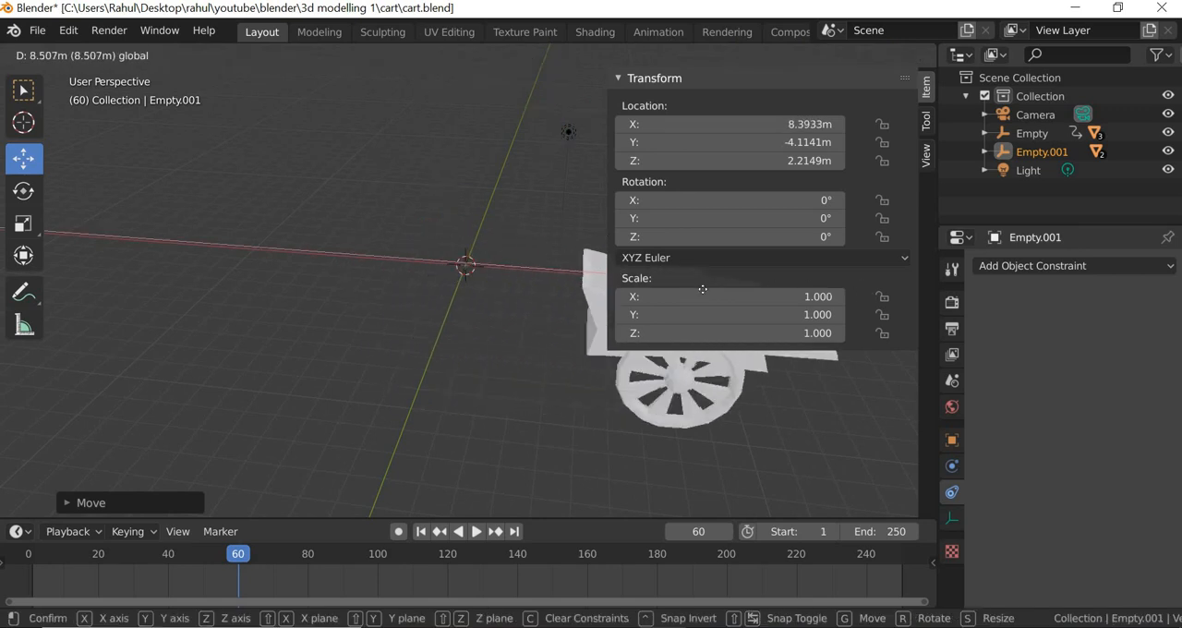